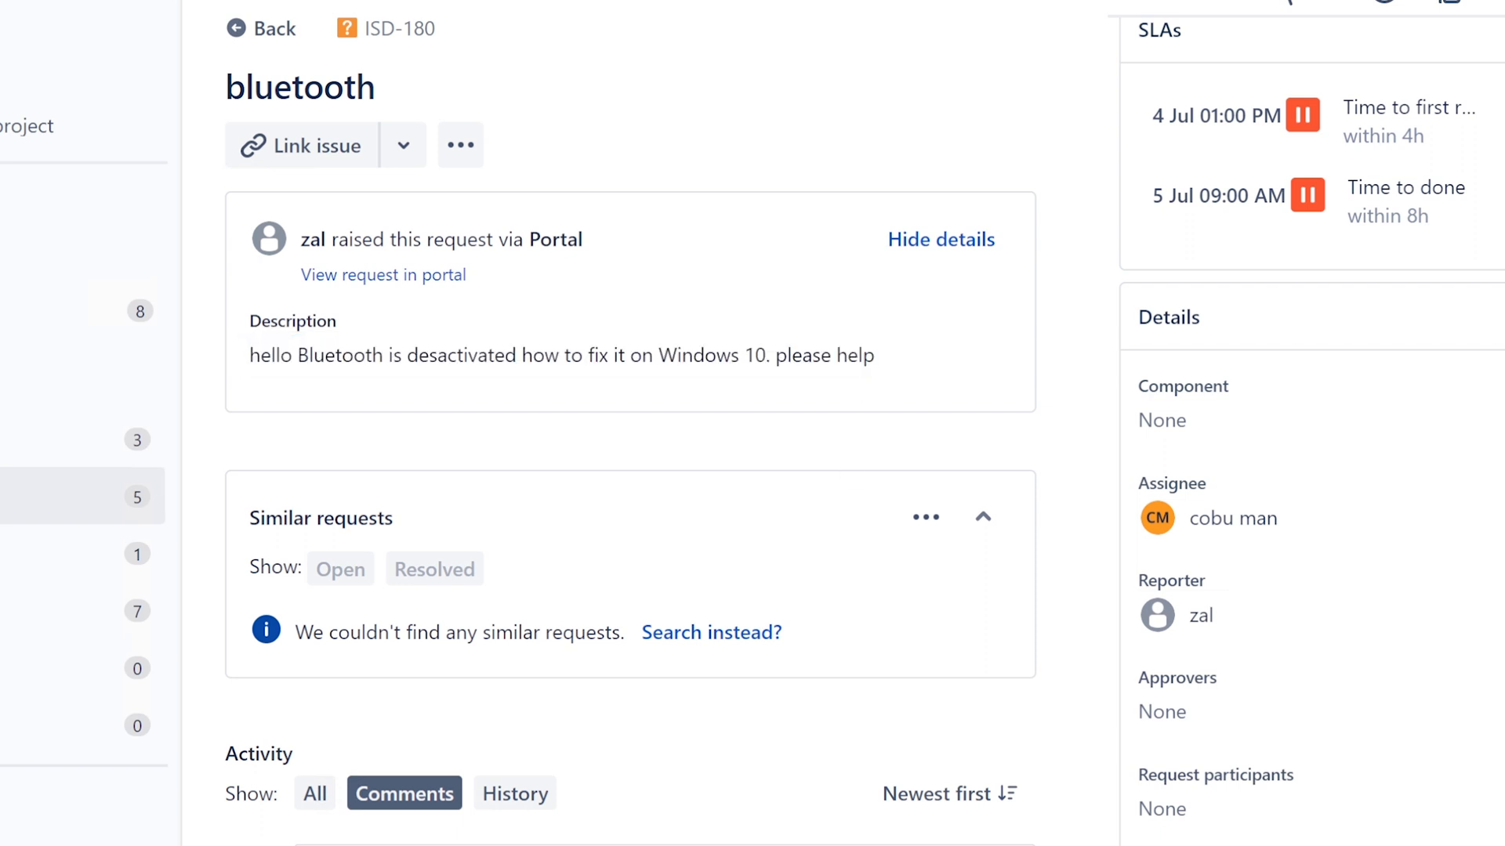
{"action": "mouse_move", "coordinate": [434, 568]}
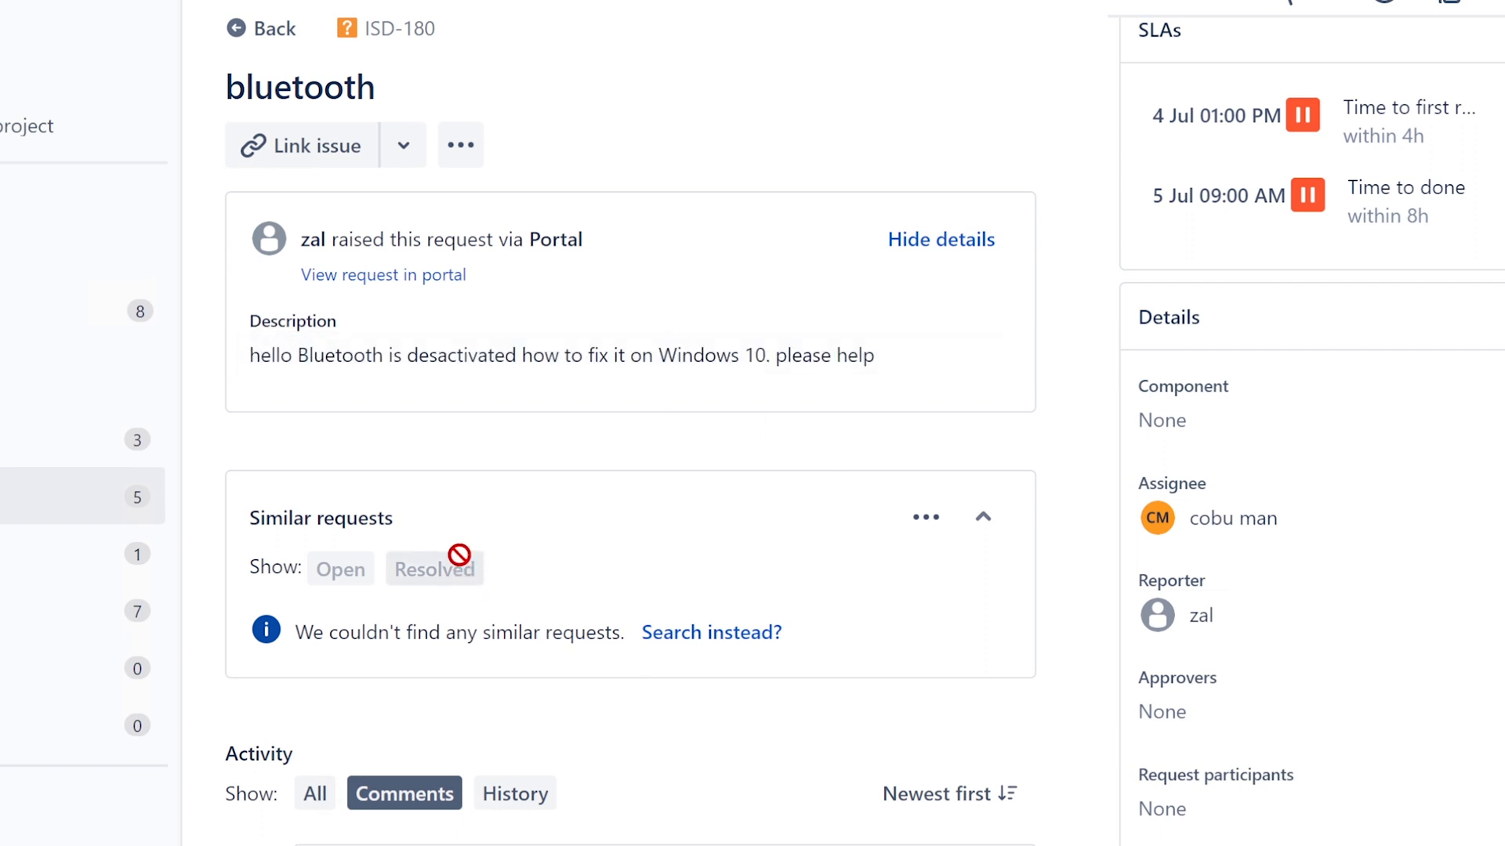
- Scroll up through ticket ISD-180 about the deactivated Bluetooth device
{"action": "scroll", "scroll_direction": "up", "scroll_amount": 3}
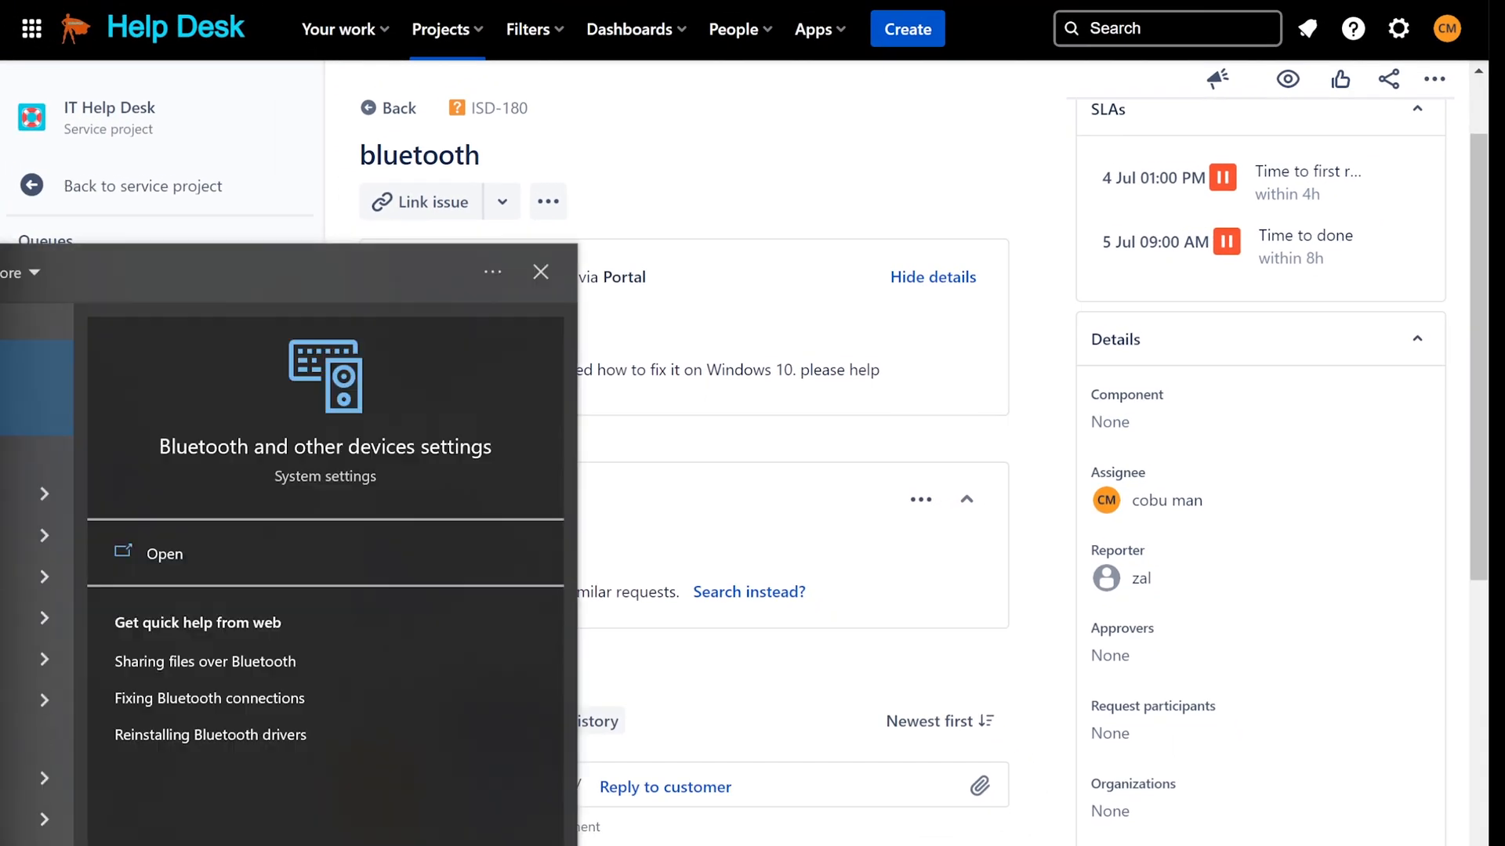
- Open Bluetooth & other devices settings and look through the listed mice, keyboards and audio devices
{"action": "left_click", "coordinate": [165, 553]}
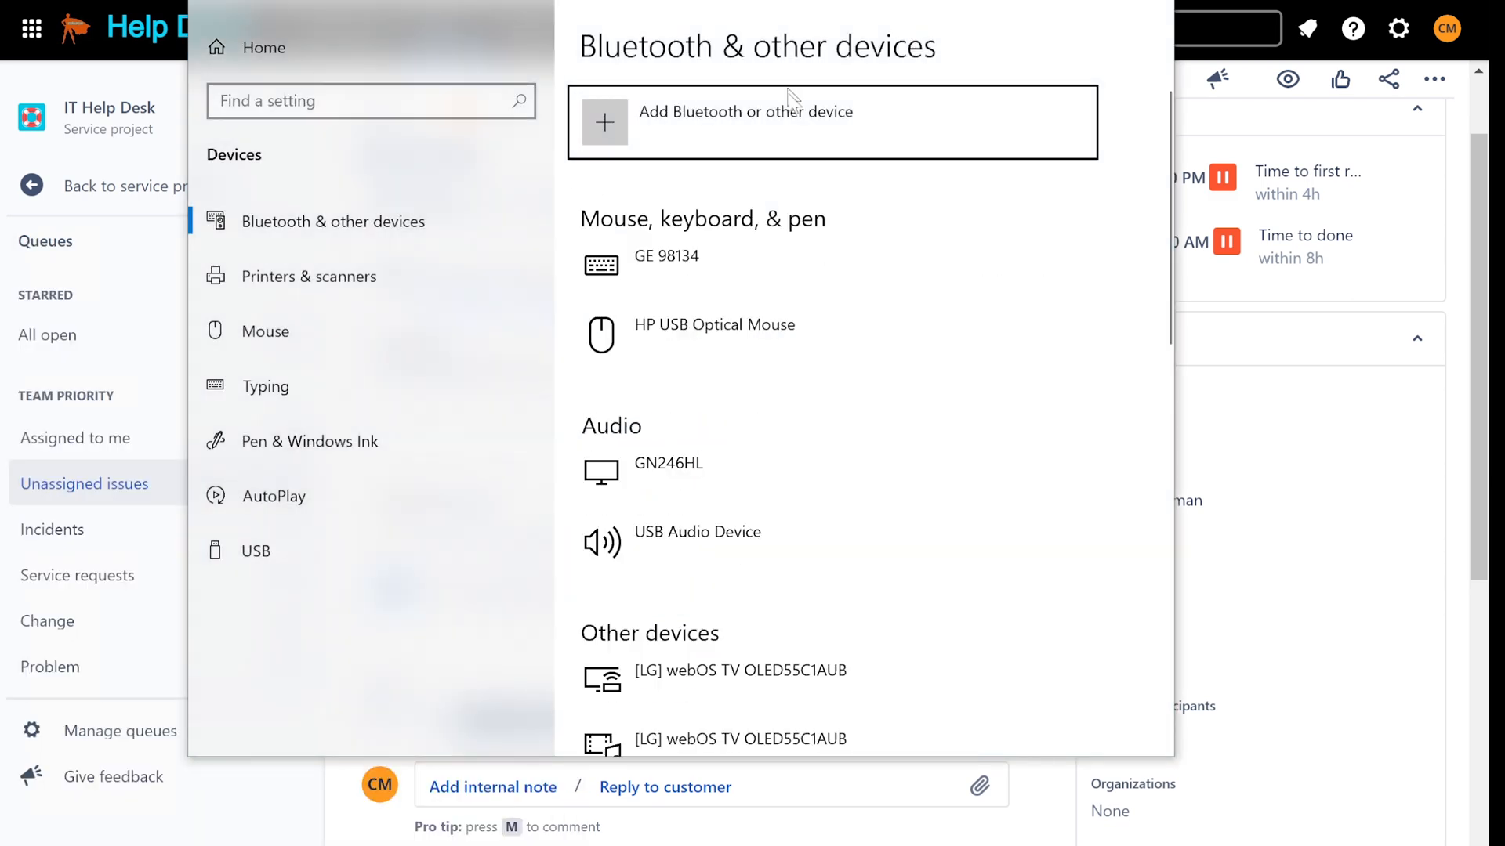
{"action": "scroll", "scroll_direction": "down", "scroll_amount": 3}
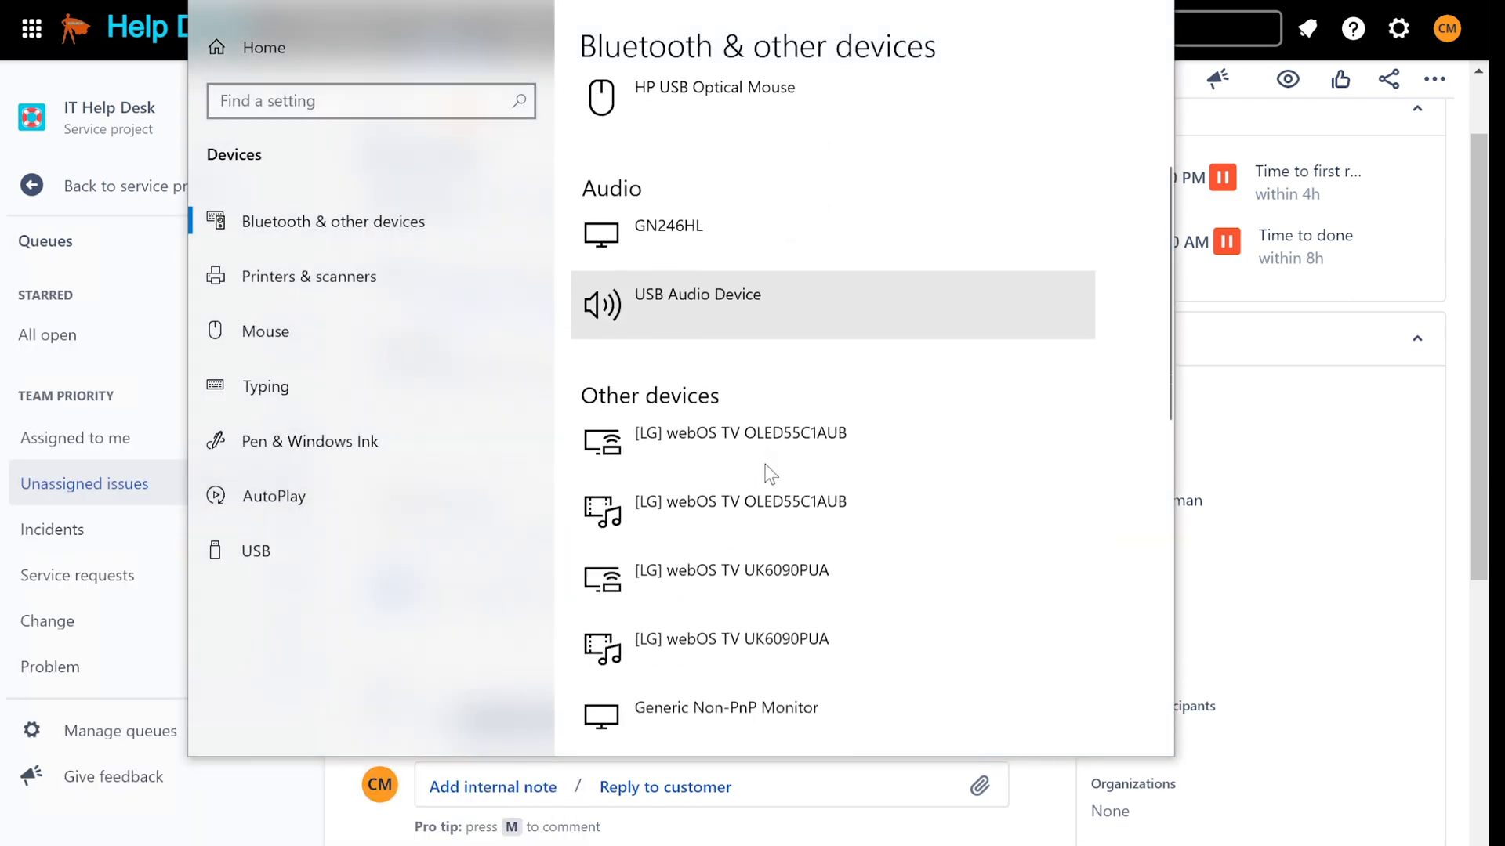
{"action": "scroll", "scroll_direction": "down", "scroll_amount": 3}
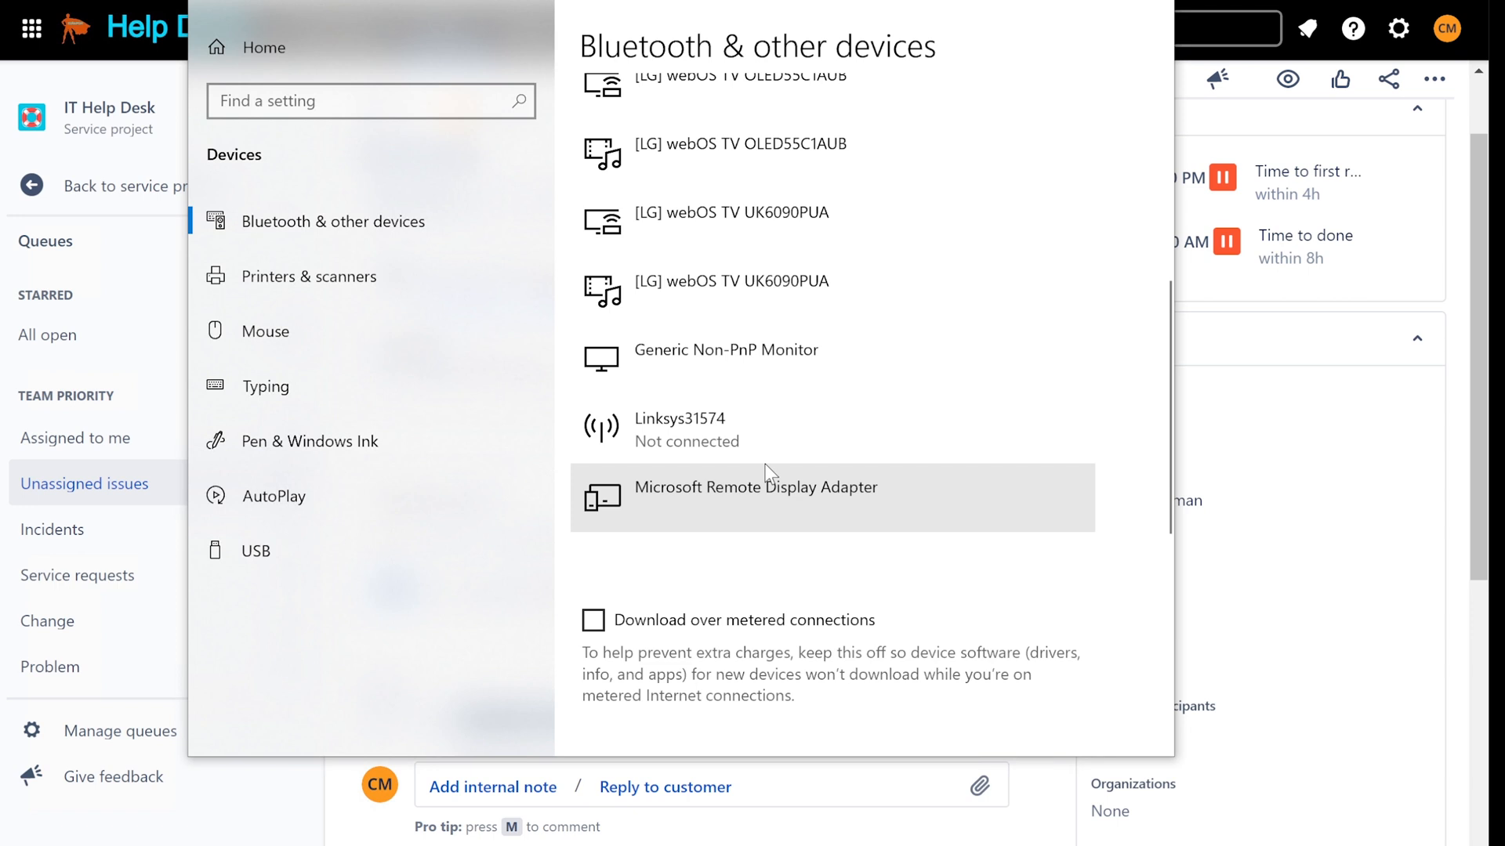
{"action": "scroll", "scroll_direction": "up", "scroll_amount": 3}
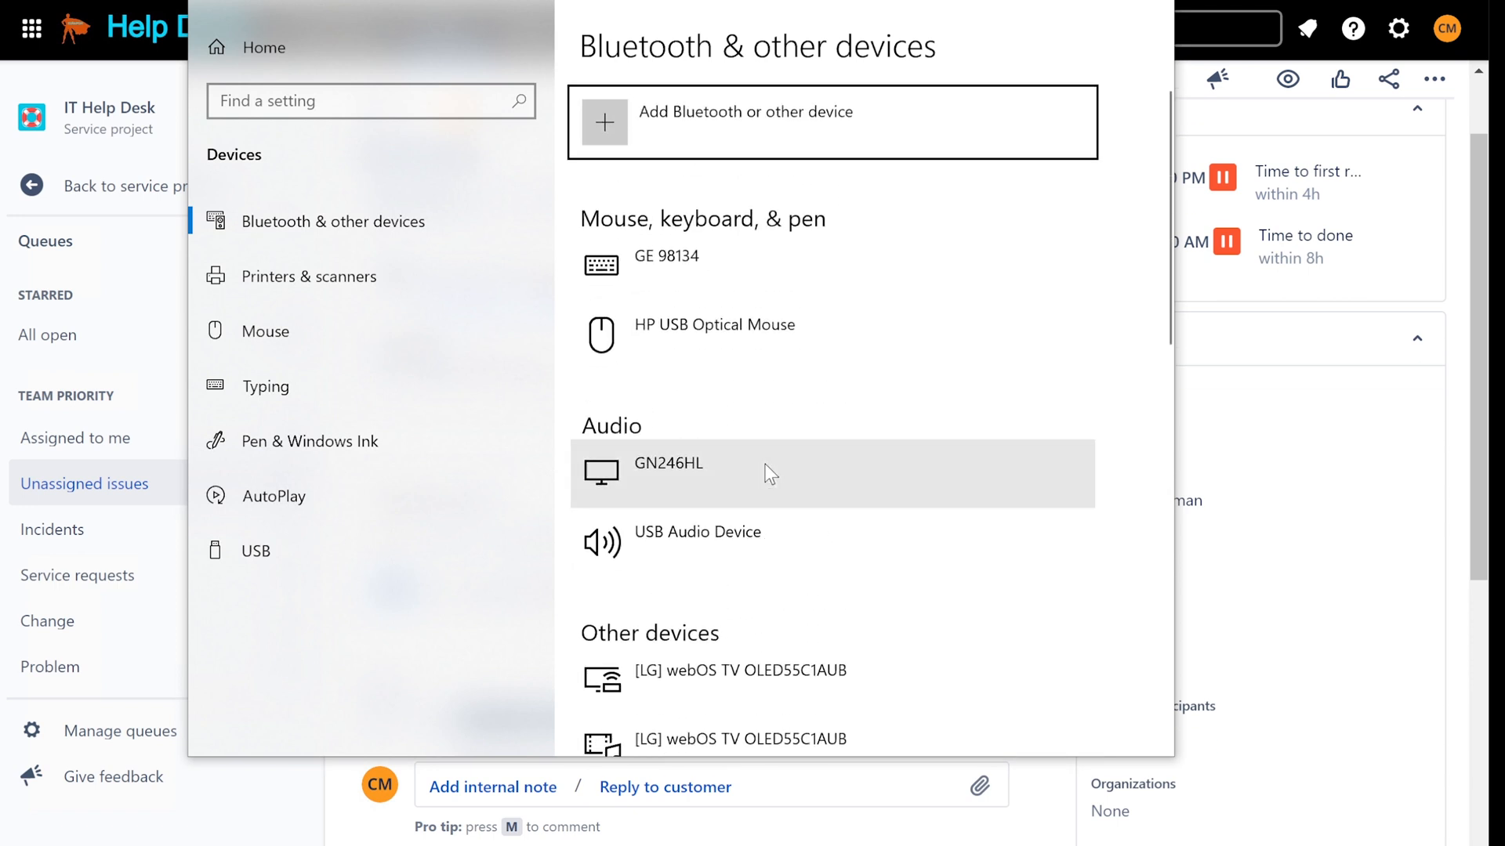
{"action": "mouse_move", "coordinate": [814, 311]}
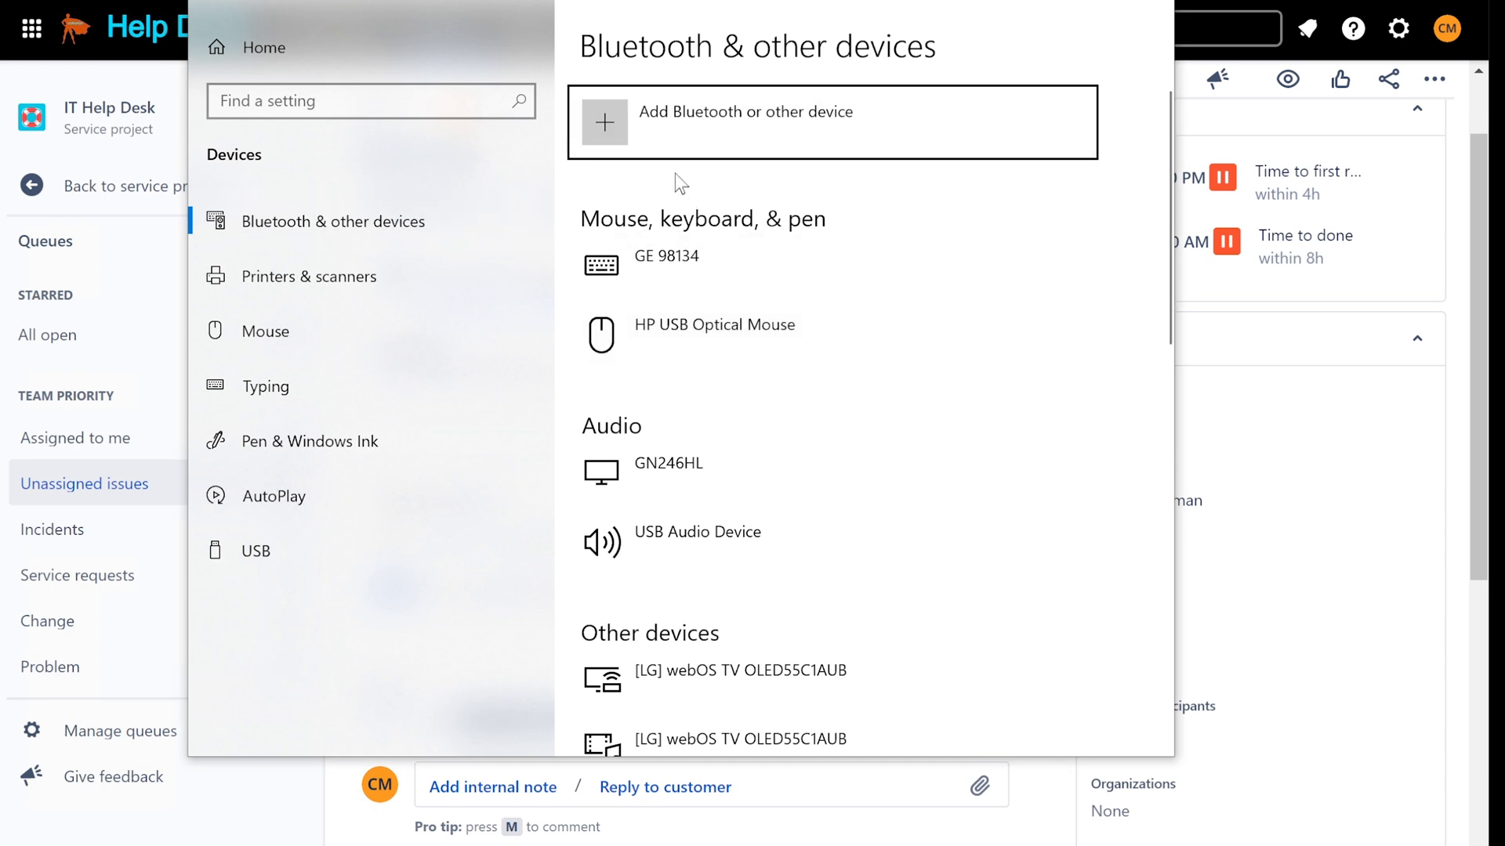
{"action": "mouse_move", "coordinate": [632, 140]}
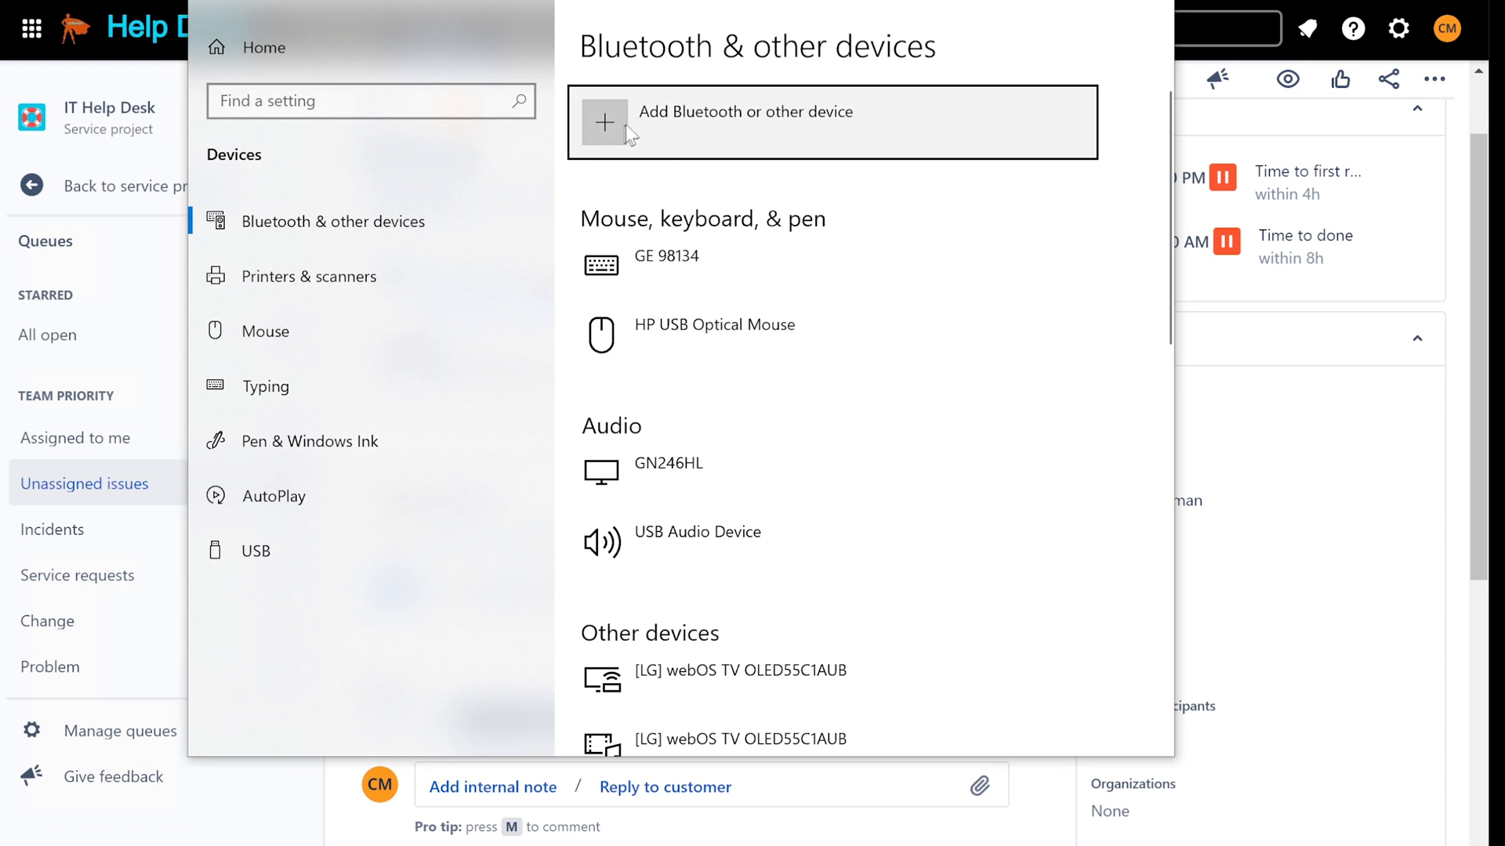
- Start adding a new device via 'Add Bluetooth or other device'
{"action": "left_click", "coordinate": [605, 122]}
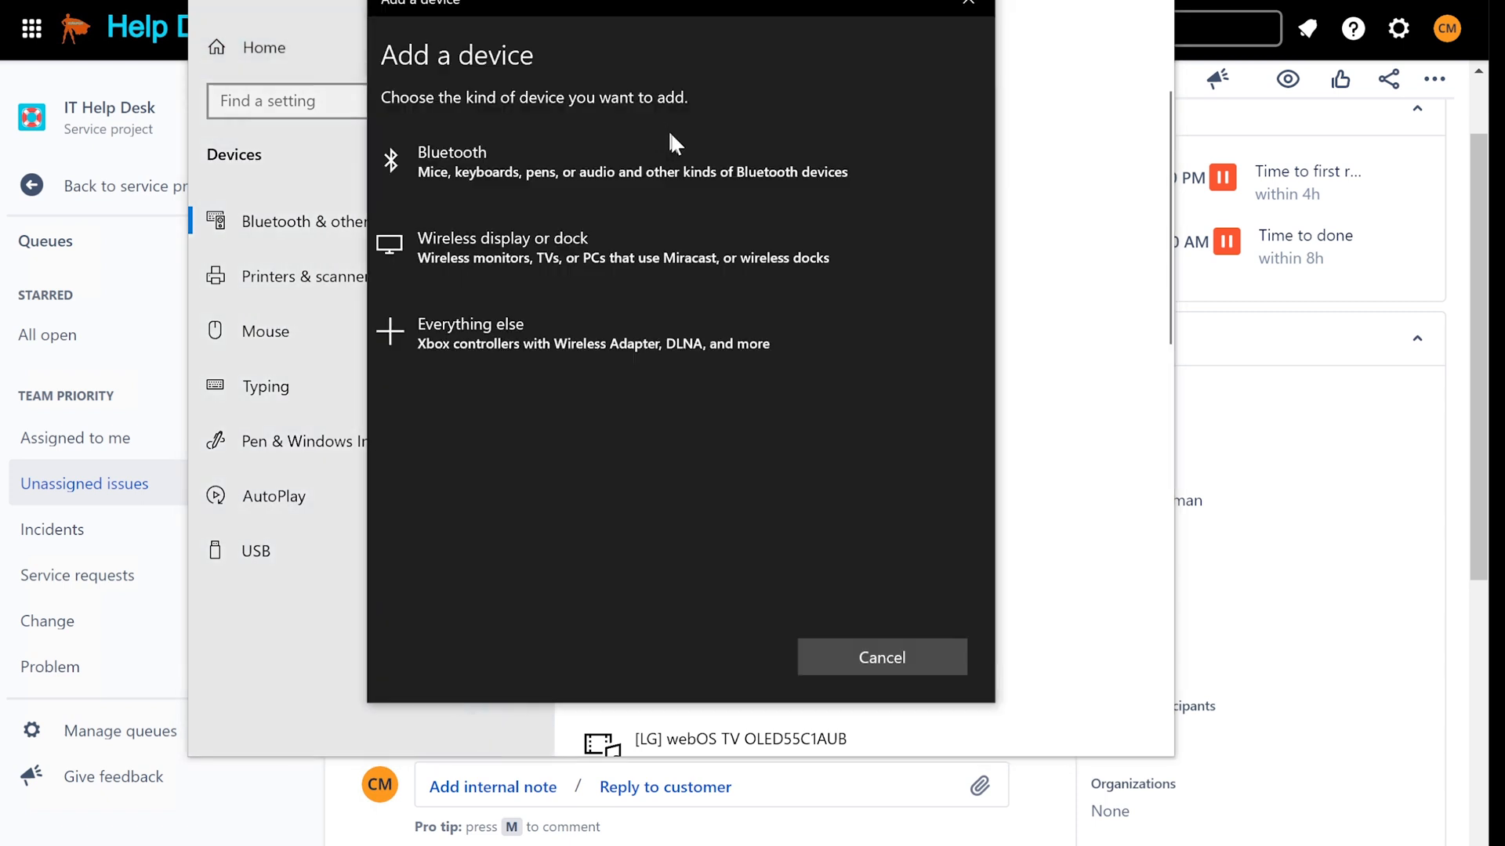
{"action": "mouse_move", "coordinate": [596, 181]}
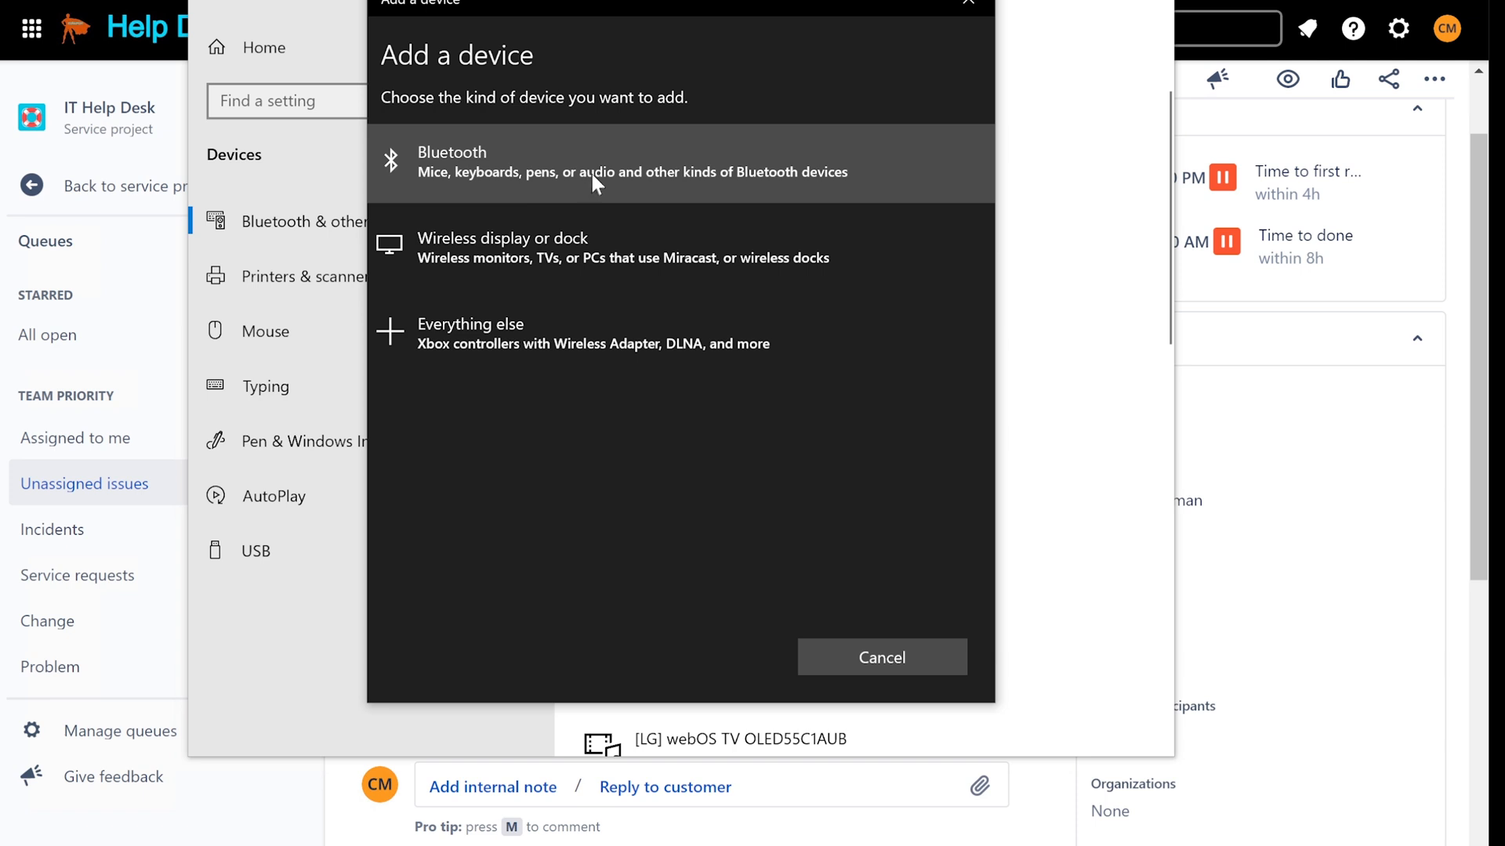
{"action": "mouse_move", "coordinate": [660, 188]}
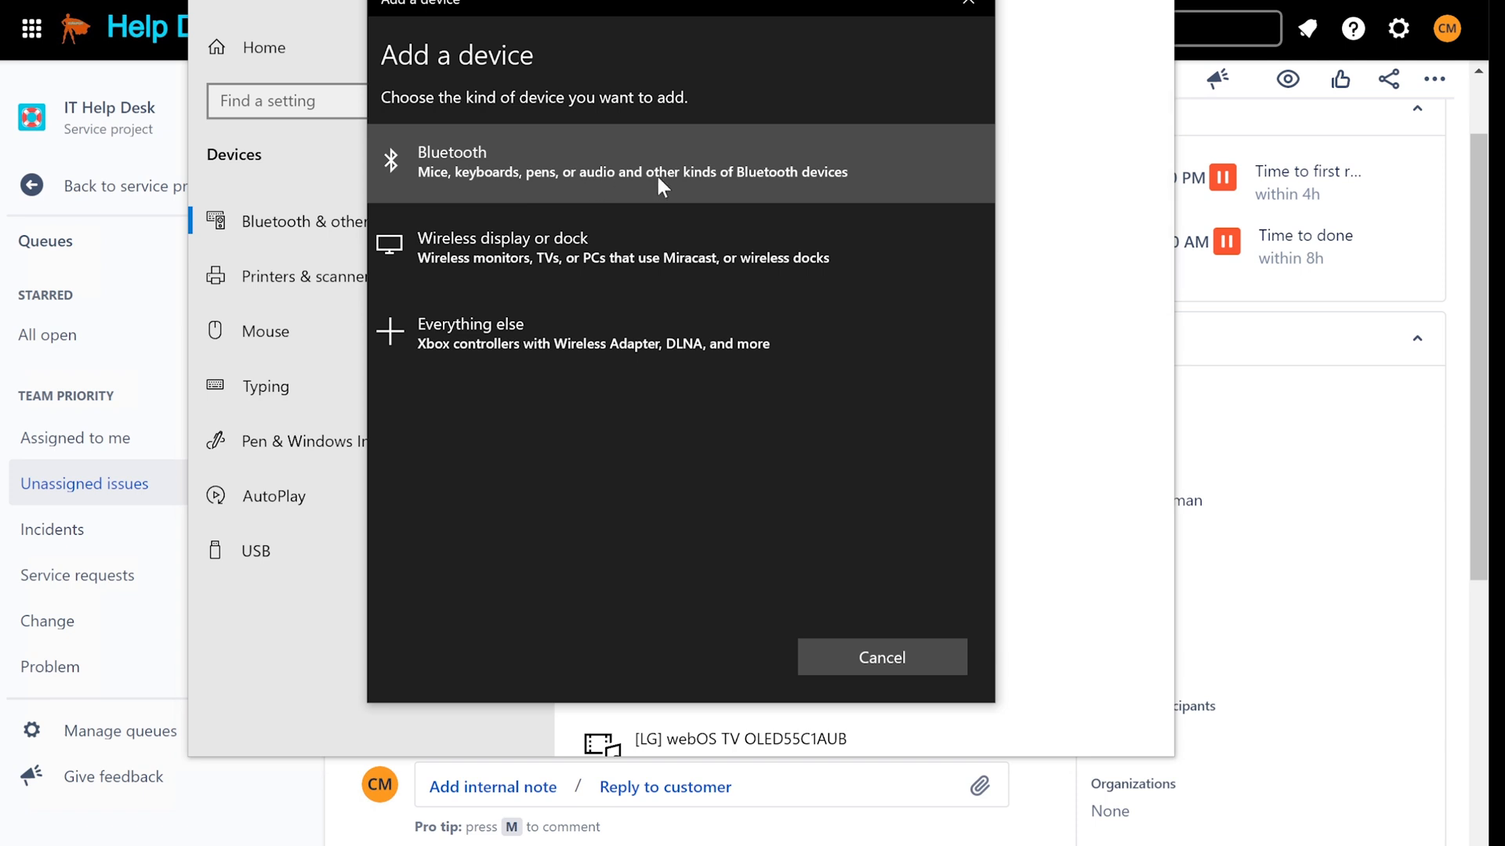
{"action": "mouse_move", "coordinate": [655, 197]}
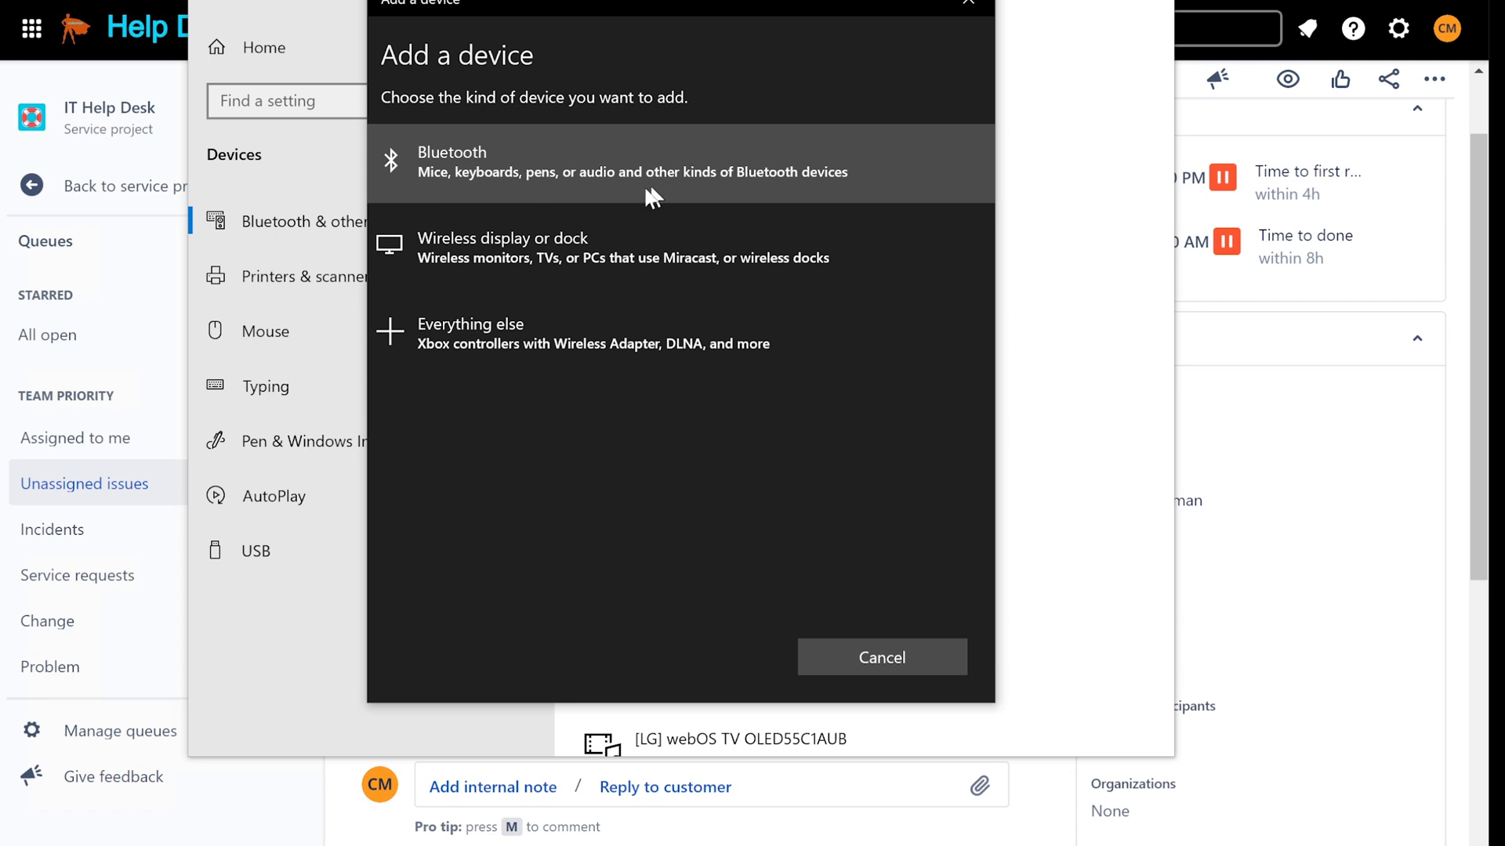
{"action": "mouse_move", "coordinate": [708, 183]}
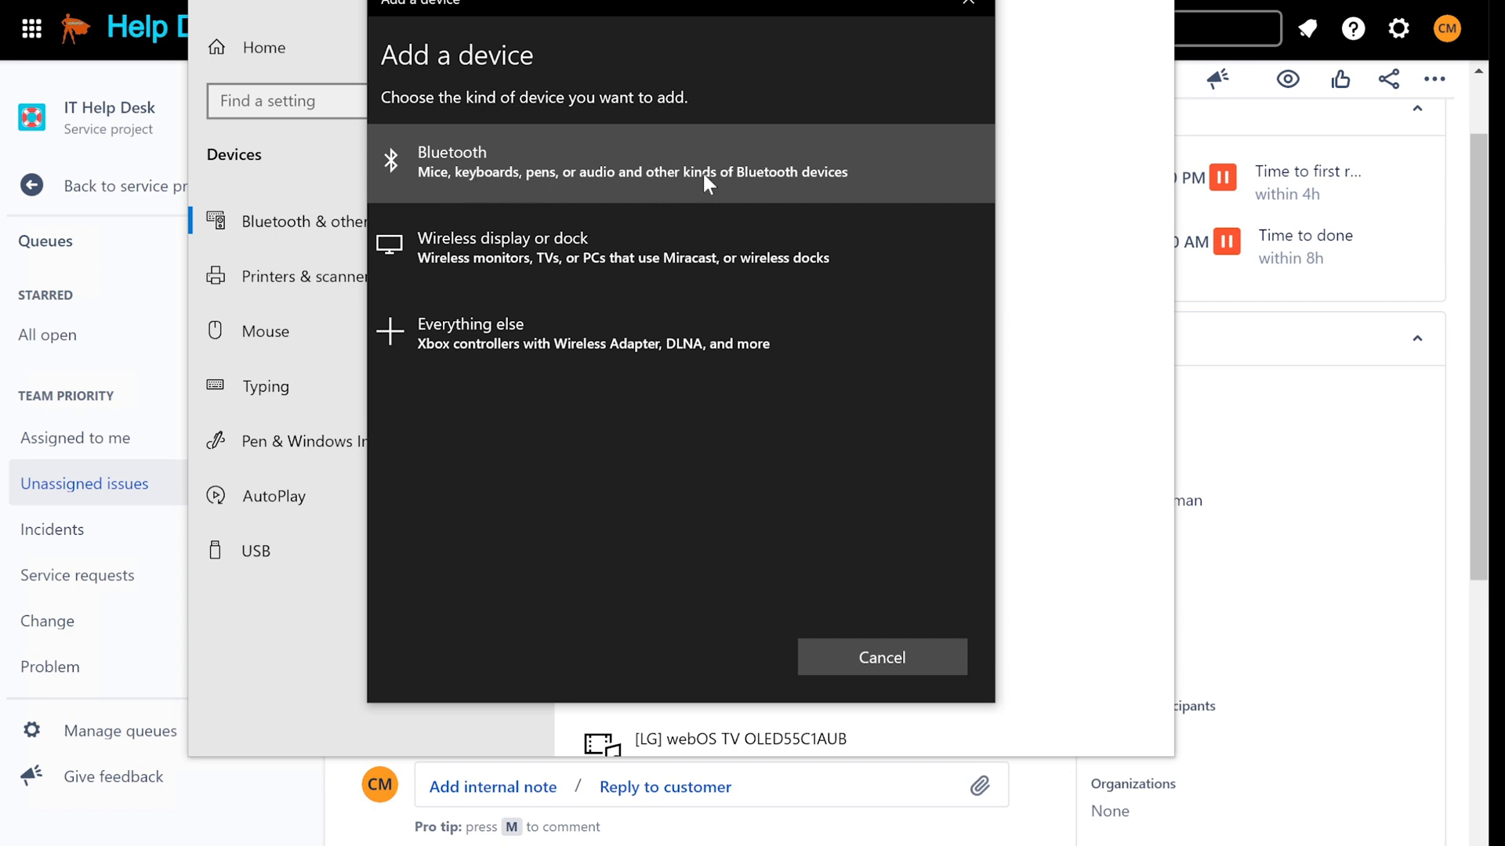
{"action": "mouse_move", "coordinate": [699, 193]}
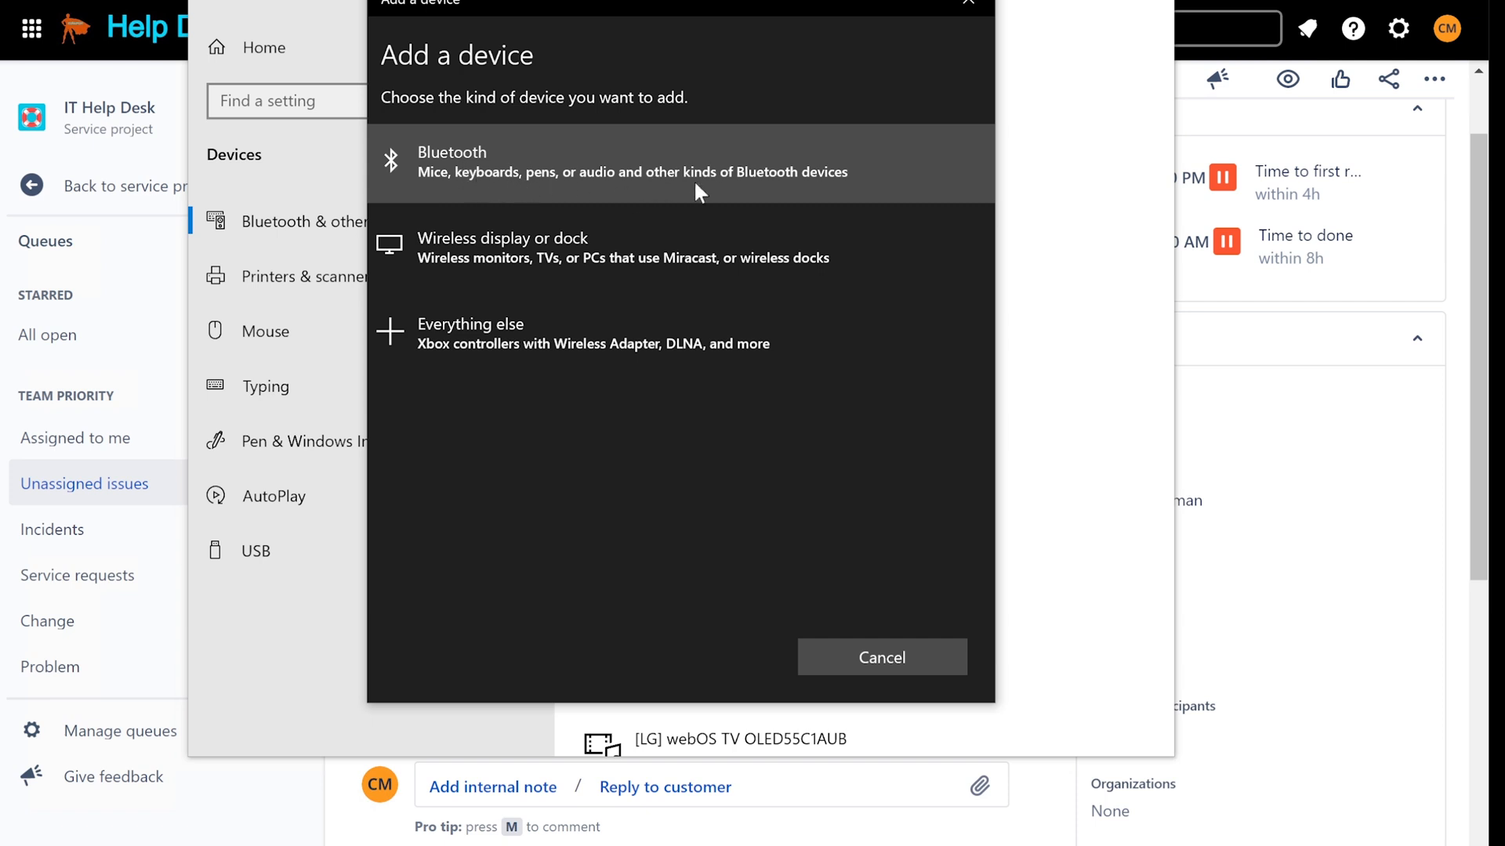
{"action": "mouse_move", "coordinate": [470, 227]}
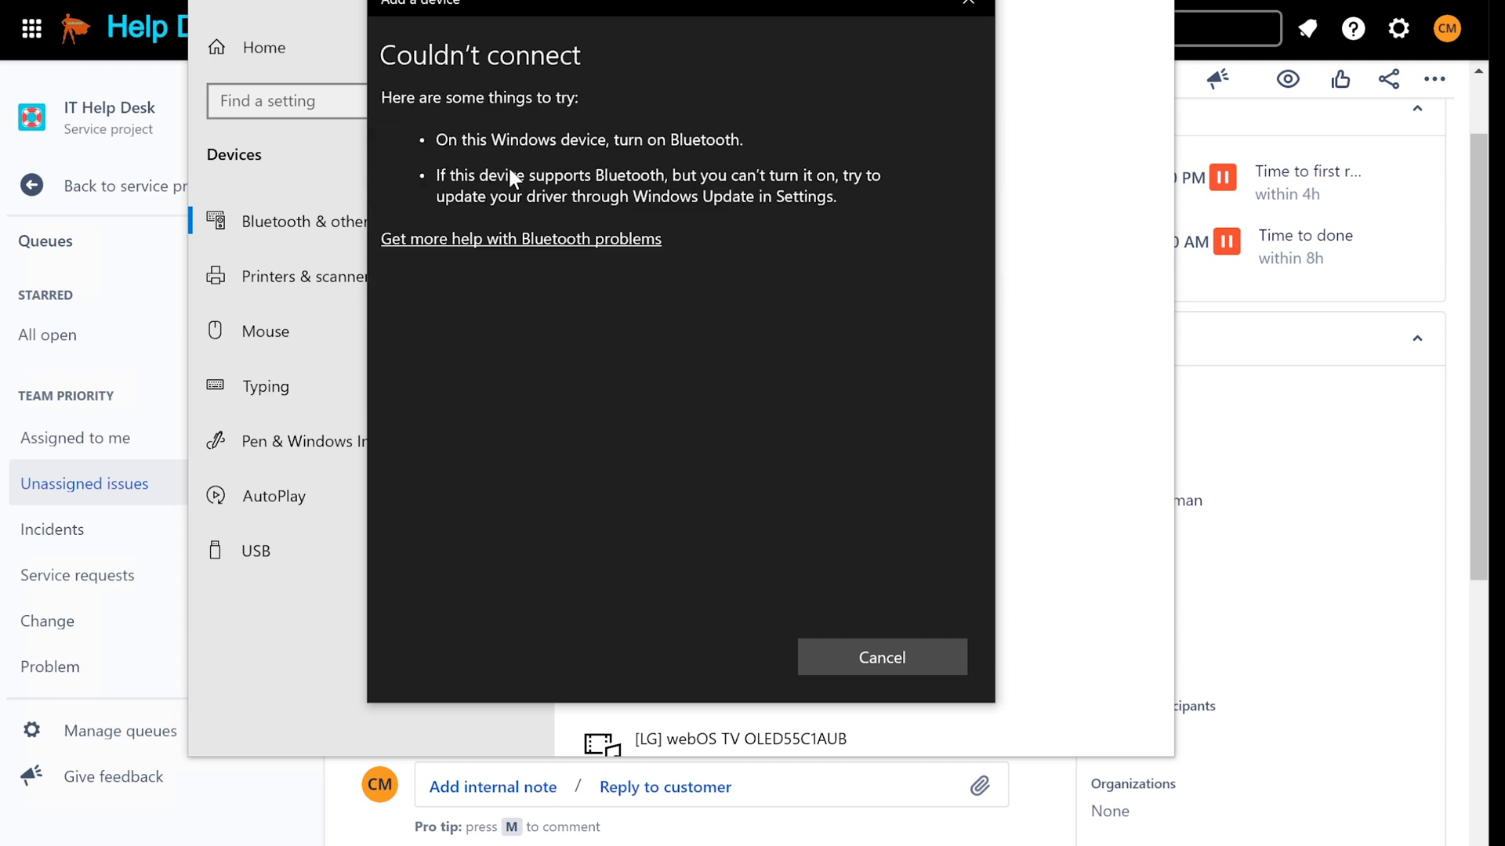
{"action": "mouse_move", "coordinate": [854, 545]}
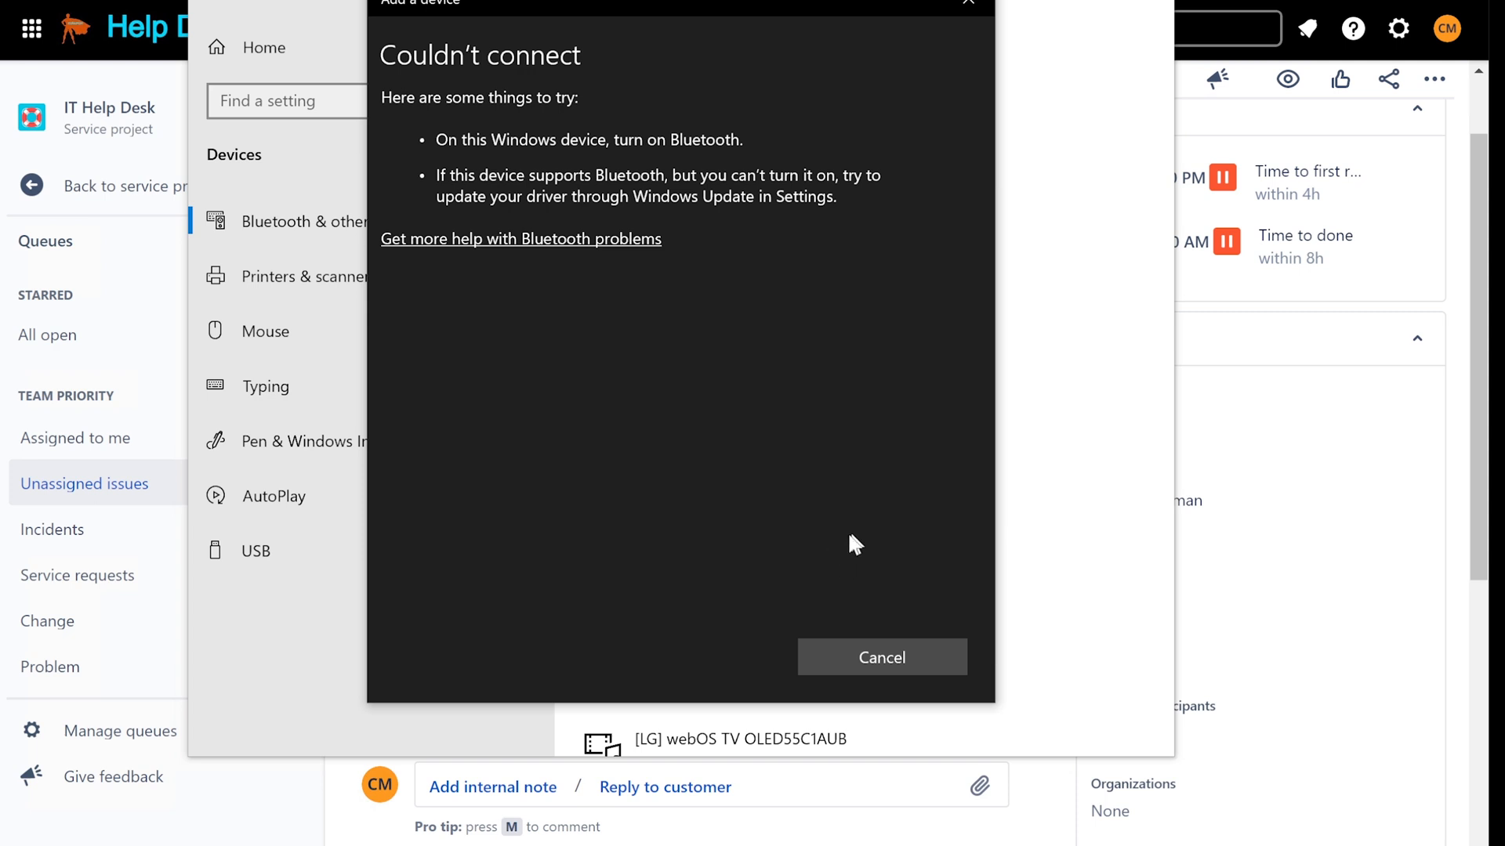
{"action": "mouse_move", "coordinate": [881, 657]}
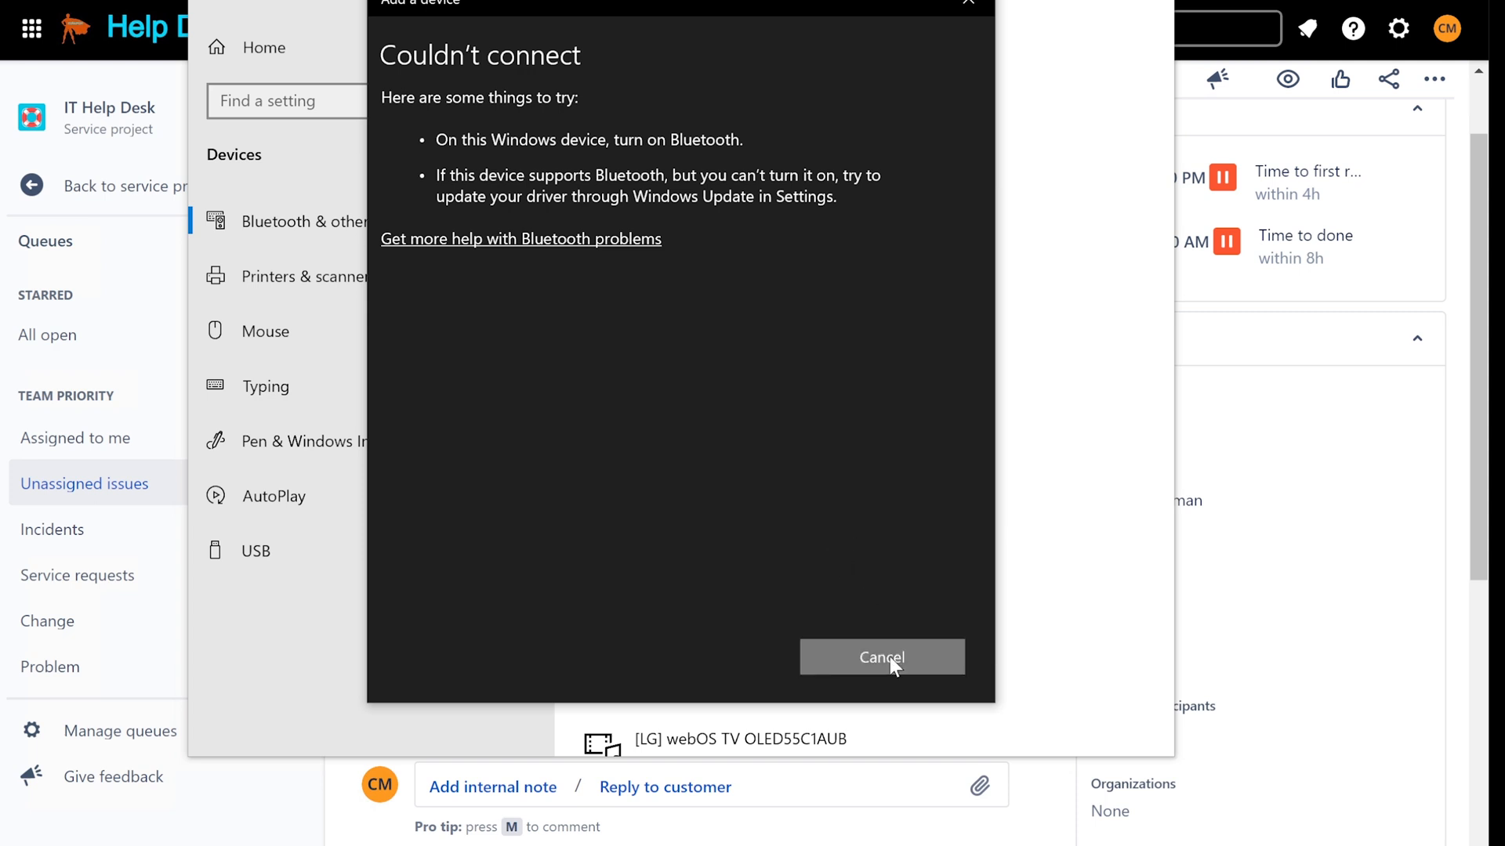
- Dismiss the Couldn't connect message and launch Device Manager from the Start menu
{"action": "left_click", "coordinate": [880, 657]}
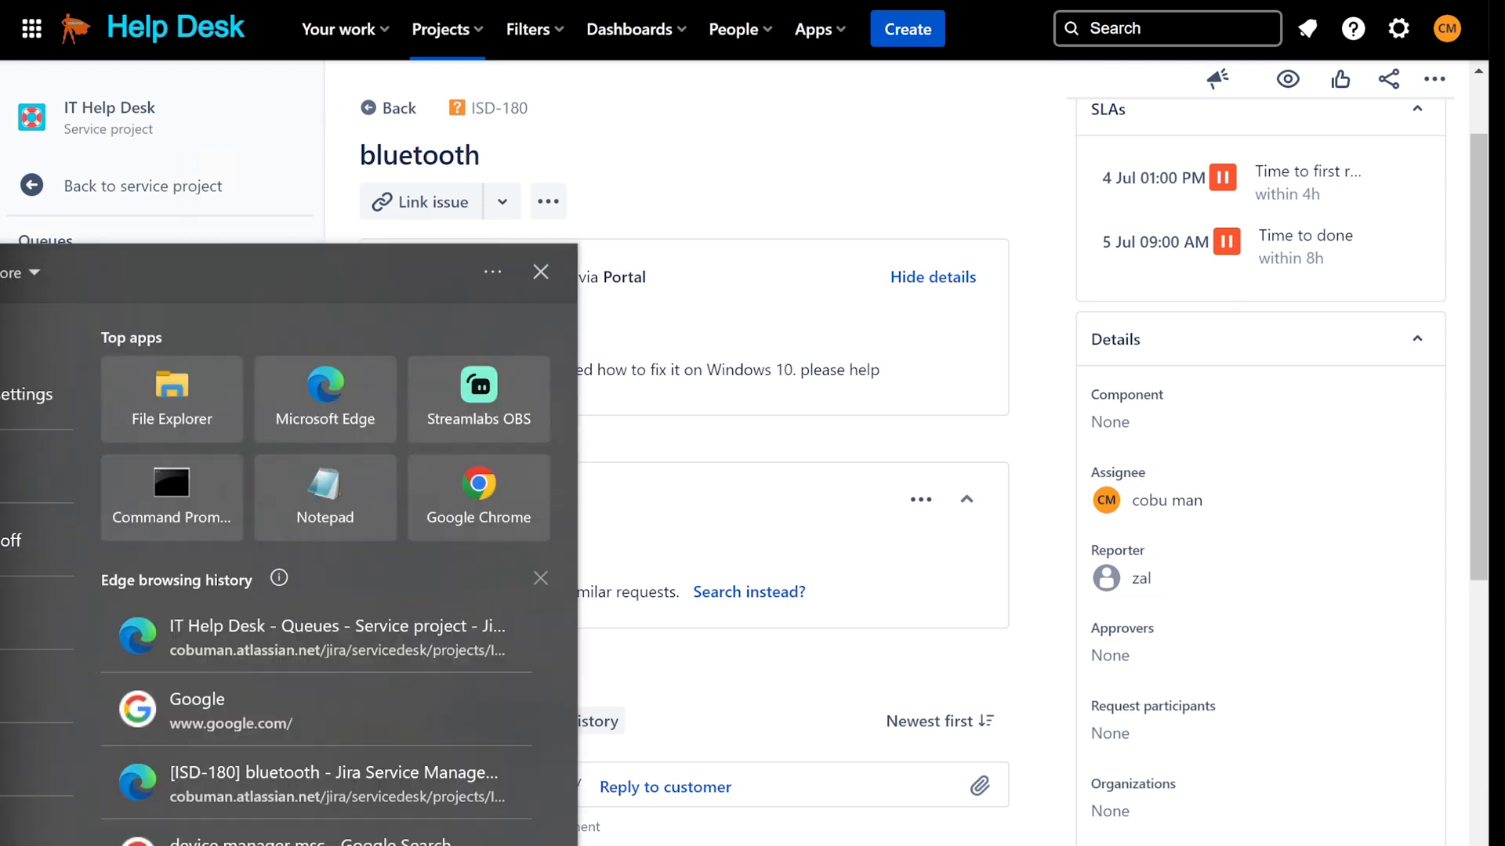
{"action": "left_click", "coordinate": [539, 271]}
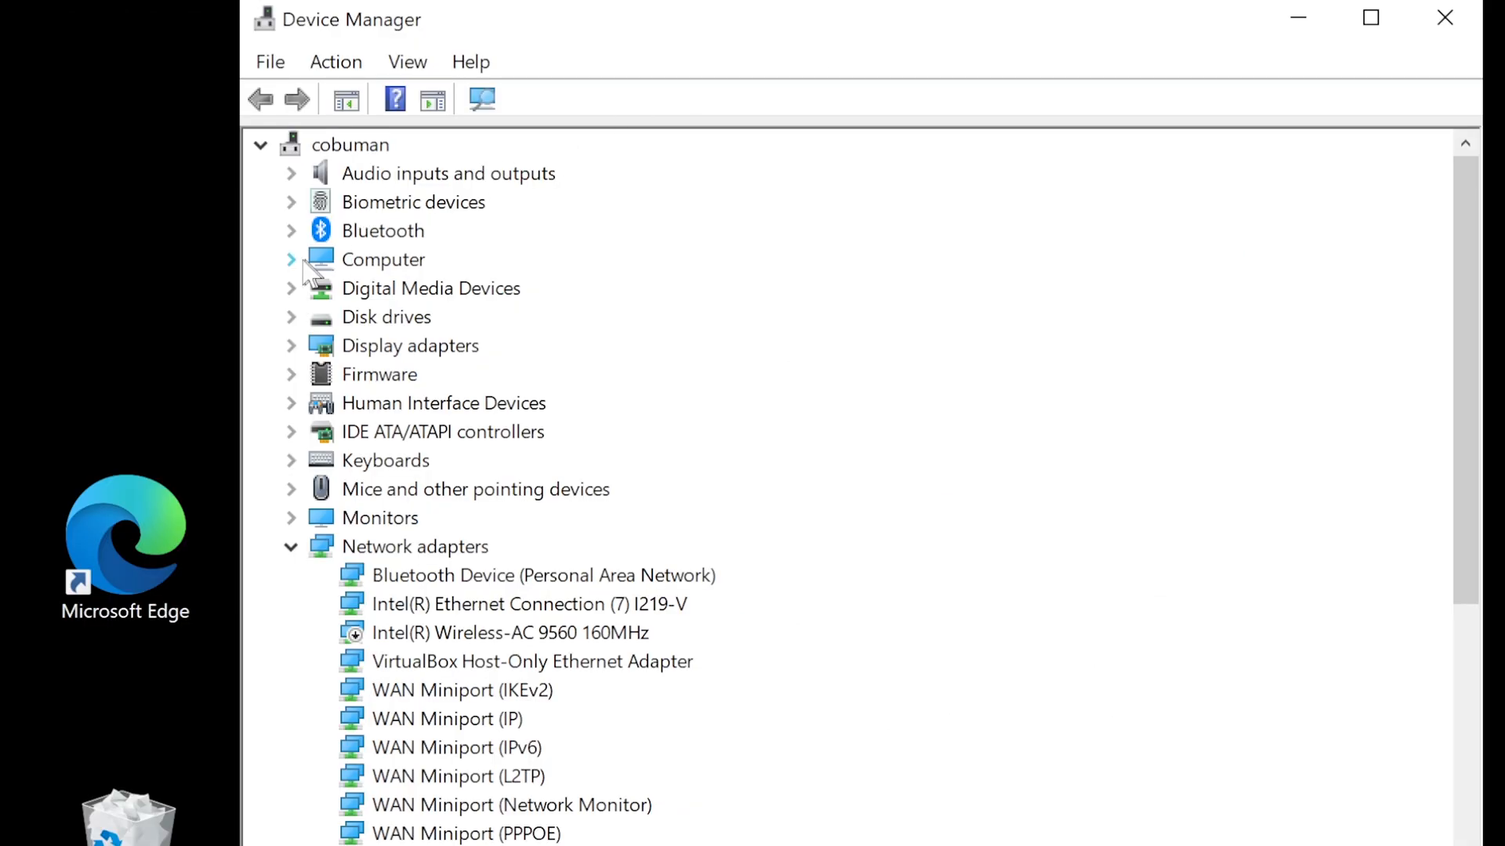
{"action": "mouse_move", "coordinate": [291, 231]}
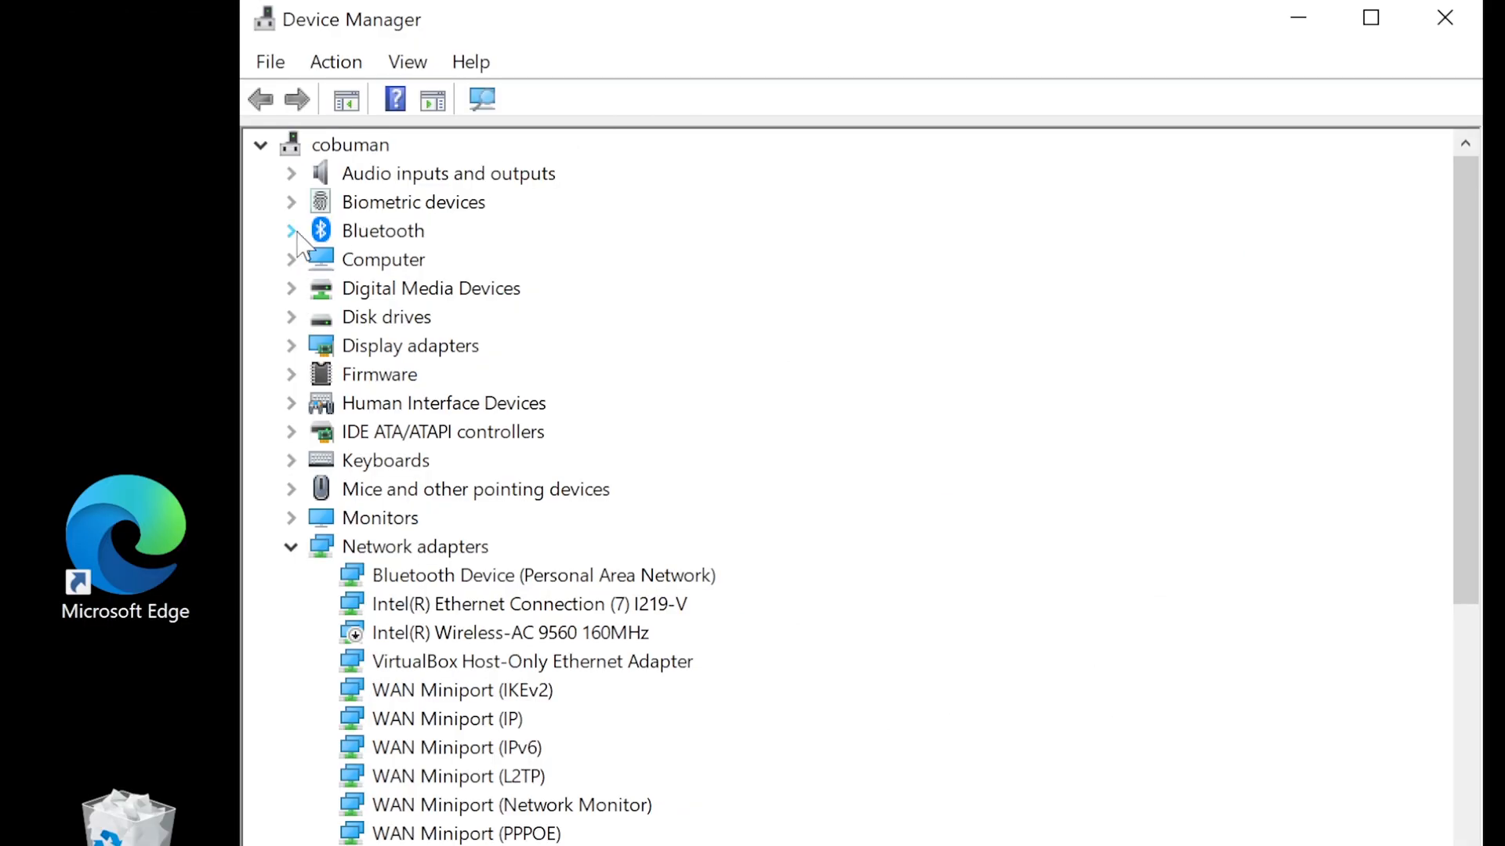
- Expand the Bluetooth category and select the Intel(R) Wireless Bluetooth(R) adapter
{"action": "left_click", "coordinate": [291, 231]}
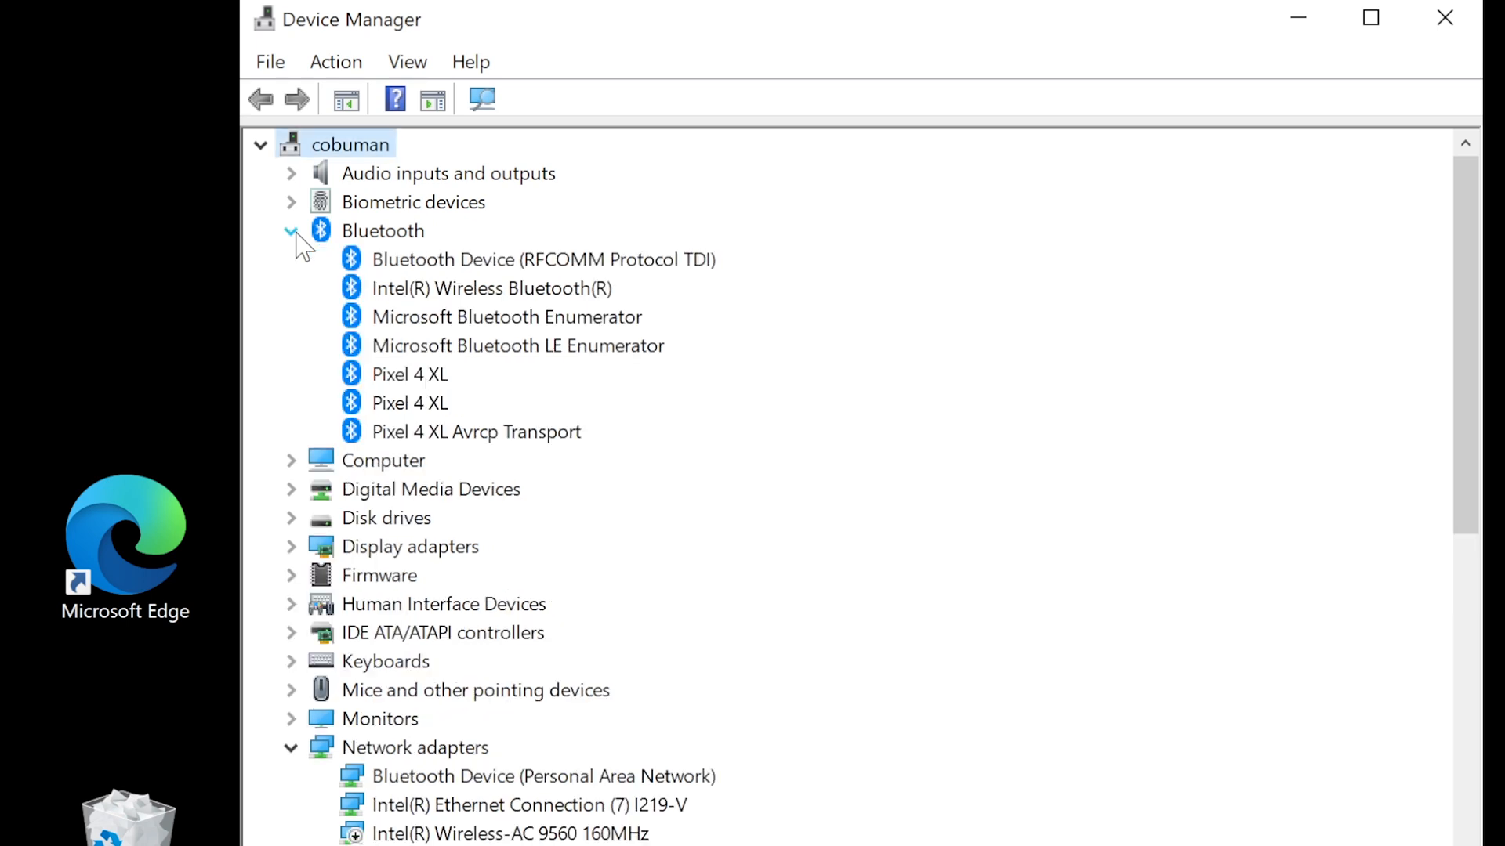
{"action": "mouse_move", "coordinate": [489, 321]}
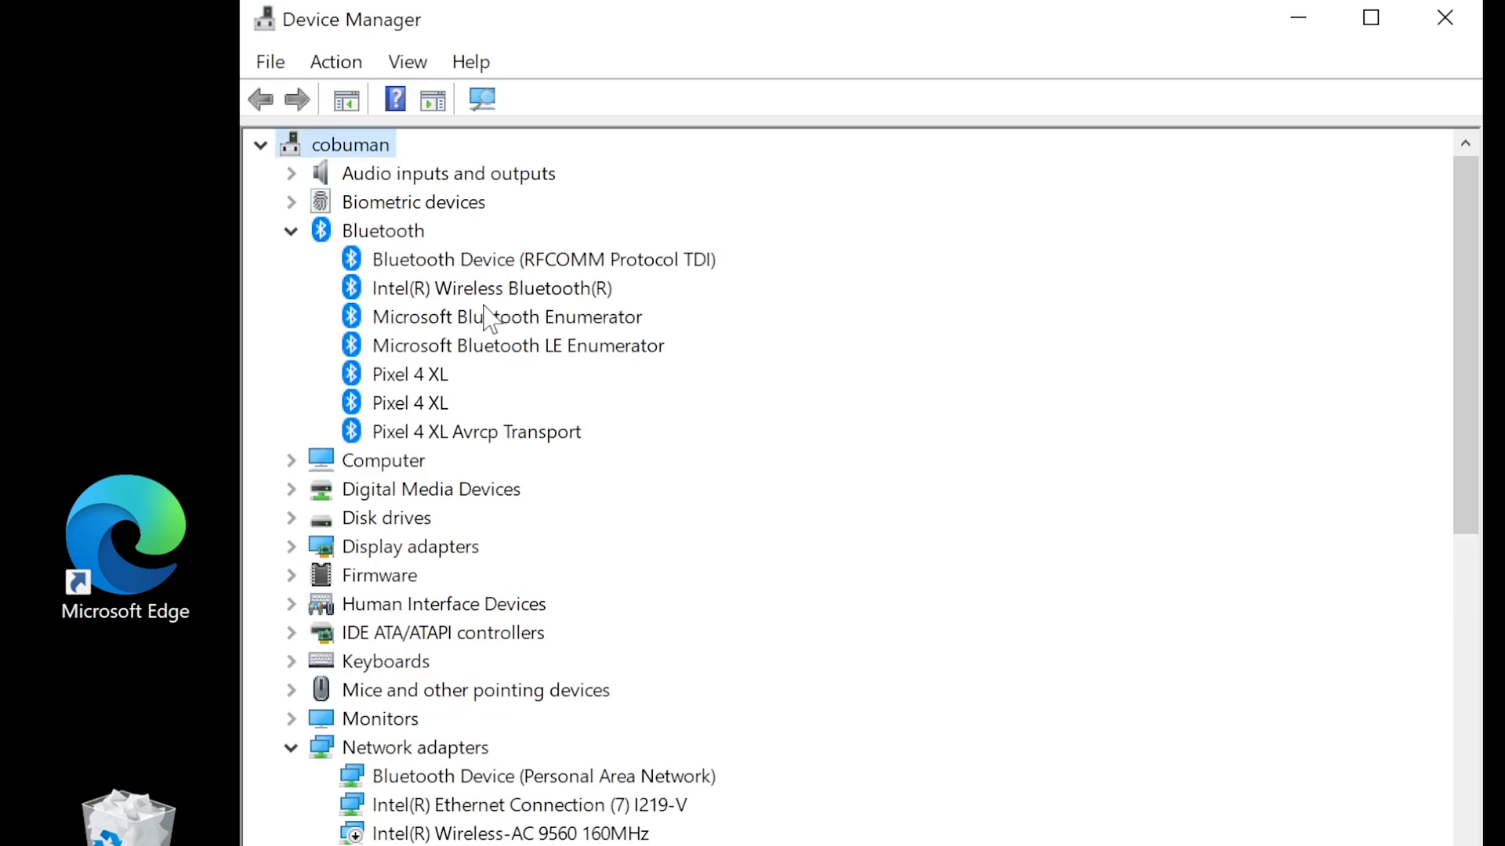
{"action": "mouse_move", "coordinate": [466, 296]}
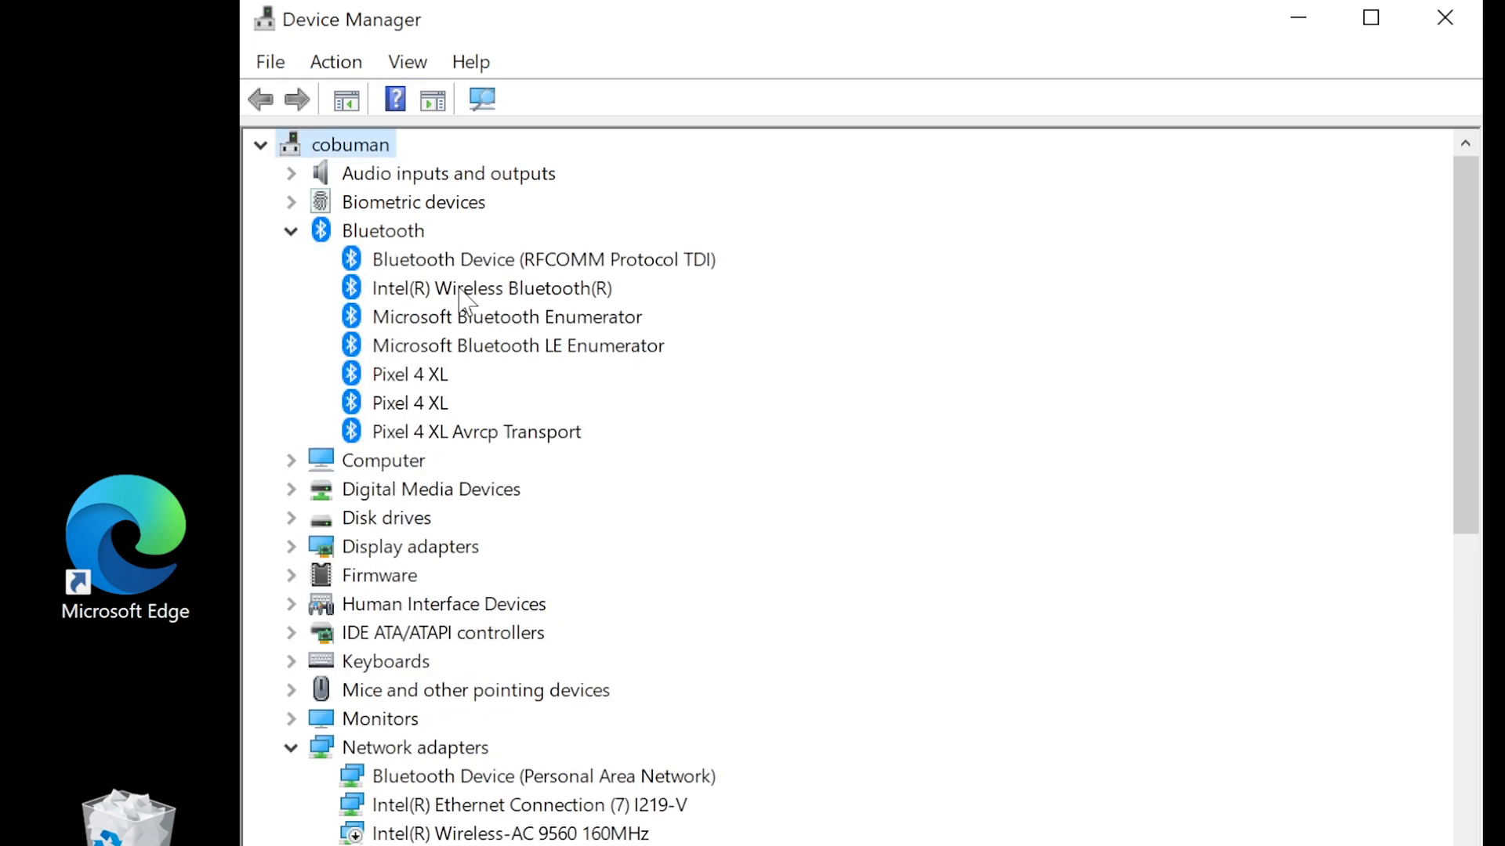
{"action": "left_click", "coordinate": [492, 288]}
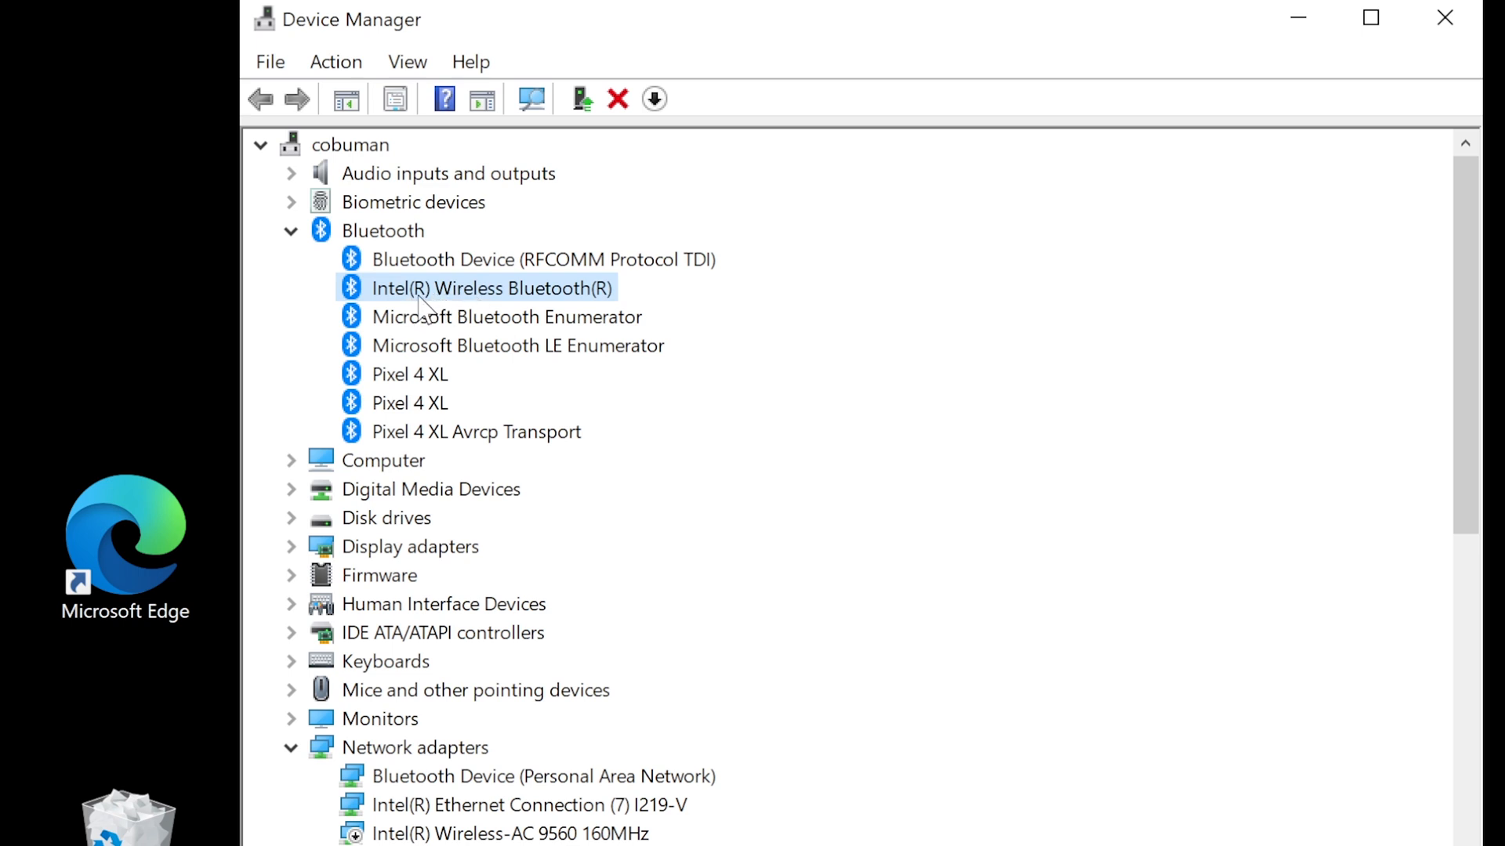
{"action": "mouse_move", "coordinate": [579, 306]}
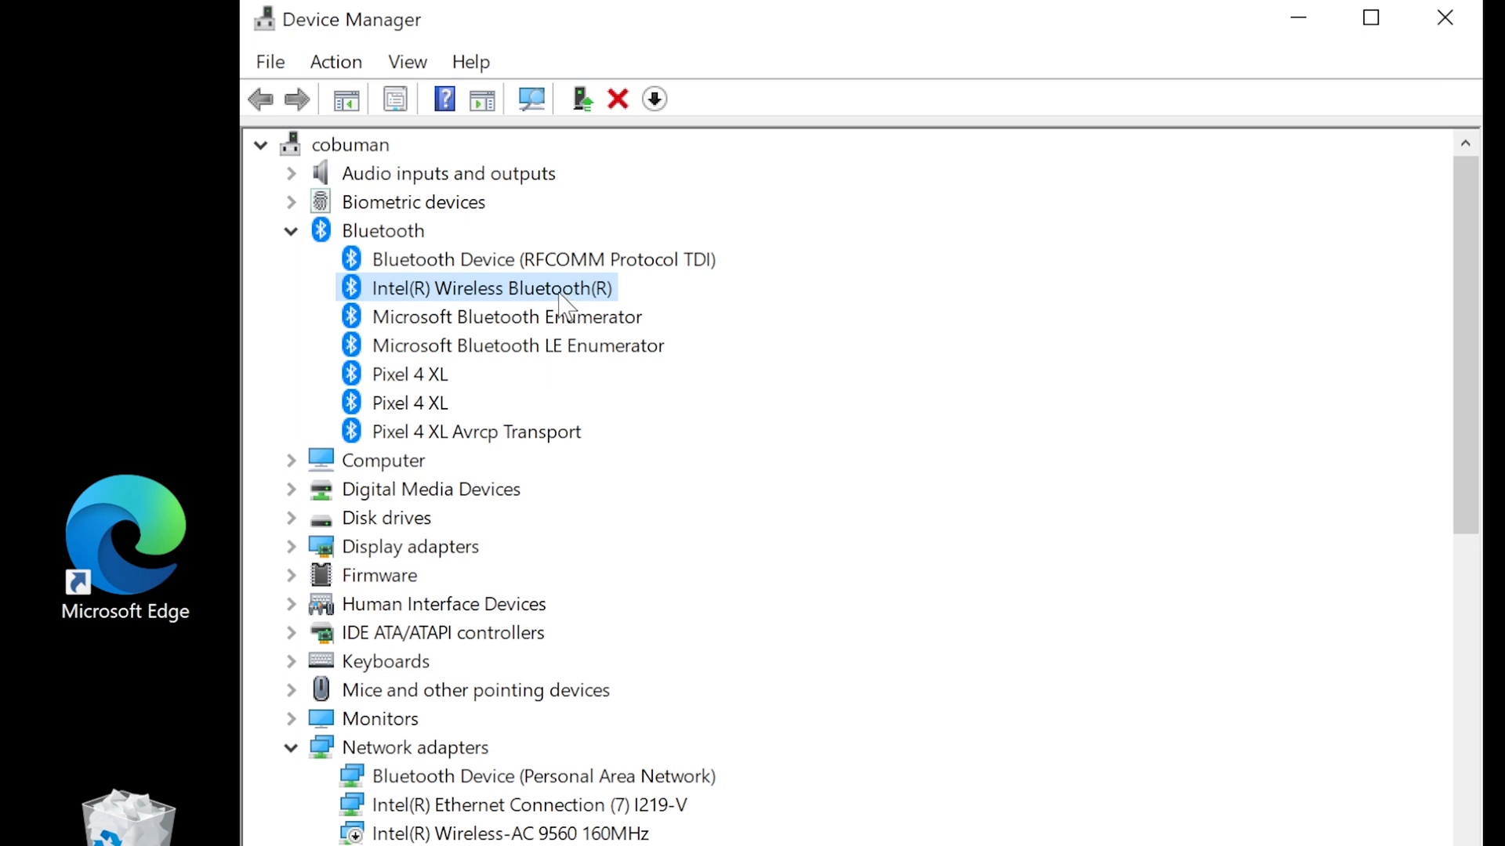
{"action": "mouse_move", "coordinate": [533, 318]}
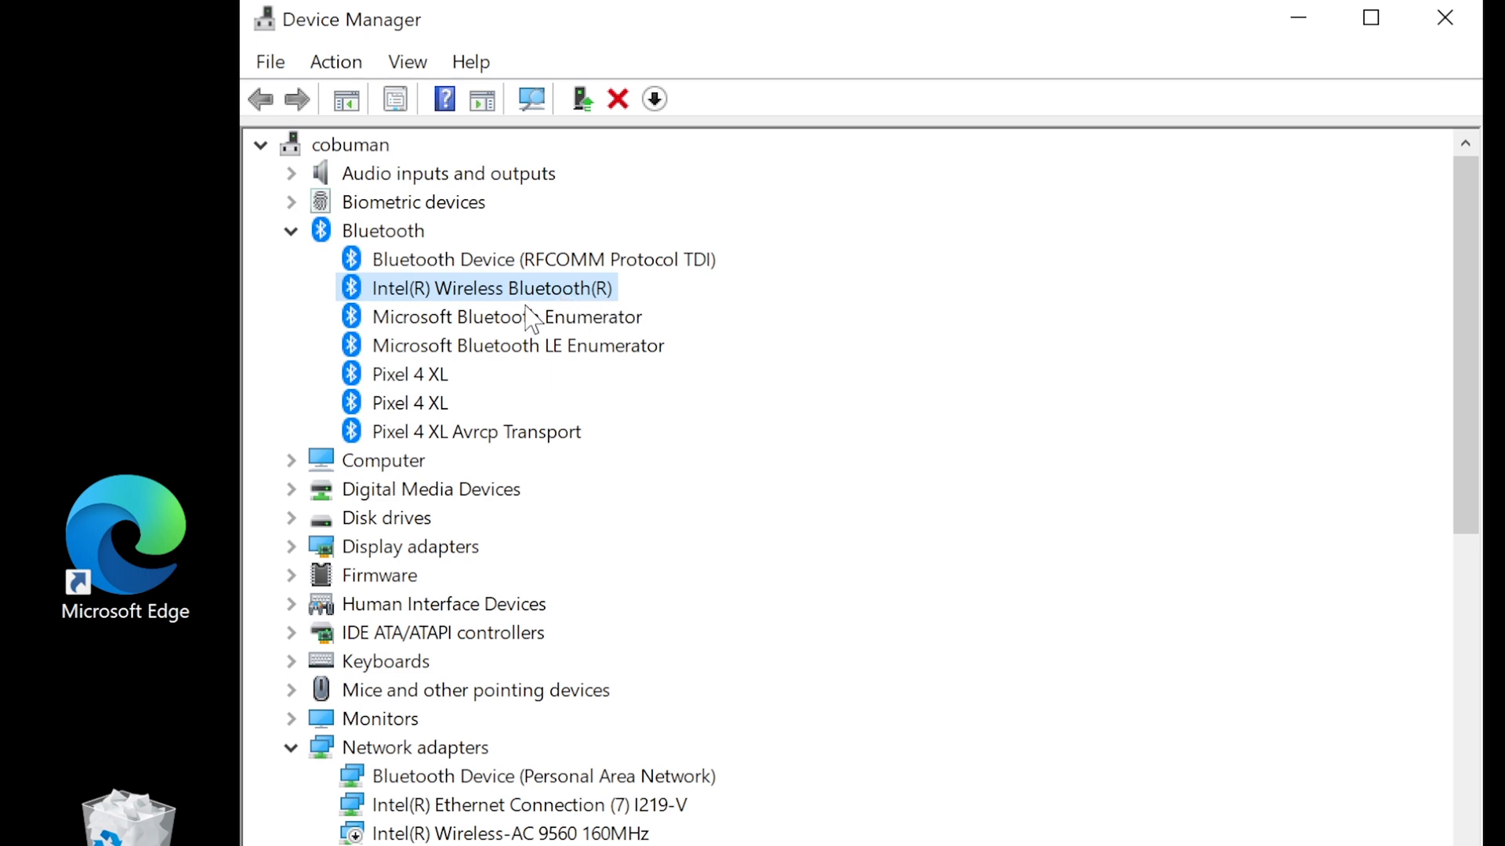
{"action": "mouse_move", "coordinate": [499, 302]}
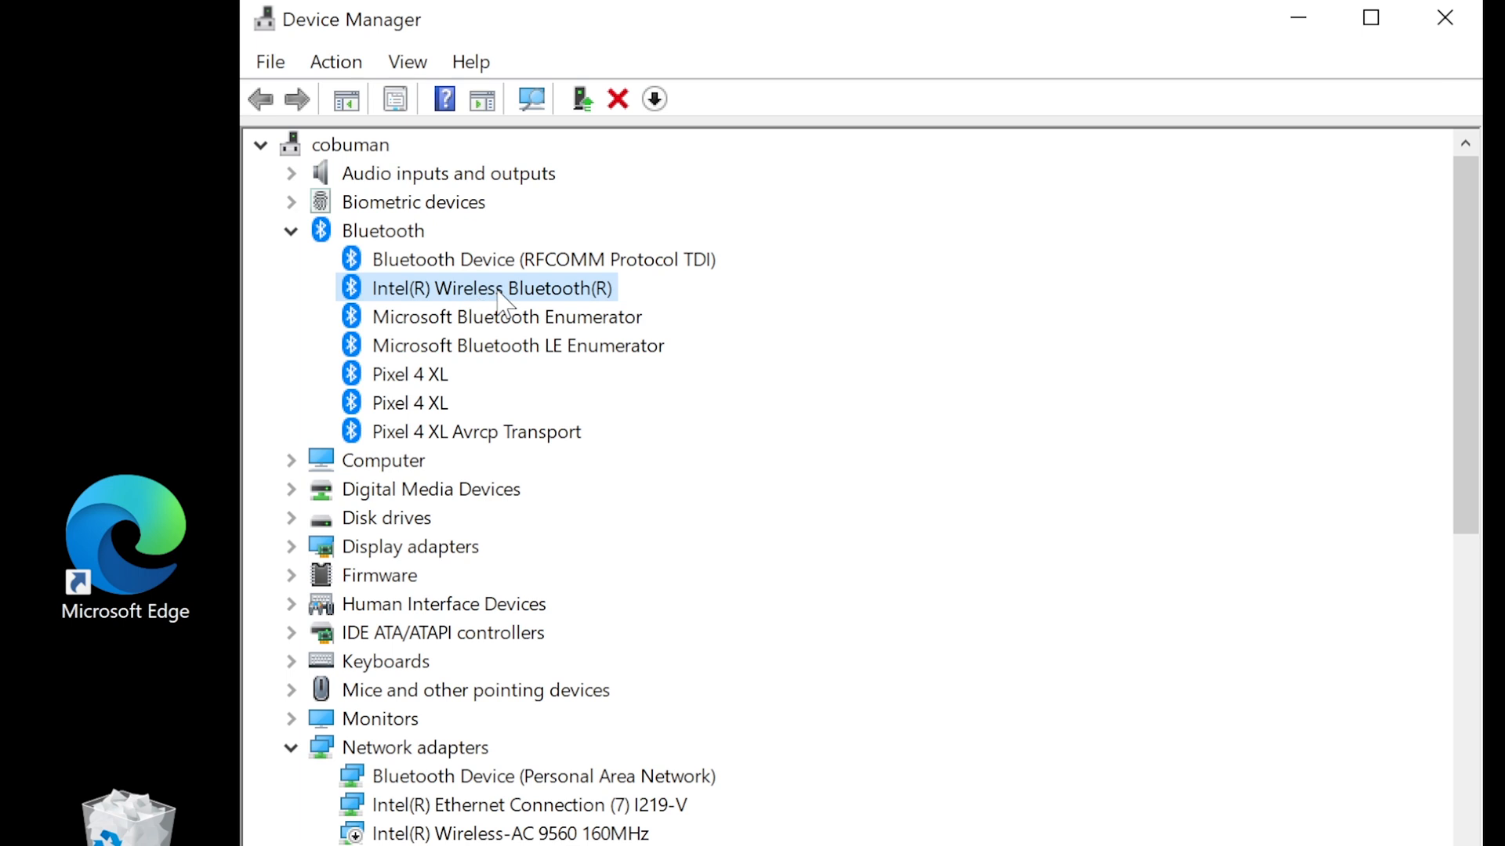
- Disable the Intel(R) Wireless Bluetooth(R) adapter, confirm, and re-enable it
{"action": "right_click", "coordinate": [479, 289]}
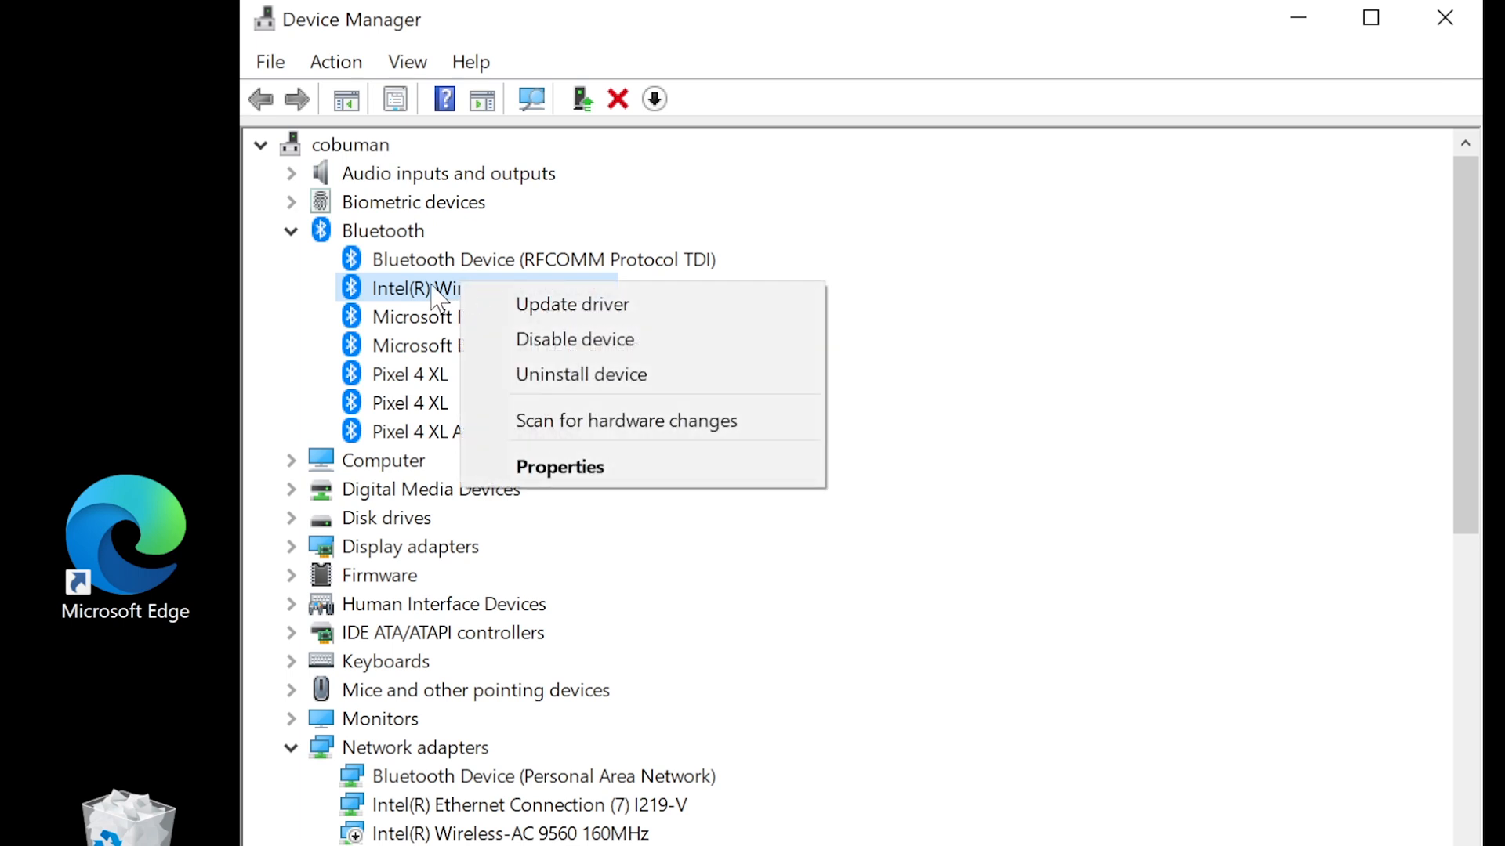
{"action": "mouse_move", "coordinate": [575, 339]}
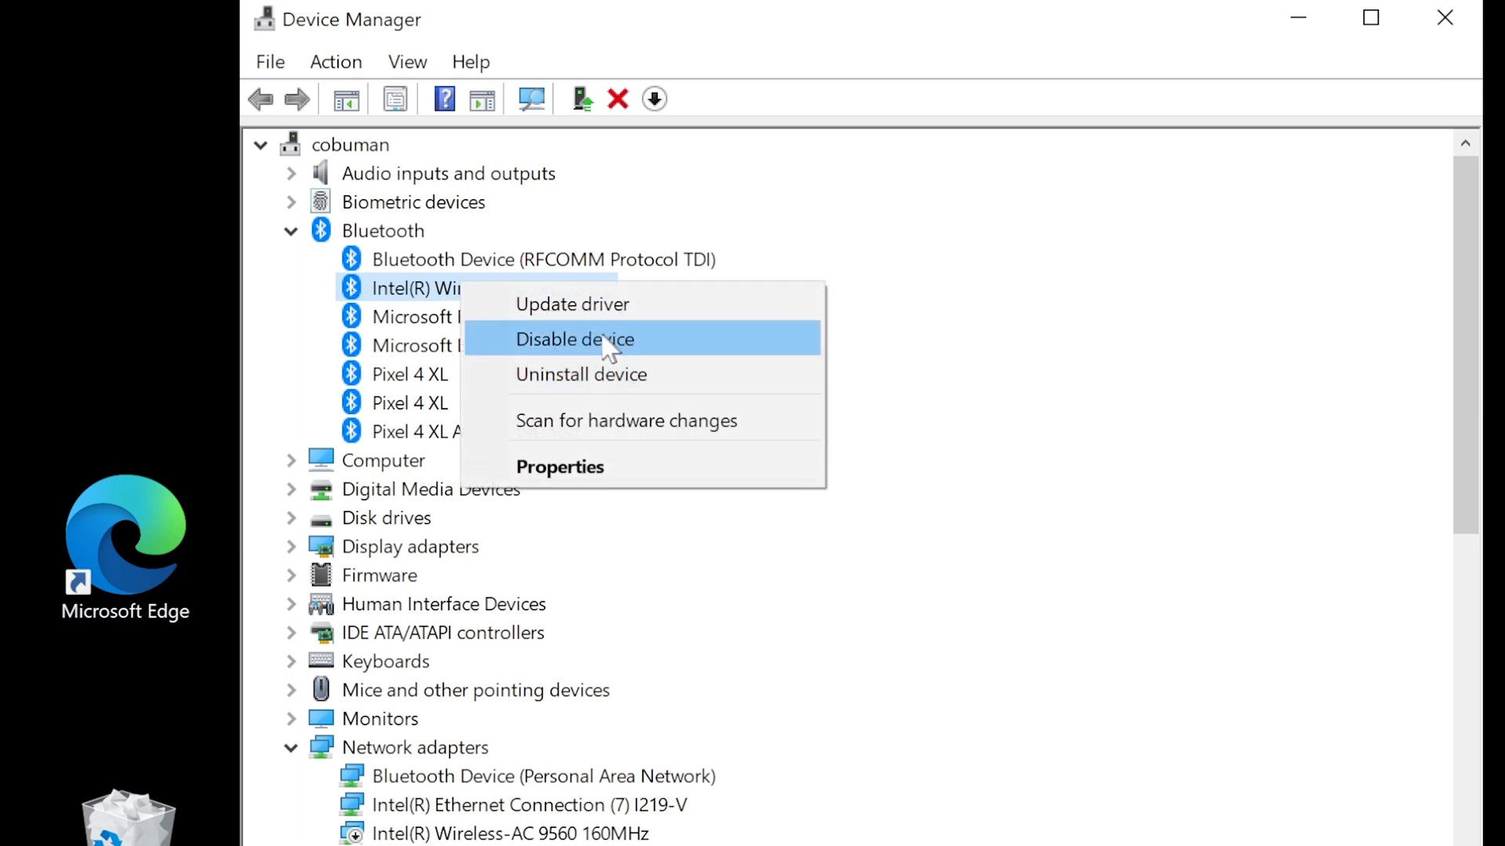
{"action": "left_click", "coordinate": [575, 339]}
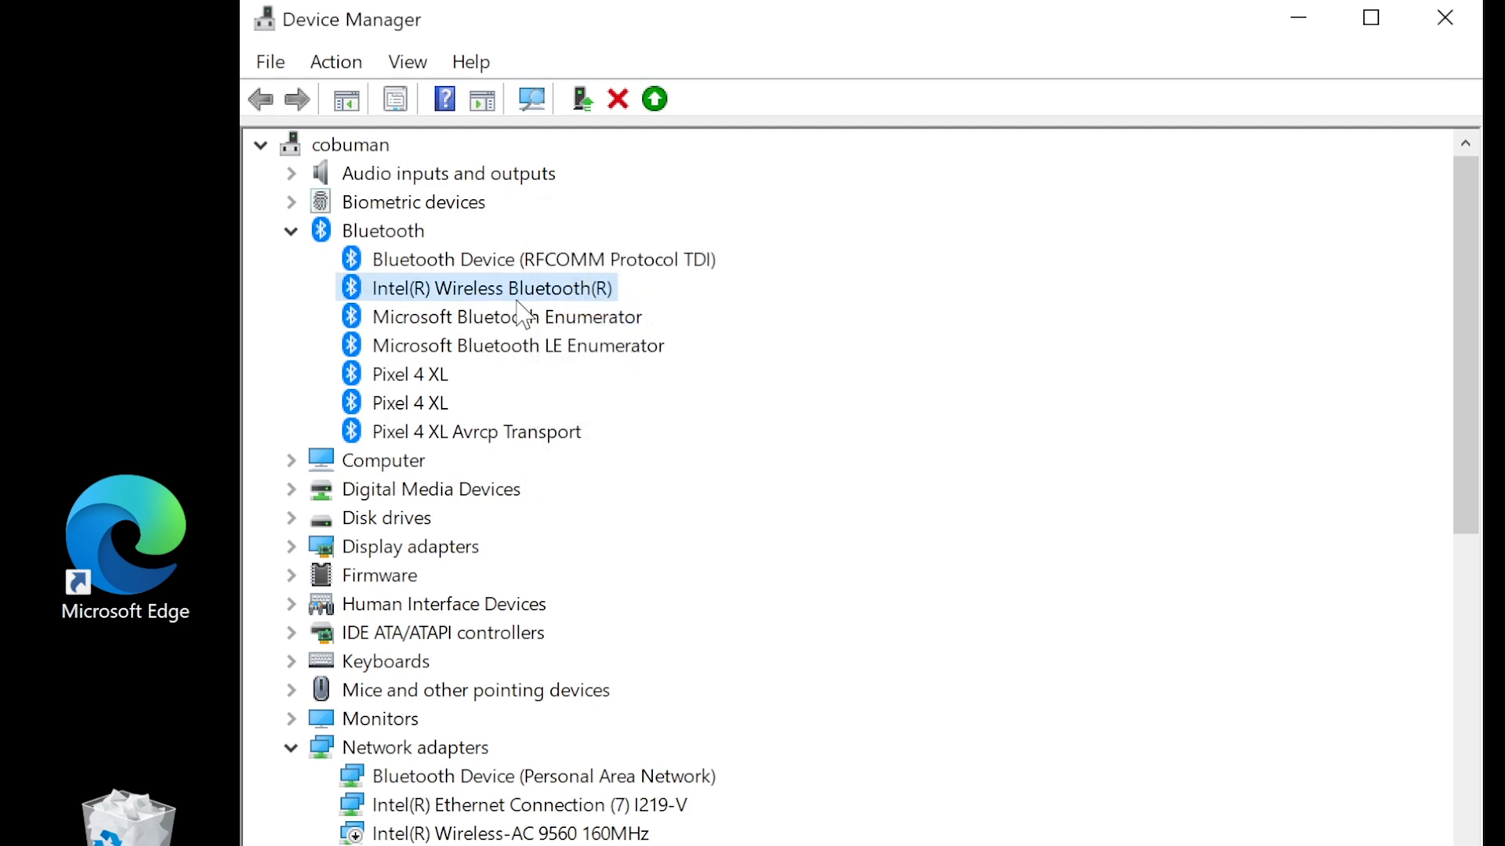
{"action": "left_click", "coordinate": [292, 231]}
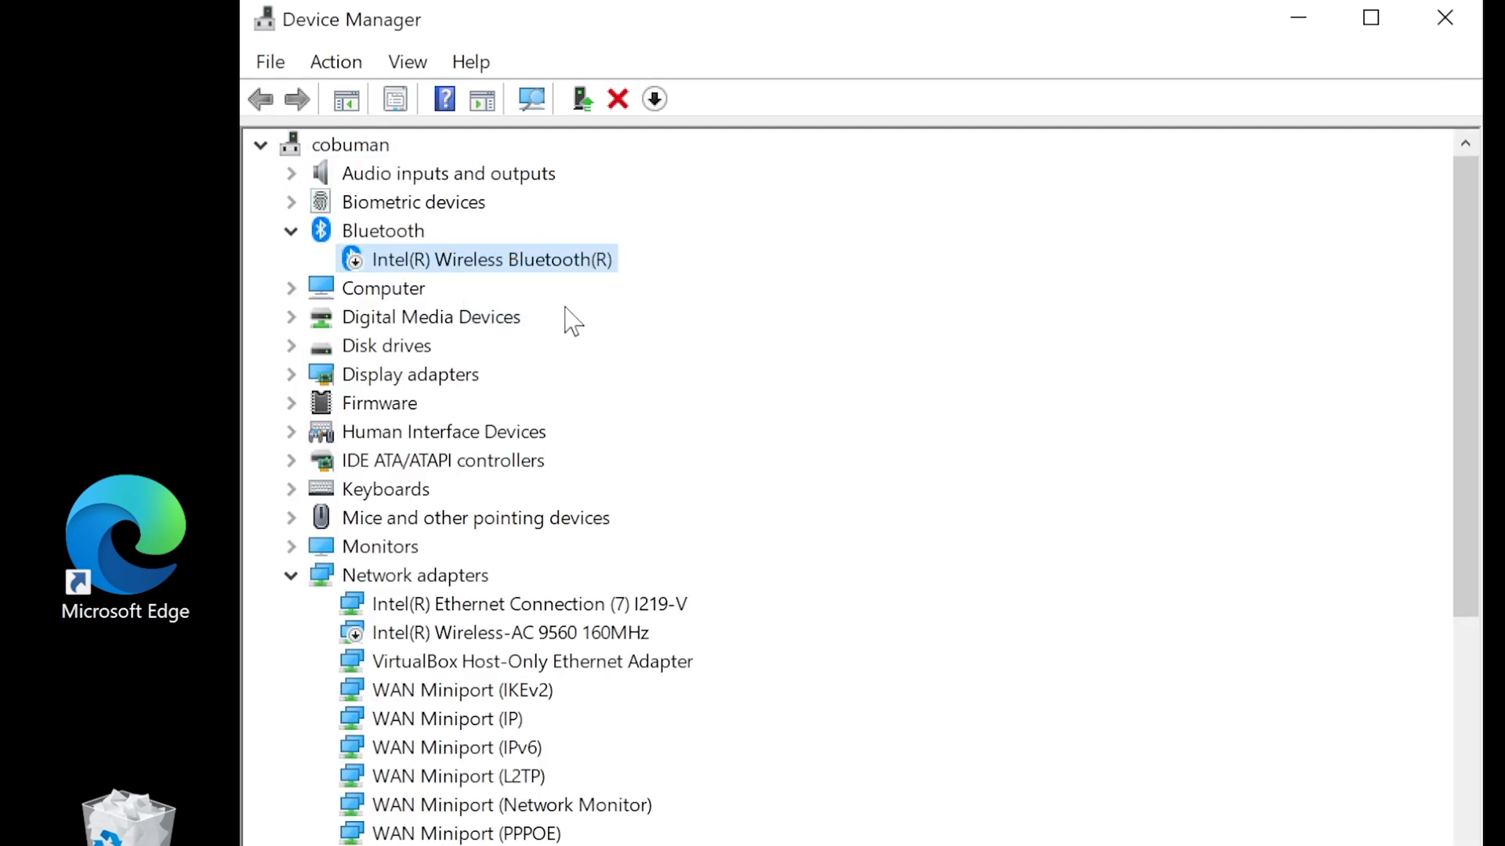
{"action": "left_click", "coordinate": [292, 230]}
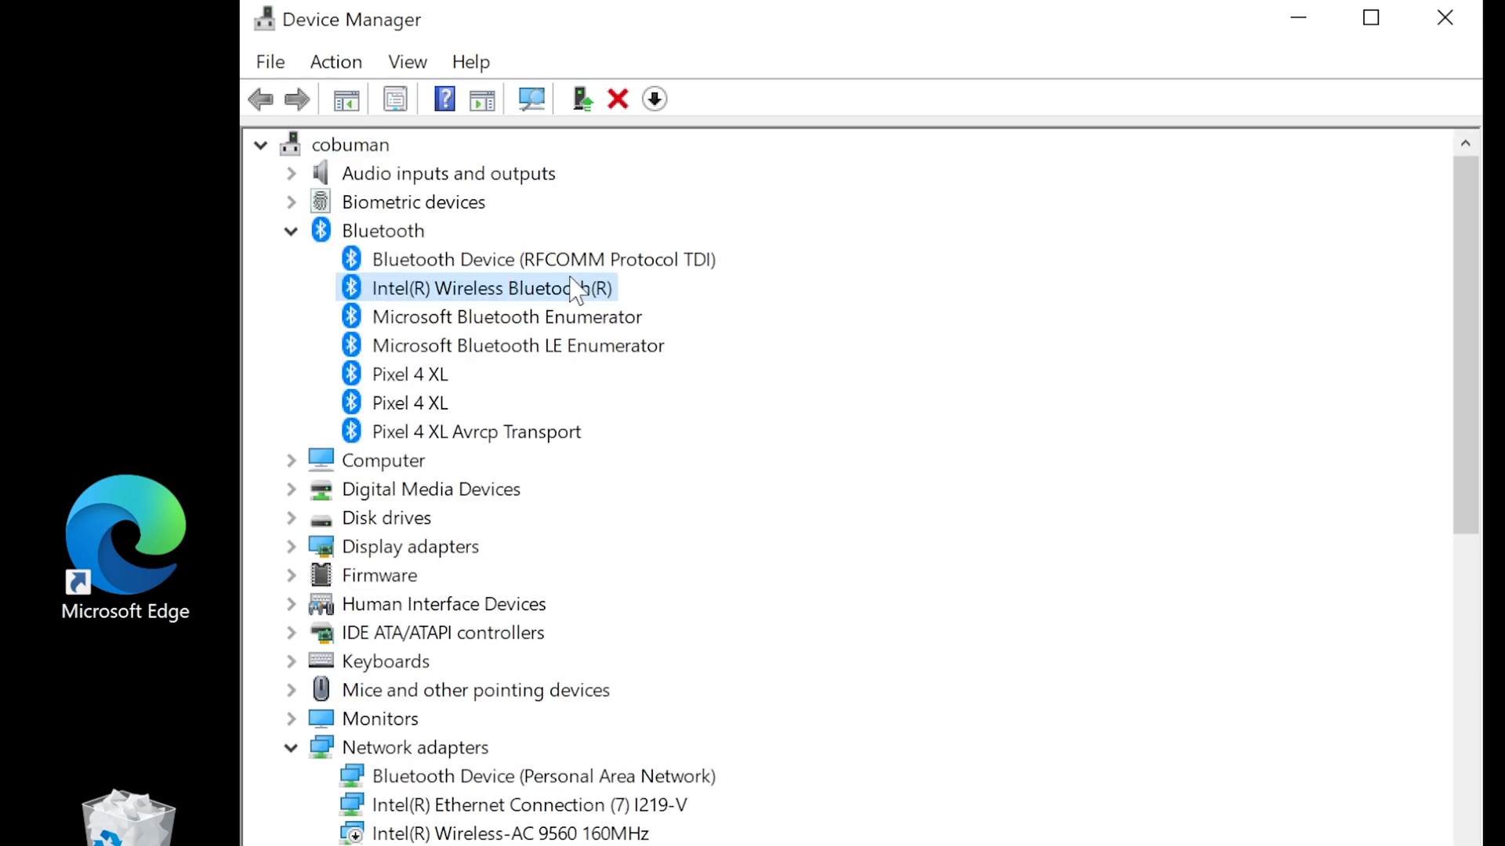
- Check the two Pixel 4 XL entries, then return to the Intel Wireless Bluetooth adapter
{"action": "left_click", "coordinate": [409, 373]}
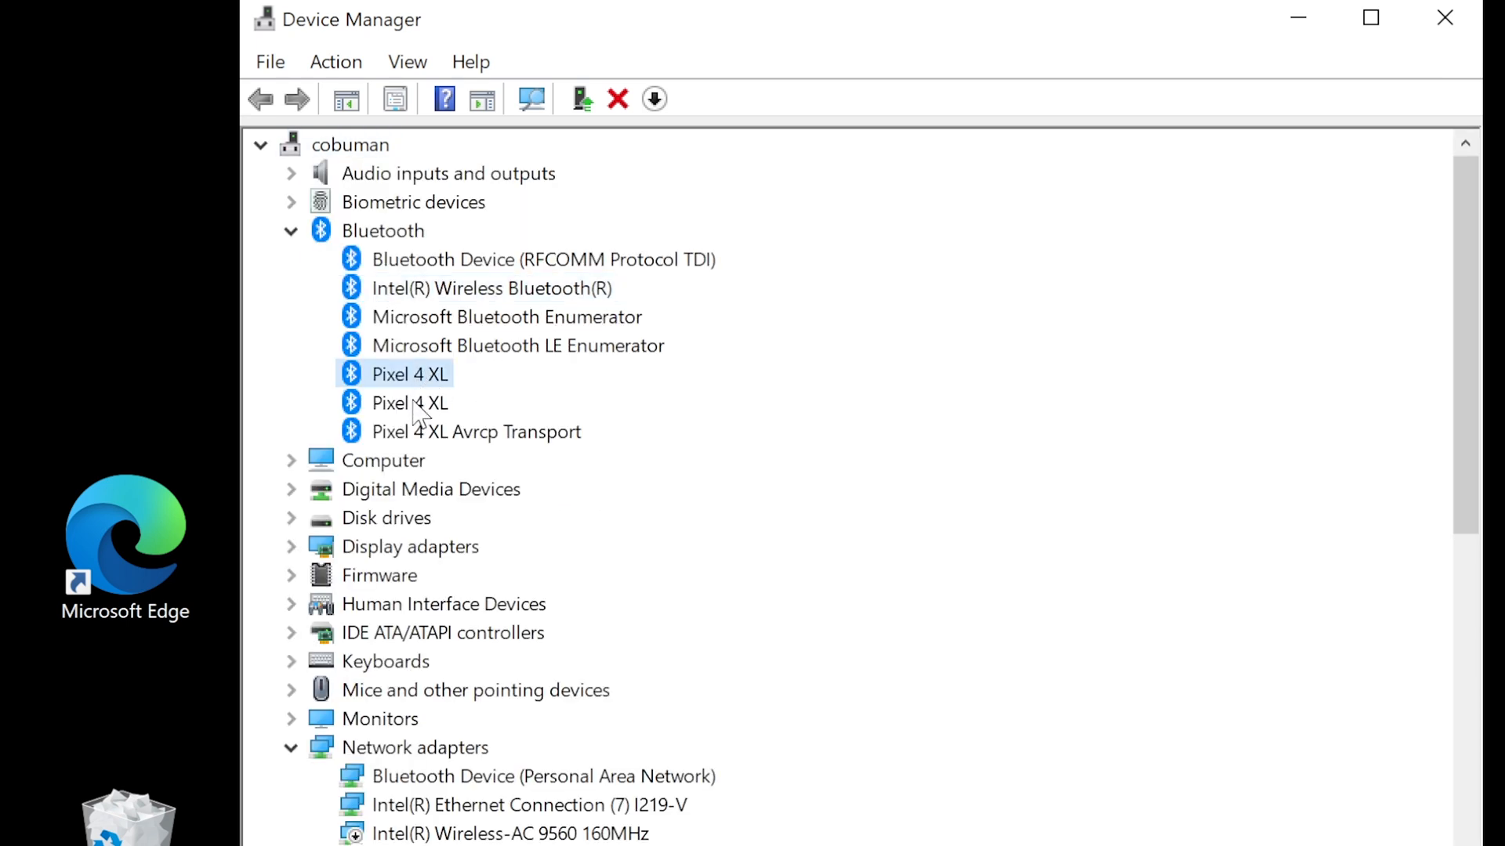
{"action": "left_click", "coordinate": [409, 403]}
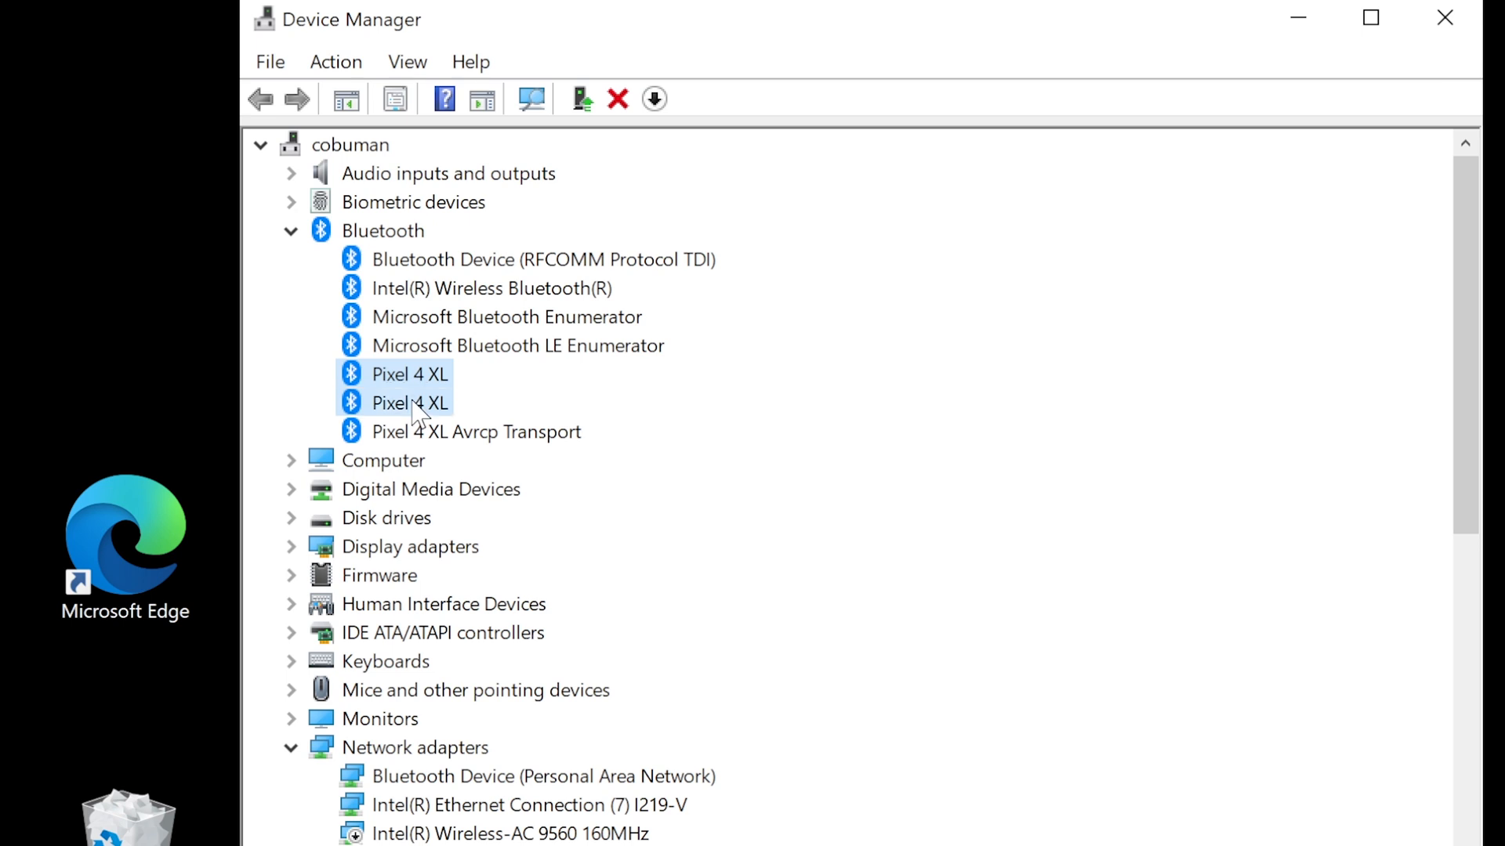
{"action": "left_click", "coordinate": [407, 373]}
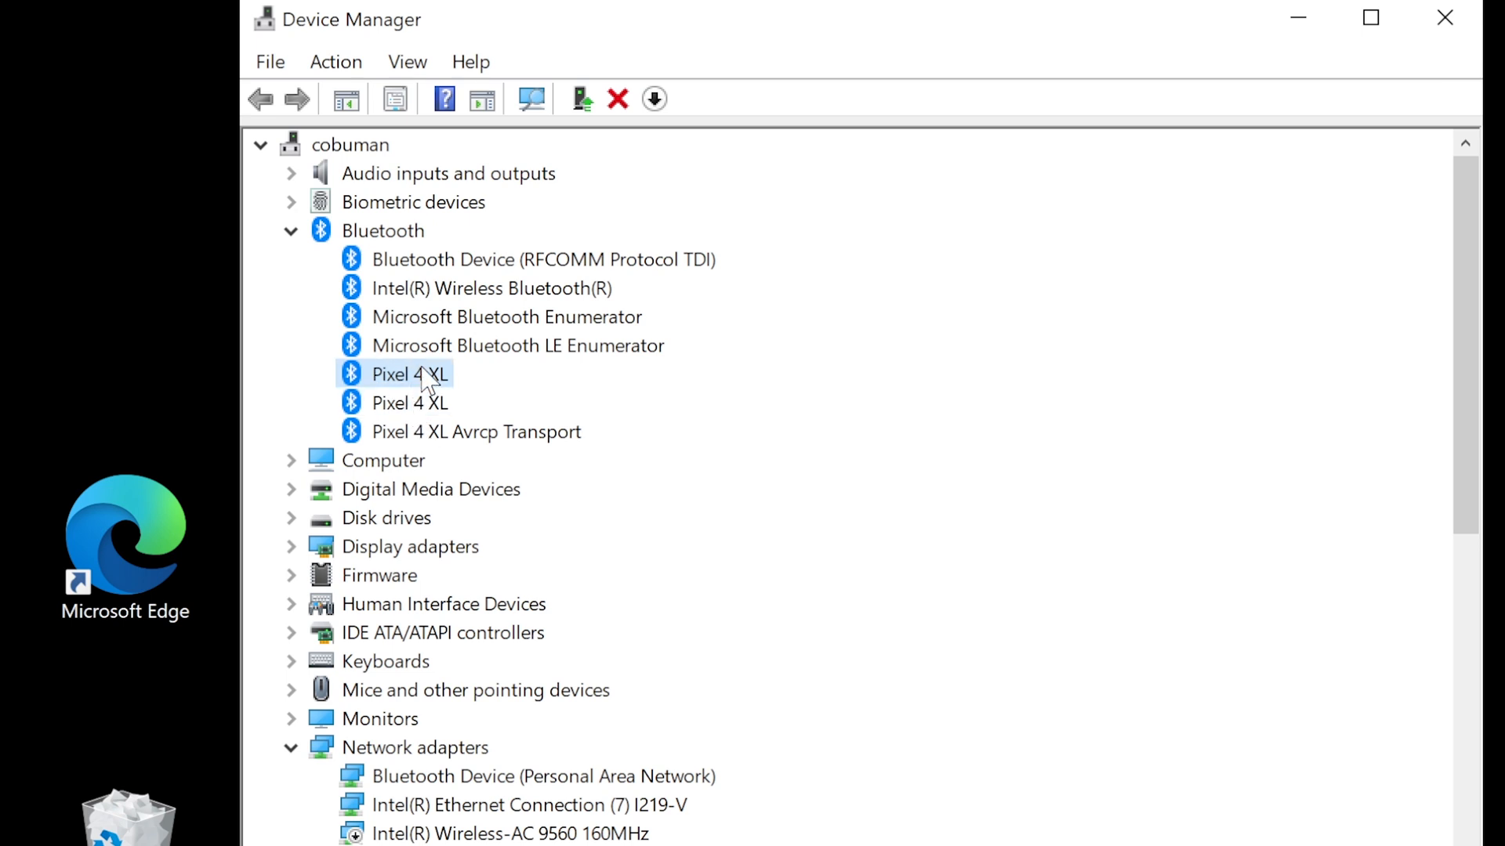
{"action": "left_click", "coordinate": [409, 403]}
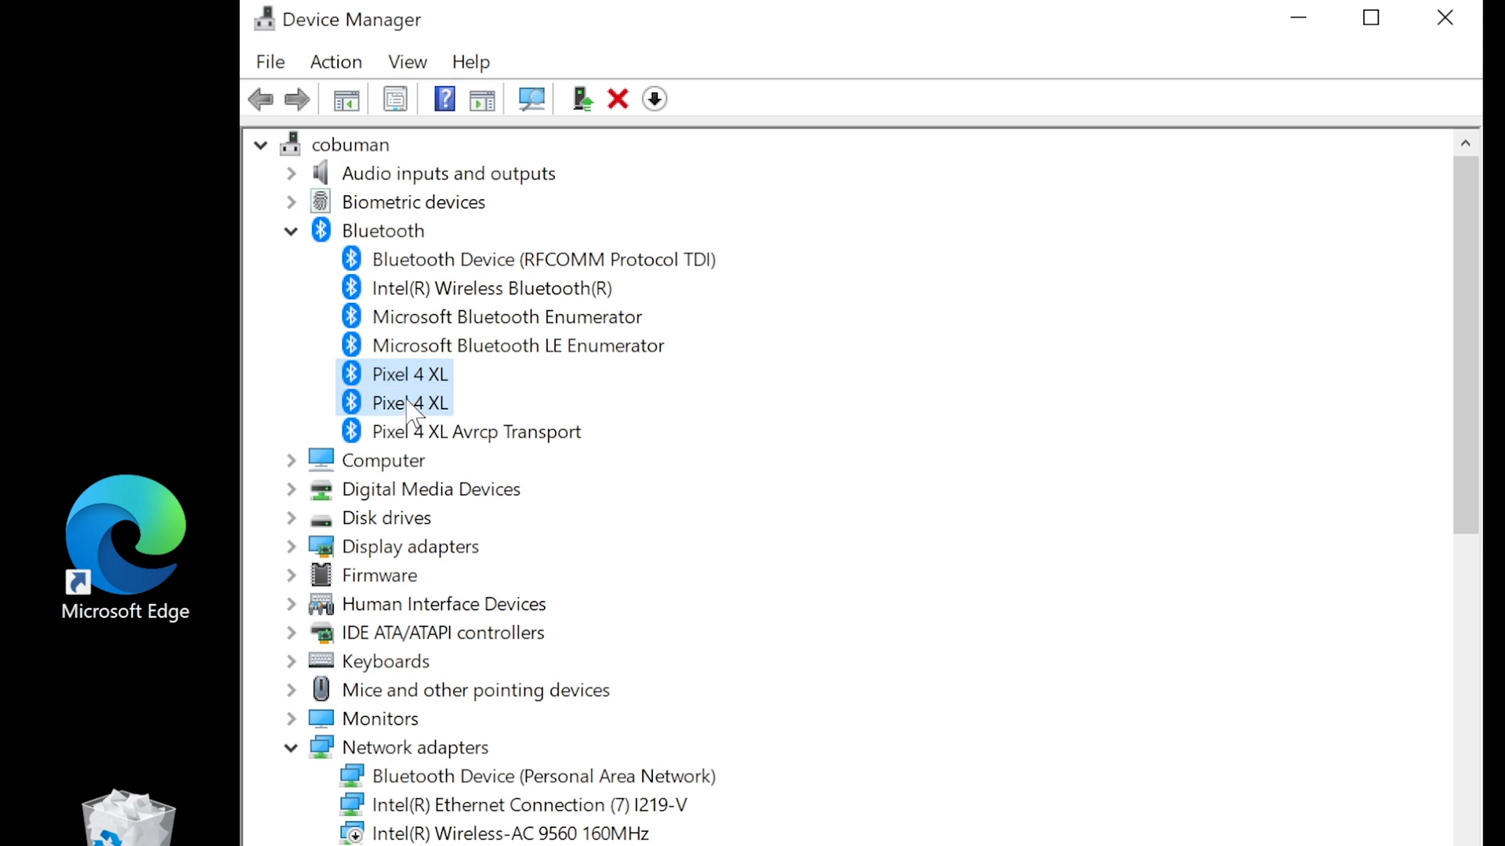
{"action": "left_click", "coordinate": [409, 373]}
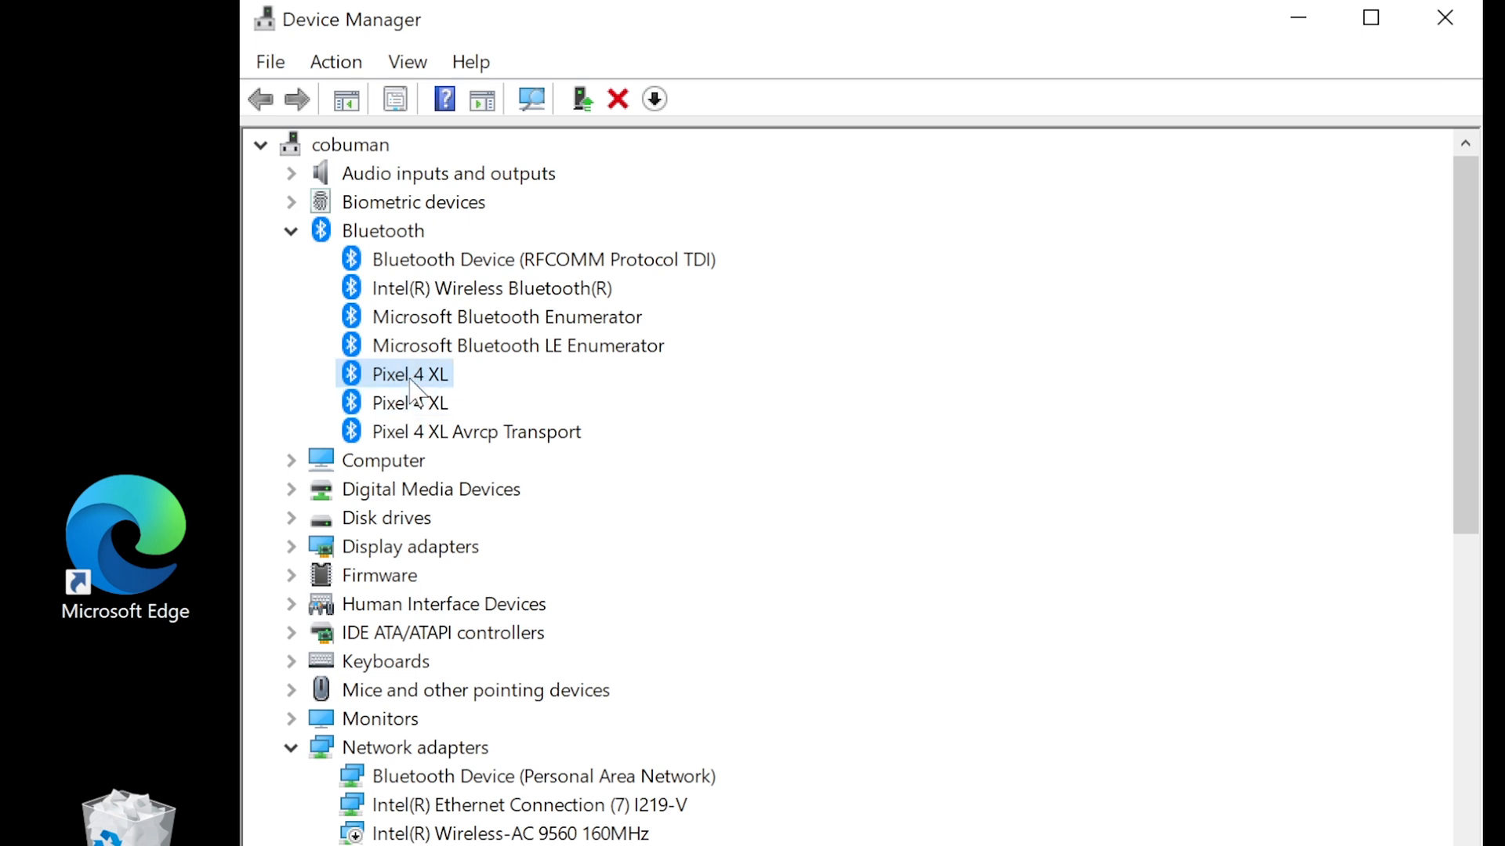
{"action": "mouse_move", "coordinate": [520, 345]}
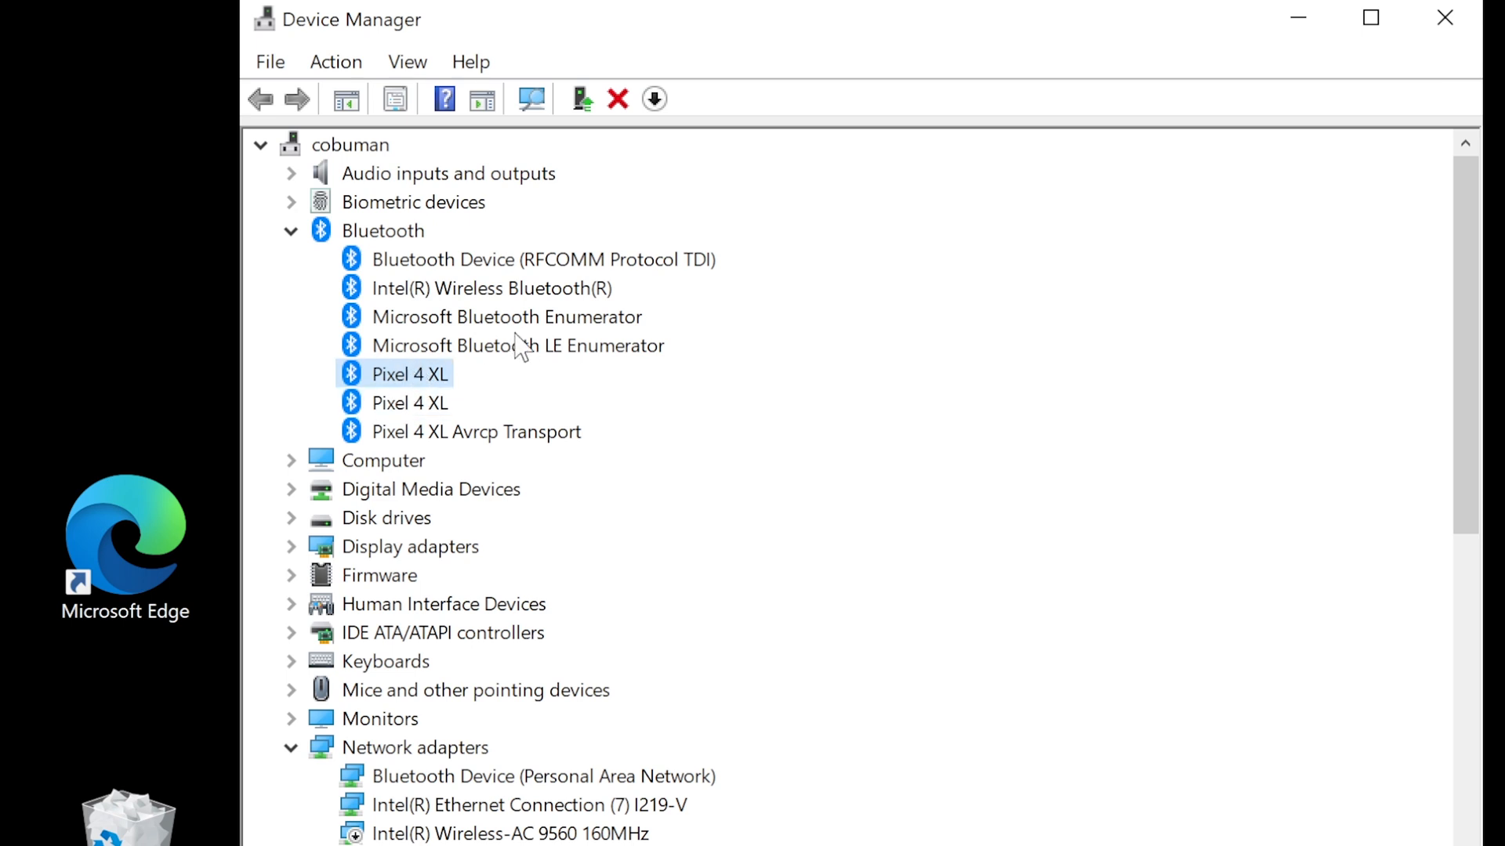
{"action": "mouse_move", "coordinate": [470, 324]}
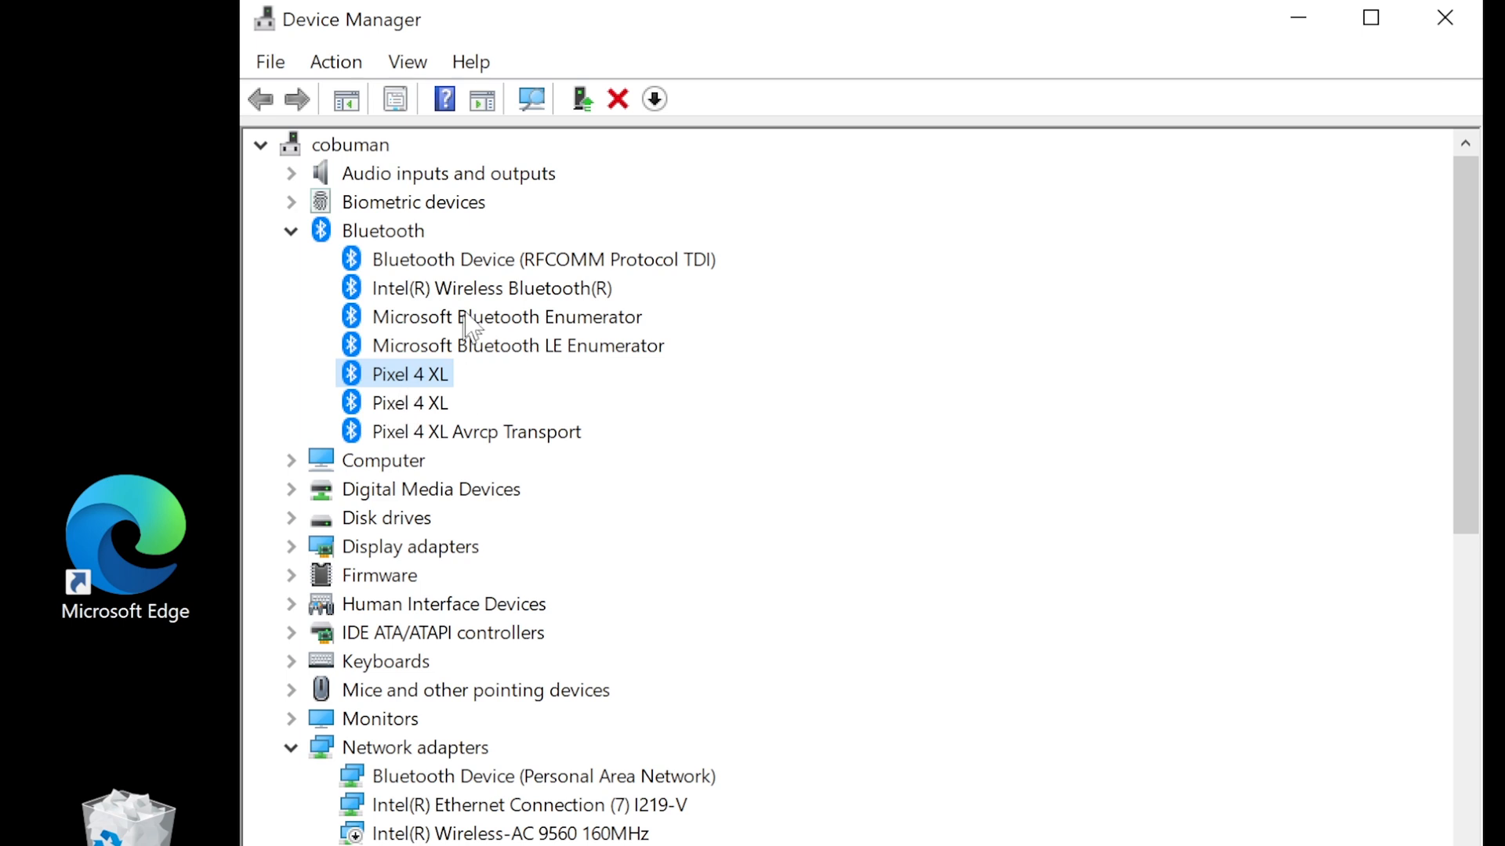
{"action": "left_click", "coordinate": [491, 288]}
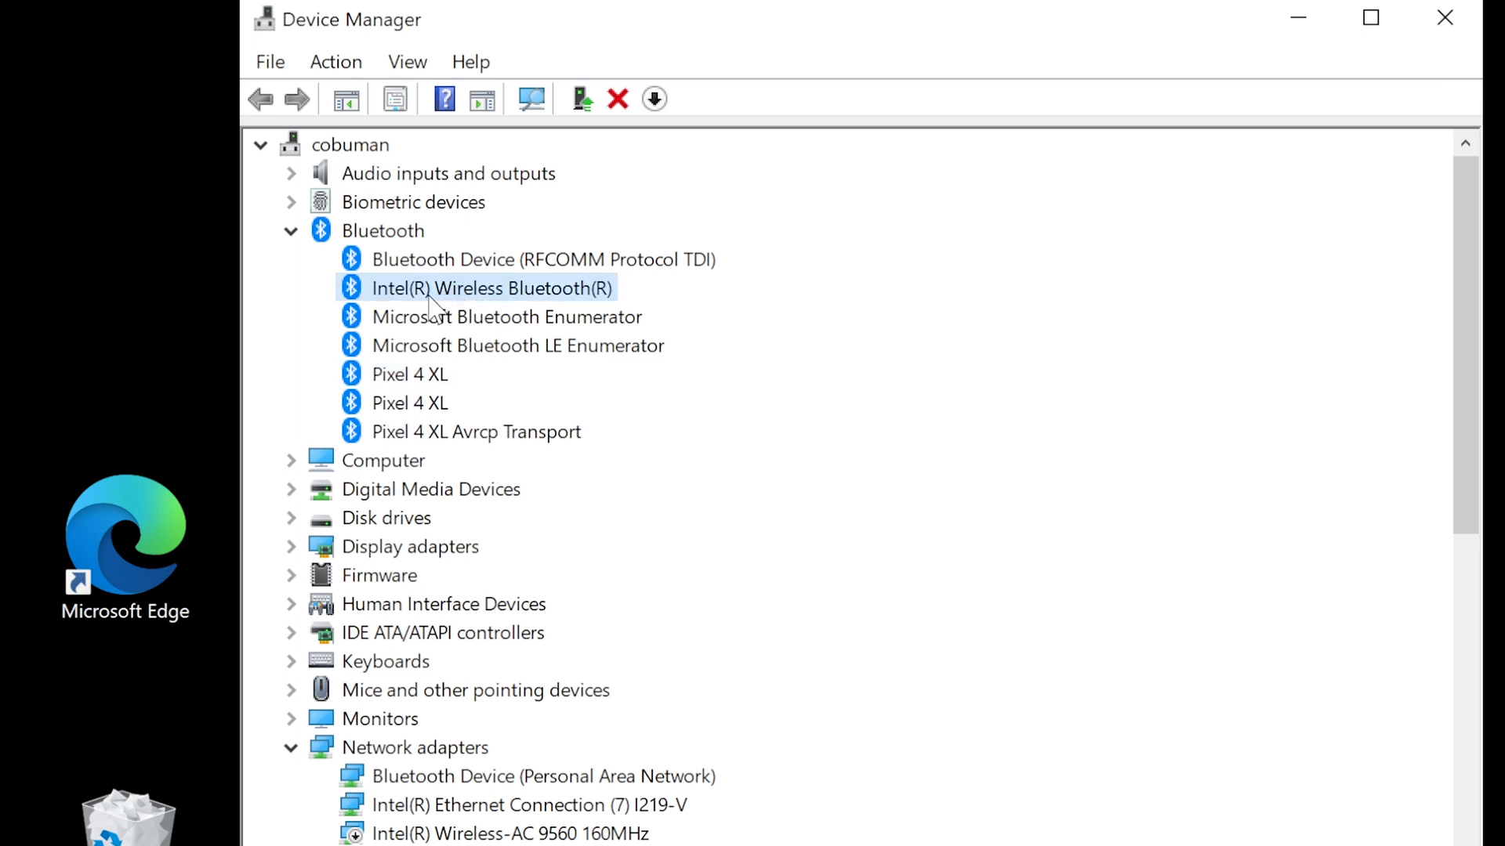
{"action": "mouse_move", "coordinate": [561, 303]}
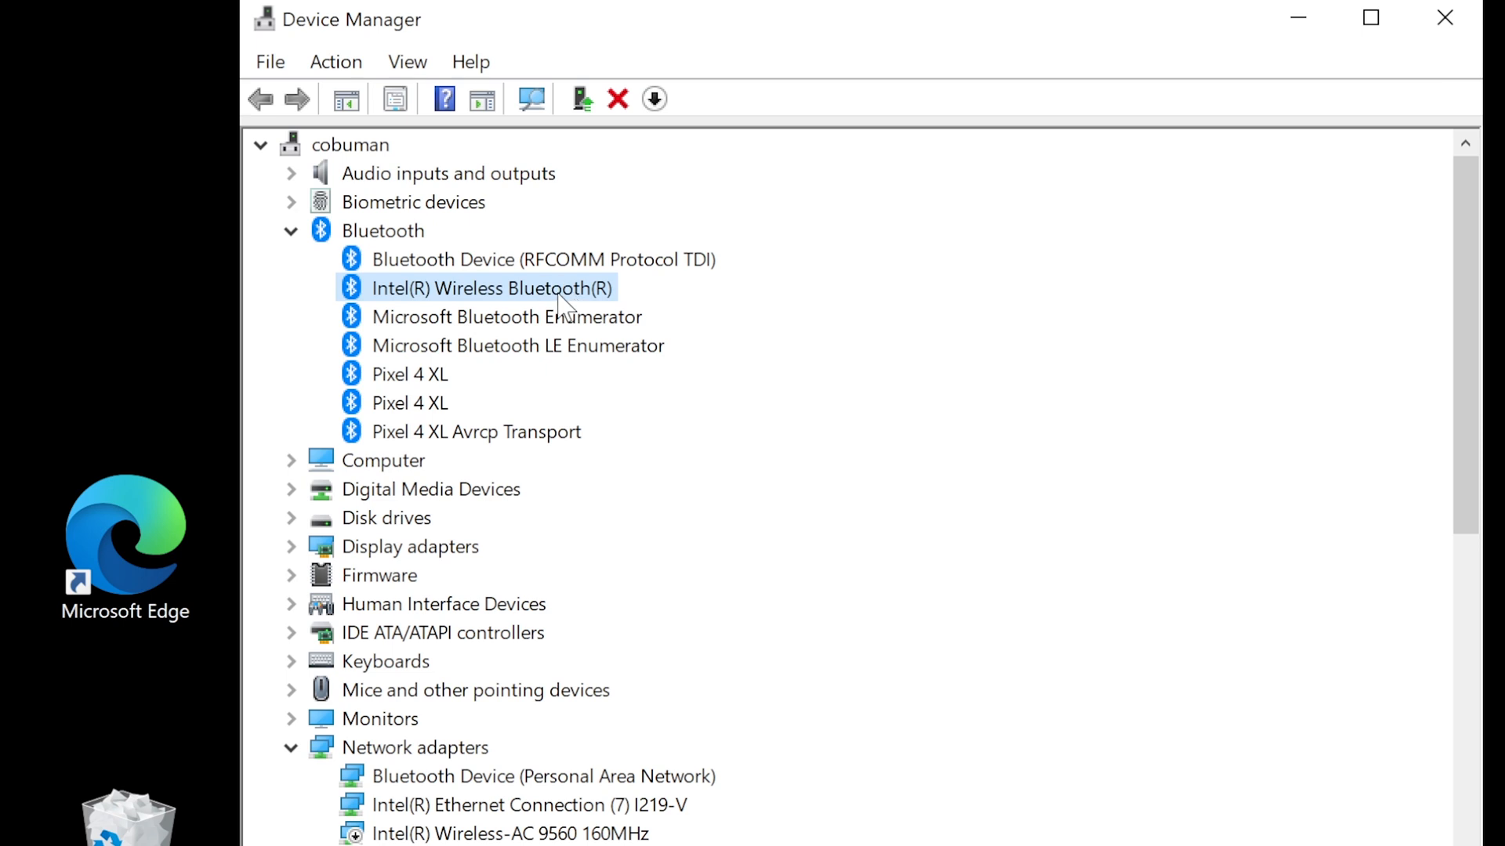
{"action": "mouse_move", "coordinate": [470, 307]}
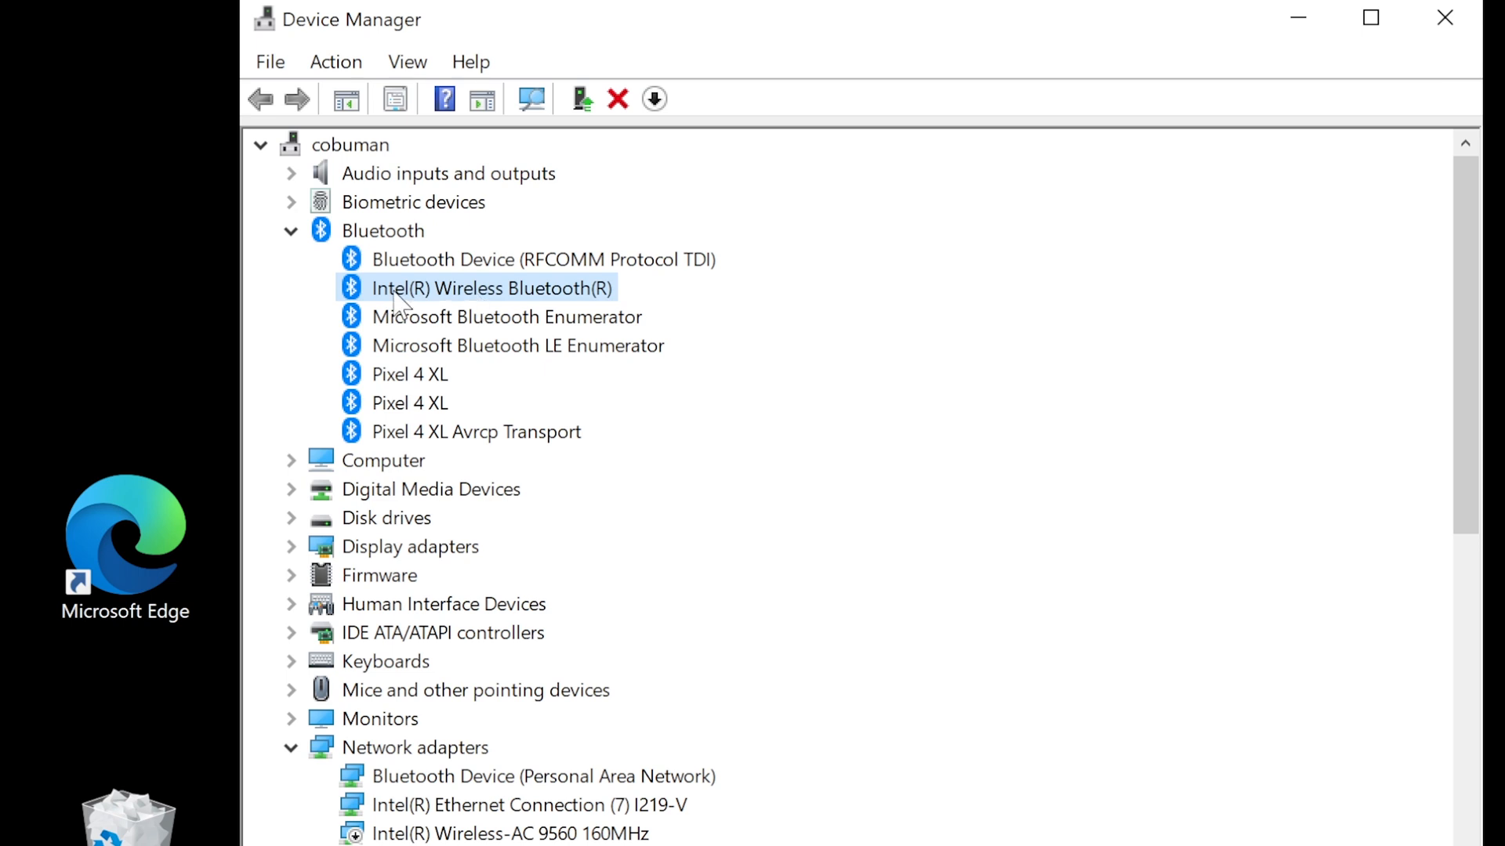
- Collapse the Bluetooth group, check the Intel Wireless-AC 9560 adapter, and collapse Network adapters
{"action": "right_click", "coordinate": [489, 289]}
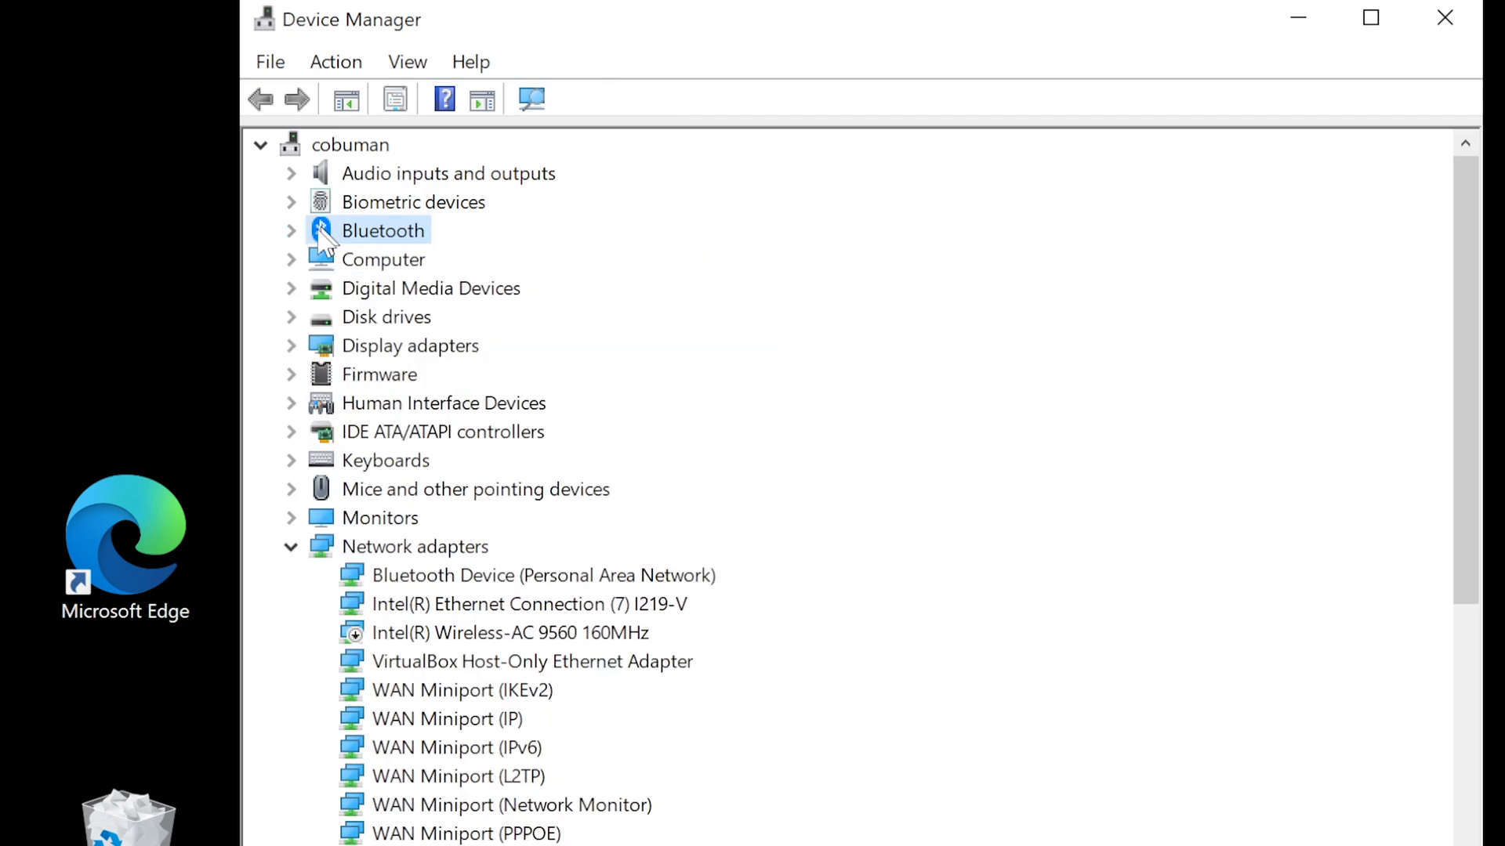
{"action": "scroll", "scroll_direction": "down", "scroll_amount": 3}
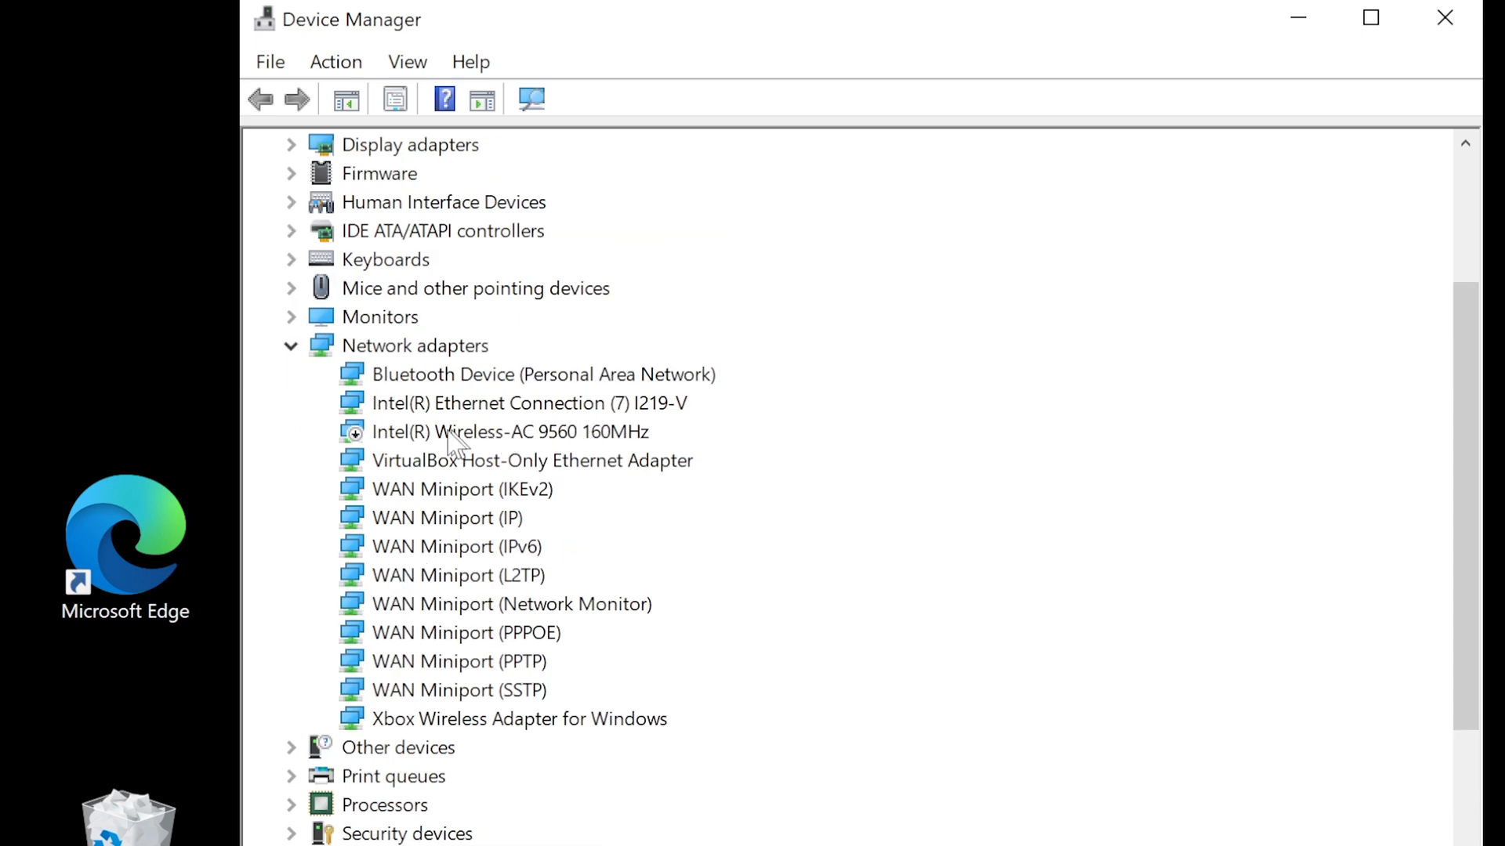
{"action": "mouse_move", "coordinate": [292, 345]}
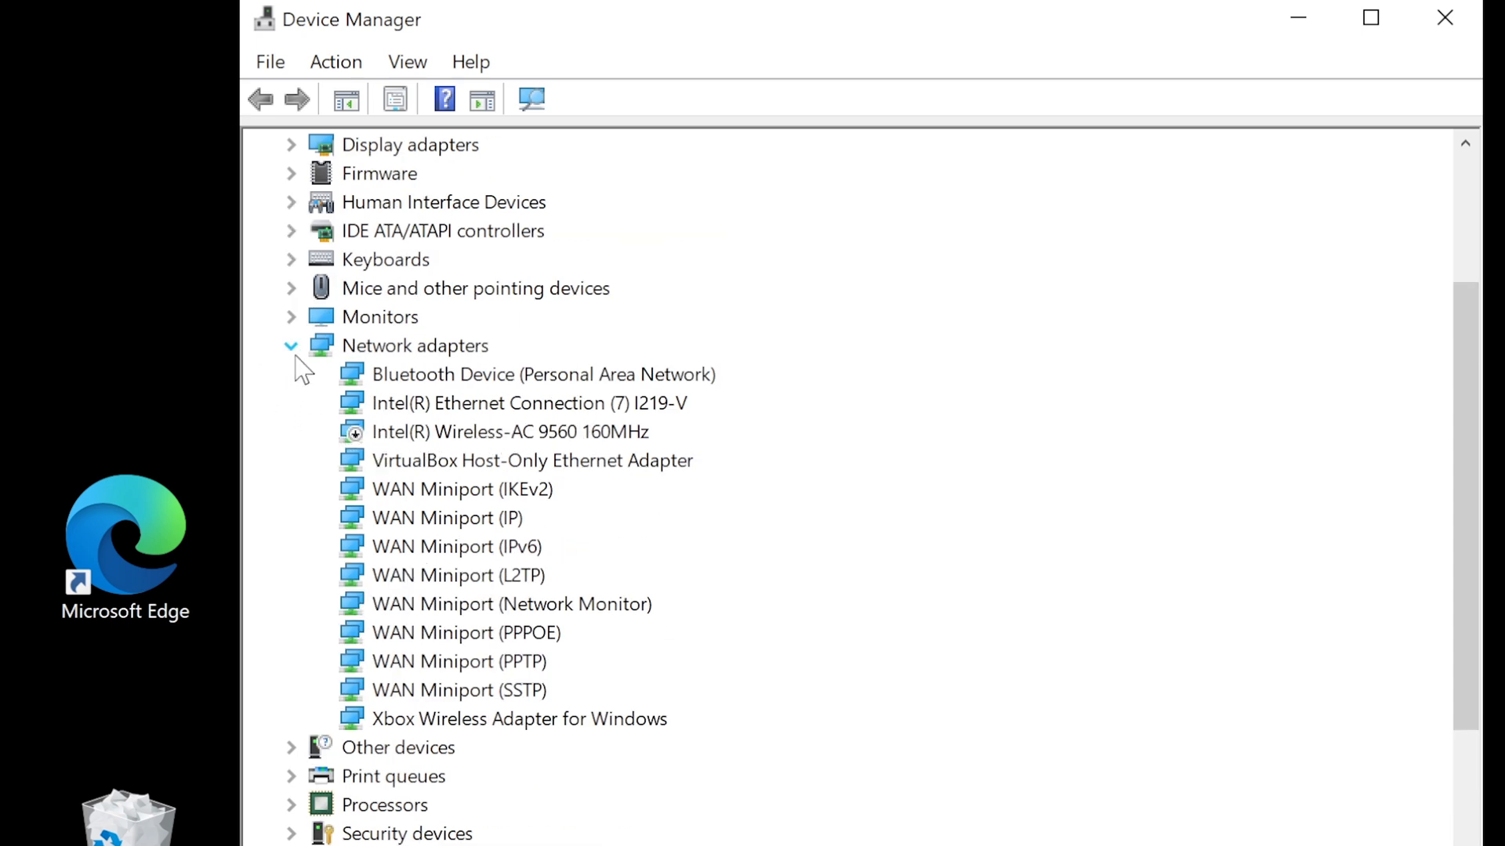
{"action": "left_click", "coordinate": [511, 432]}
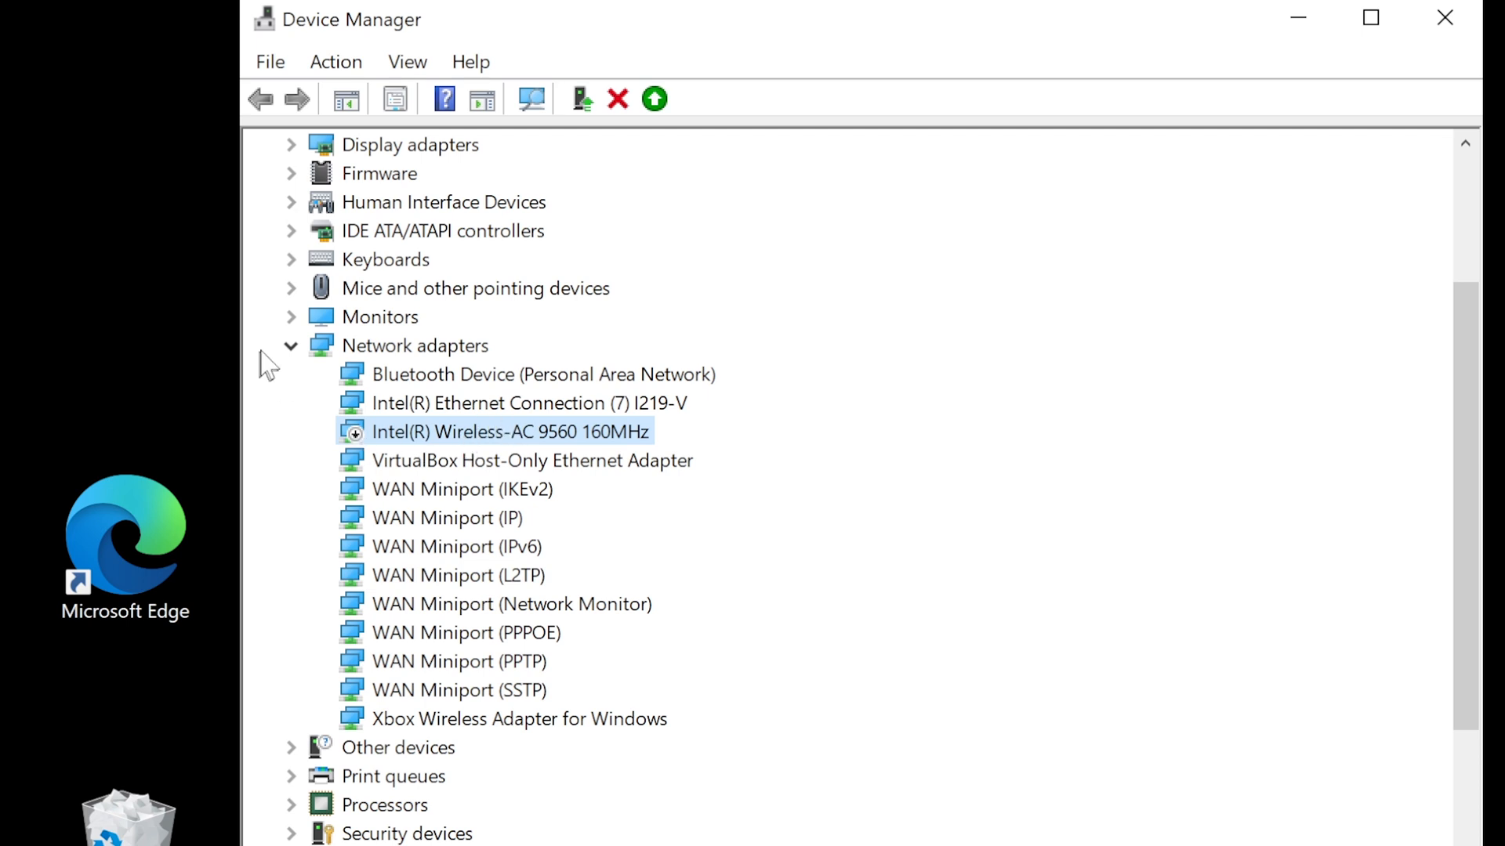
{"action": "left_click", "coordinate": [292, 345]}
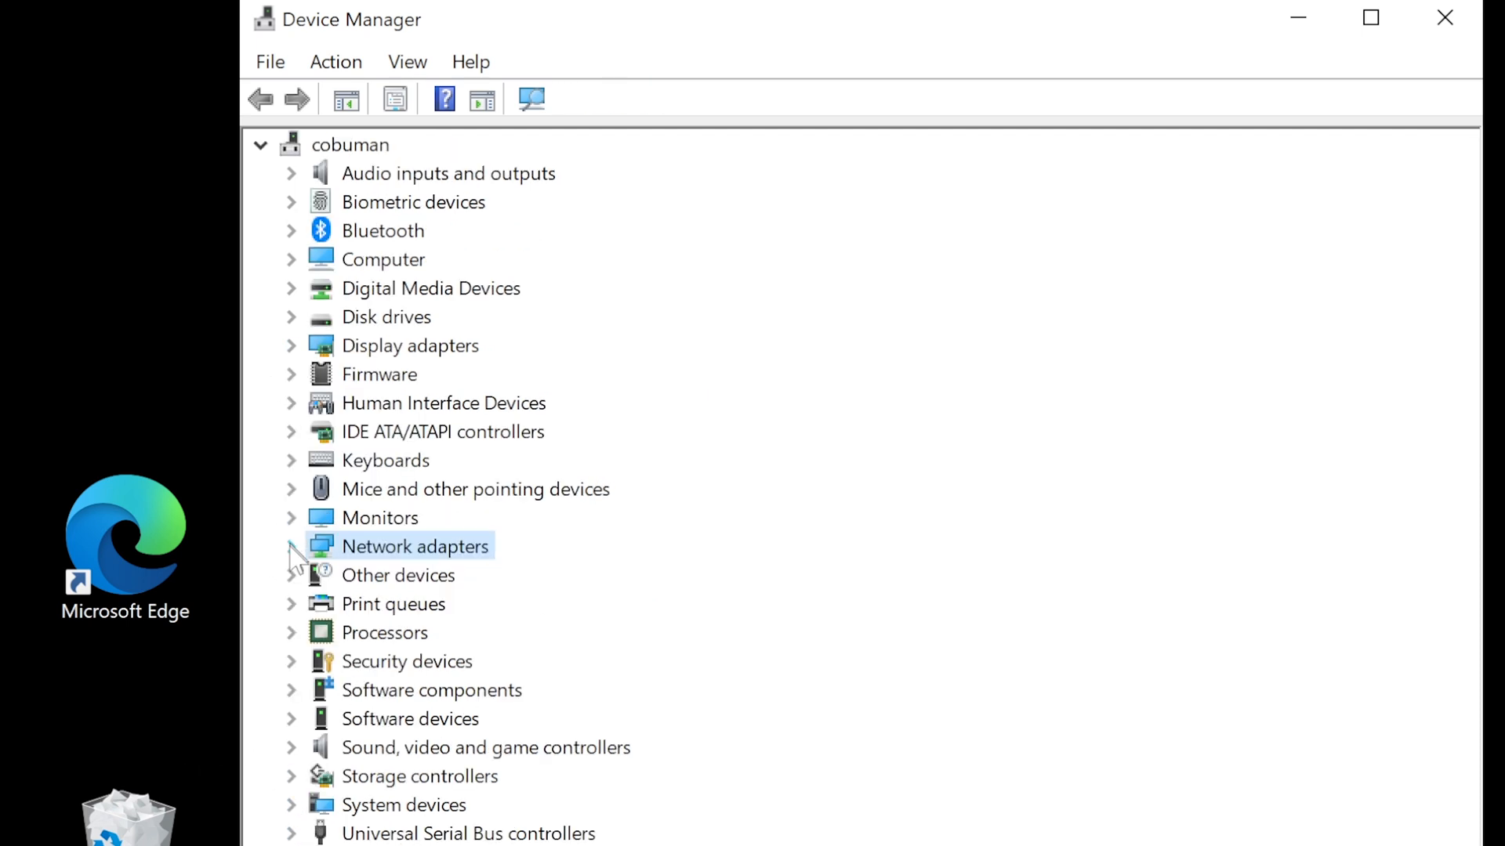
{"action": "mouse_move", "coordinate": [402, 664]}
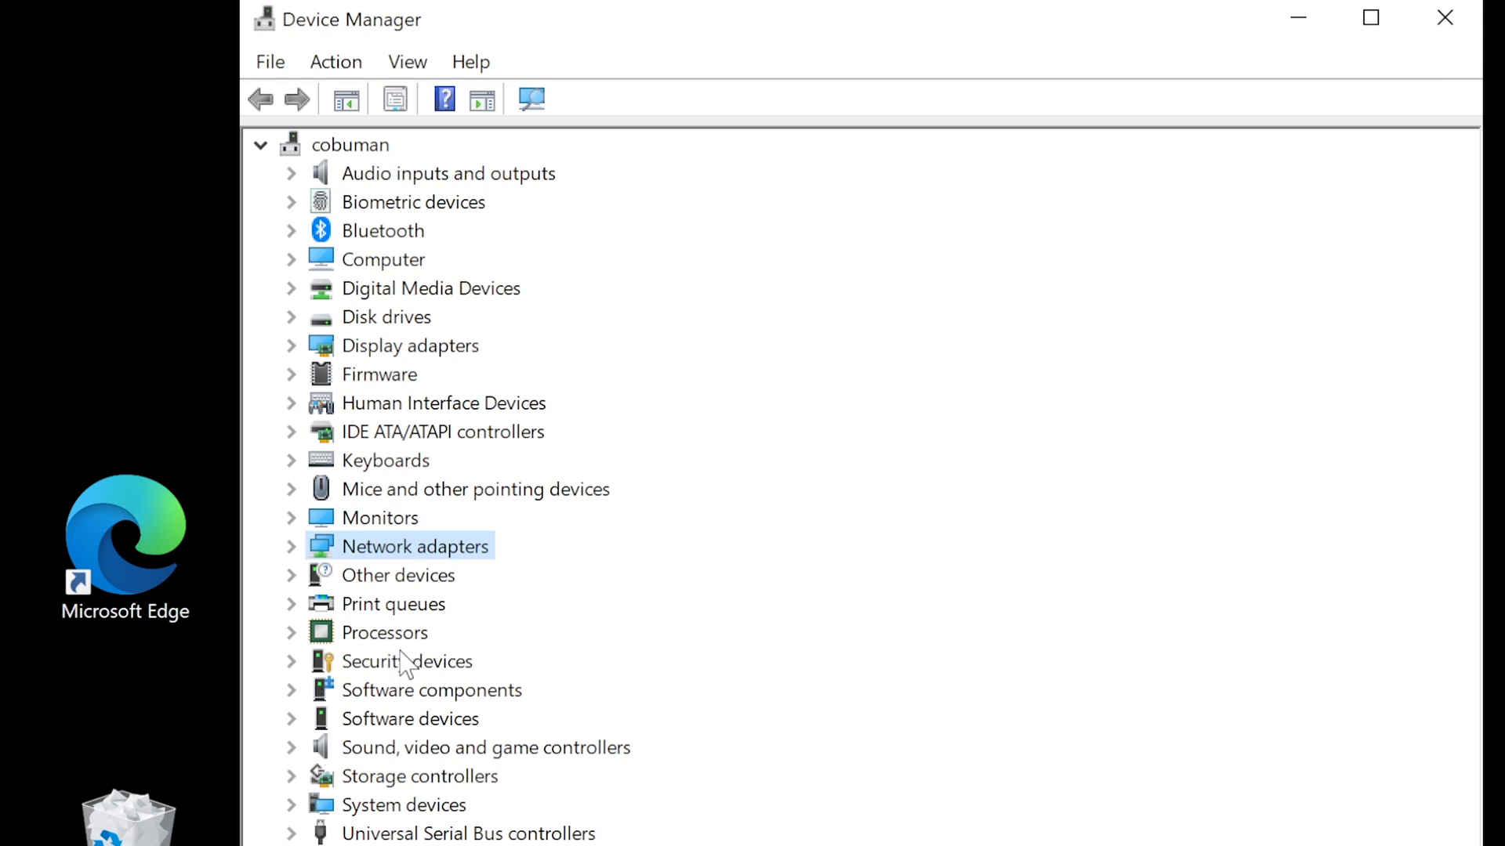
{"action": "mouse_move", "coordinate": [420, 565]}
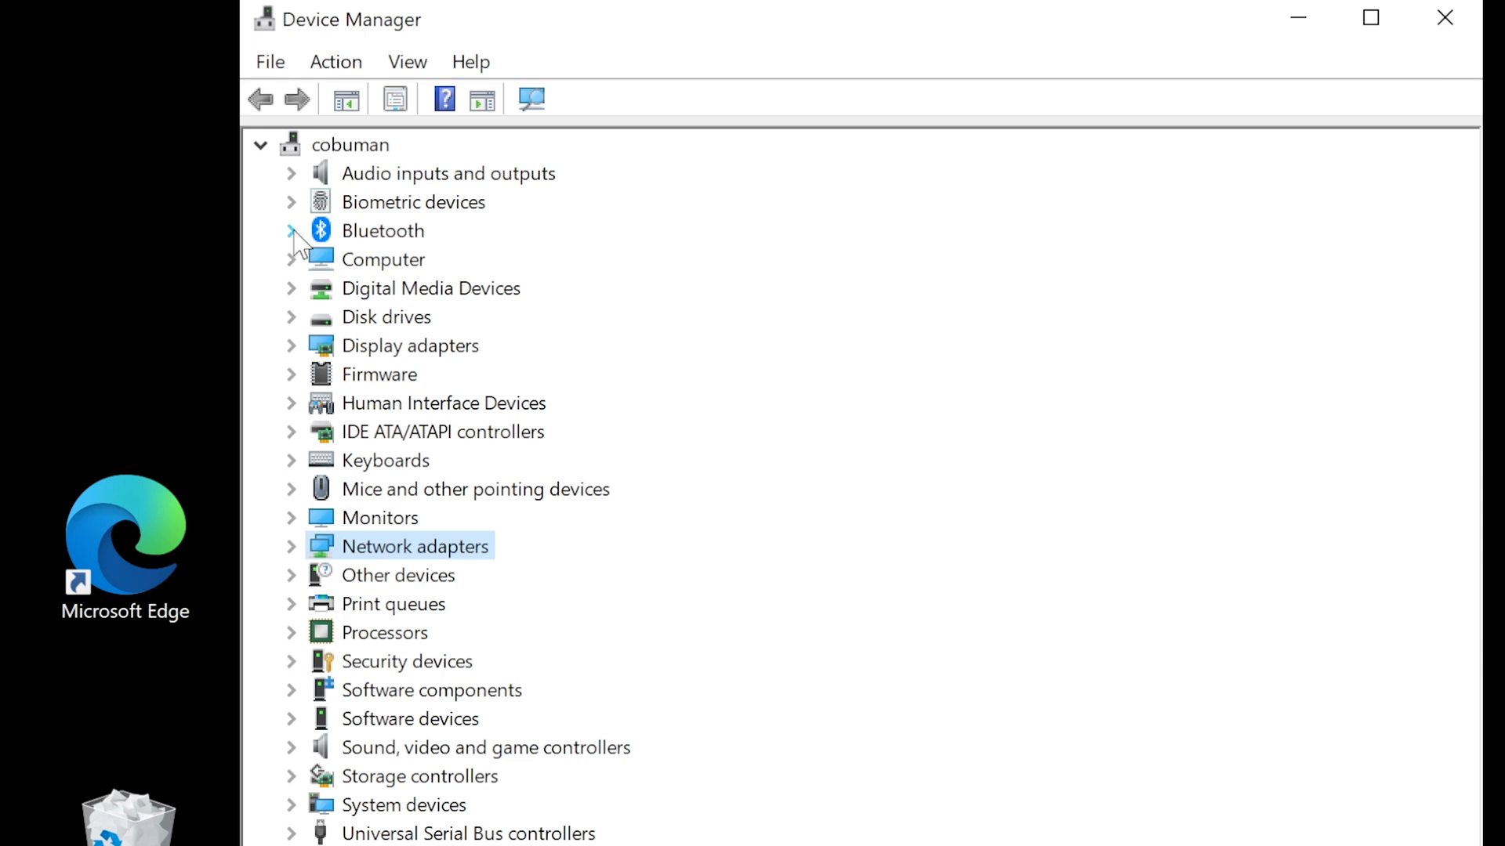
- Revisit the Intel Bluetooth adapter, collapse Bluetooth, and briefly expand Other devices to reveal SMS/MMS
{"action": "left_click", "coordinate": [291, 230]}
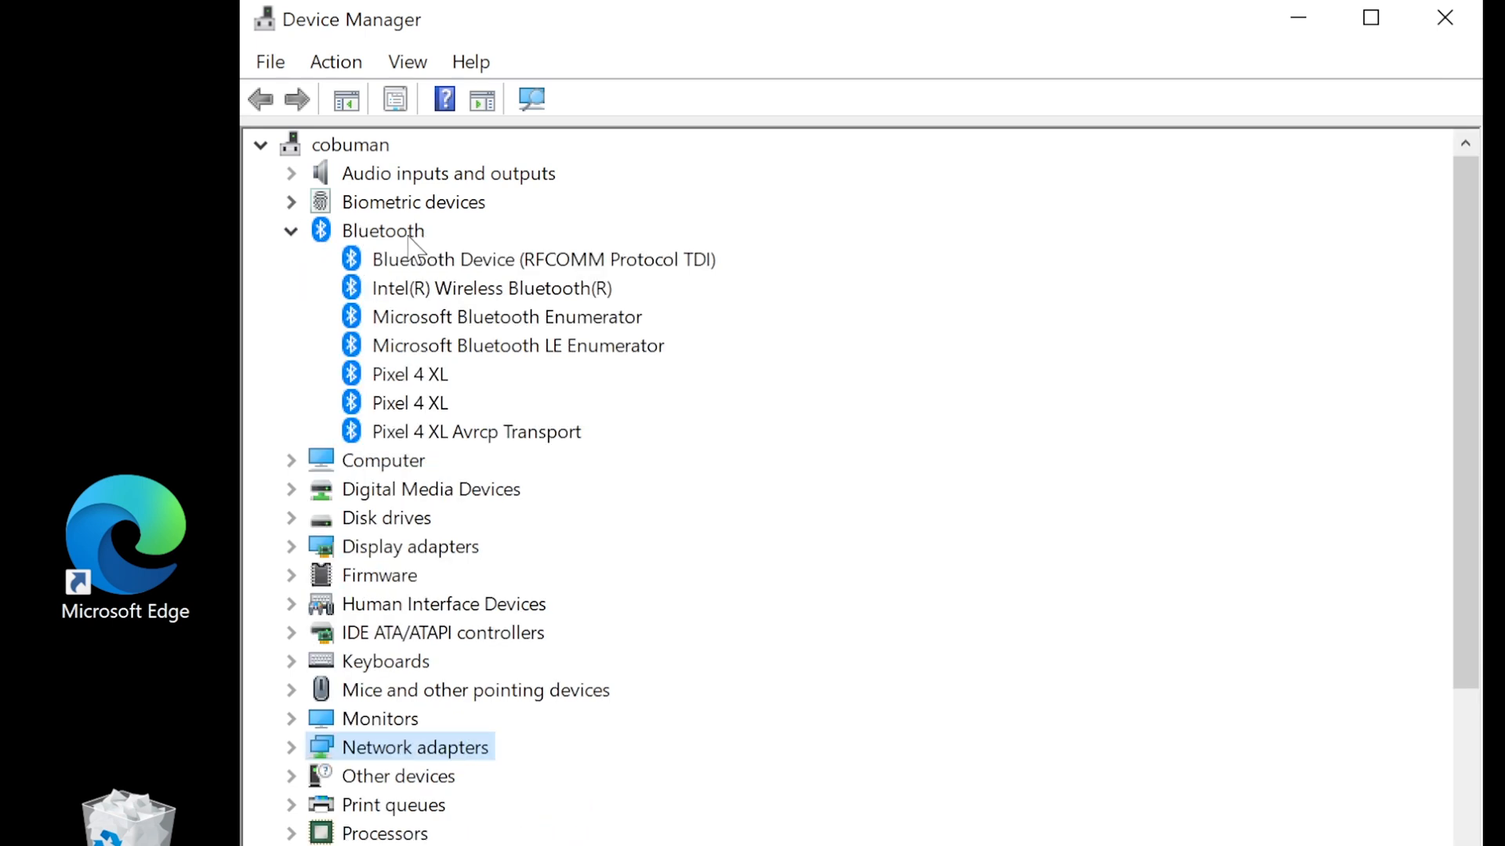
{"action": "left_click", "coordinate": [490, 288]}
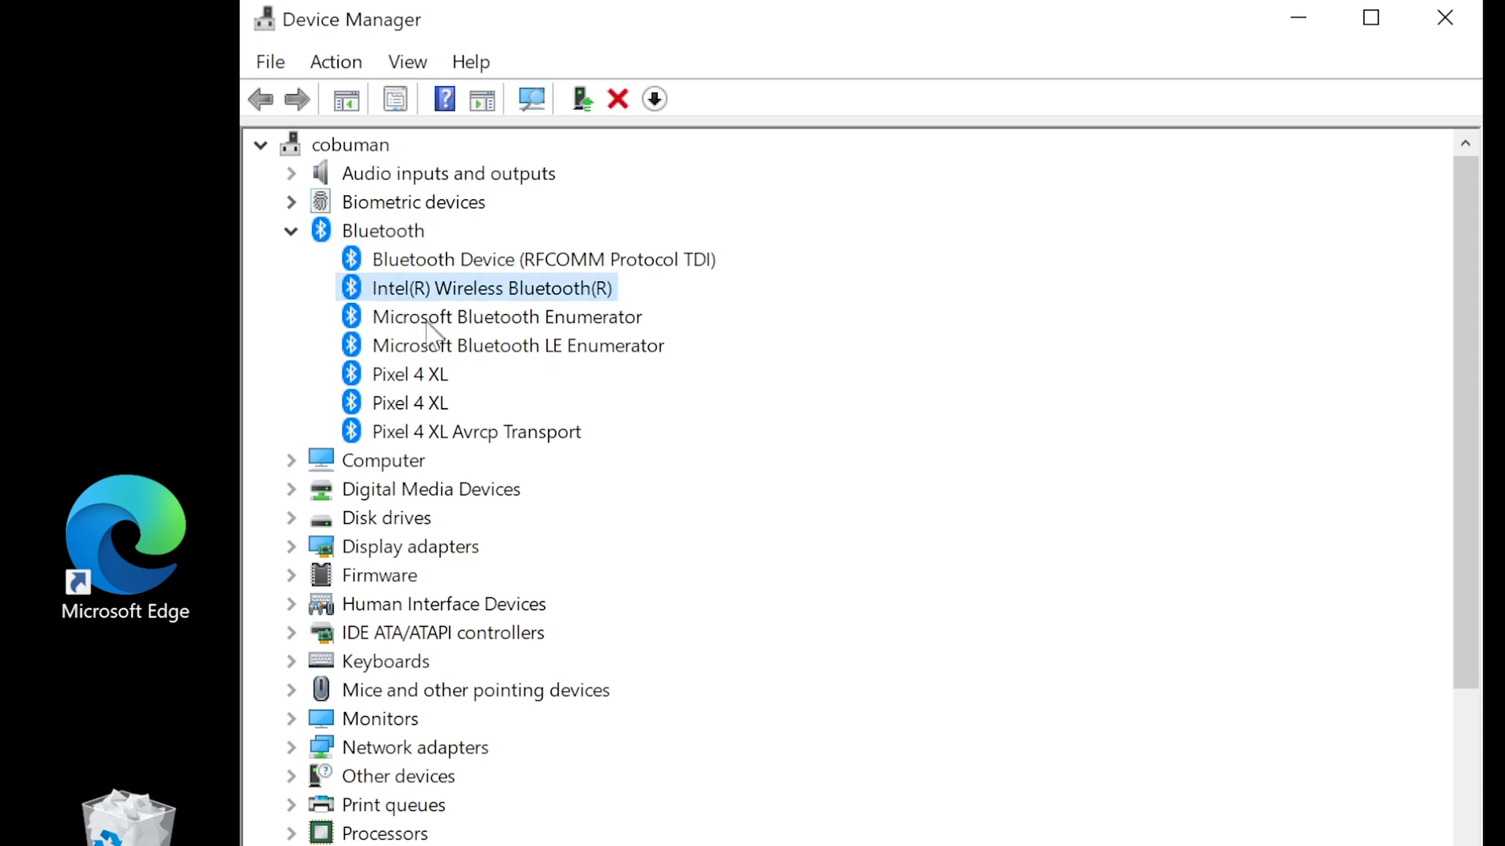
{"action": "mouse_move", "coordinate": [464, 311]}
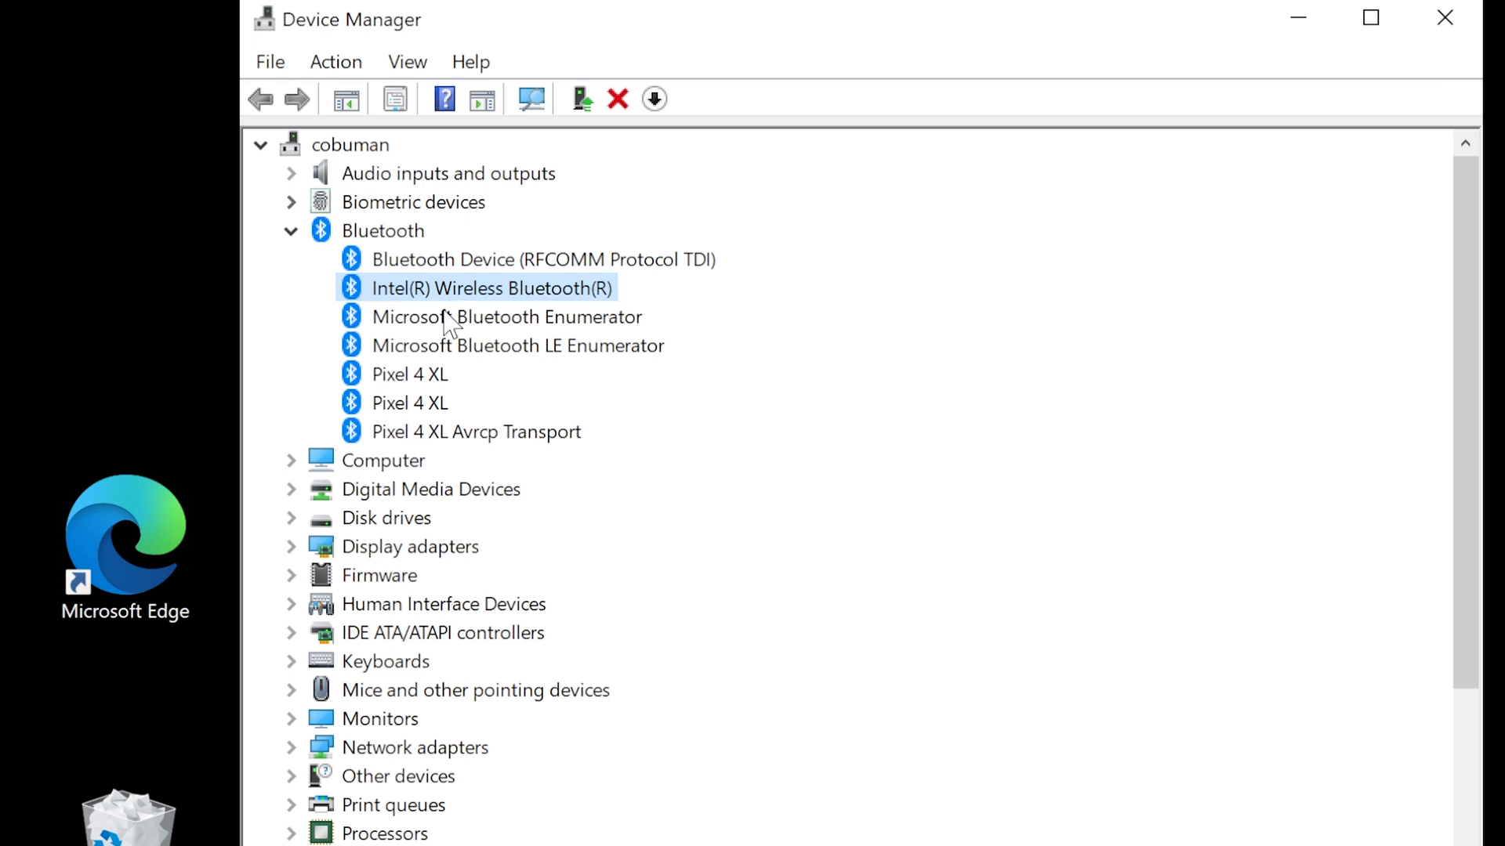
{"action": "left_click", "coordinate": [291, 230]}
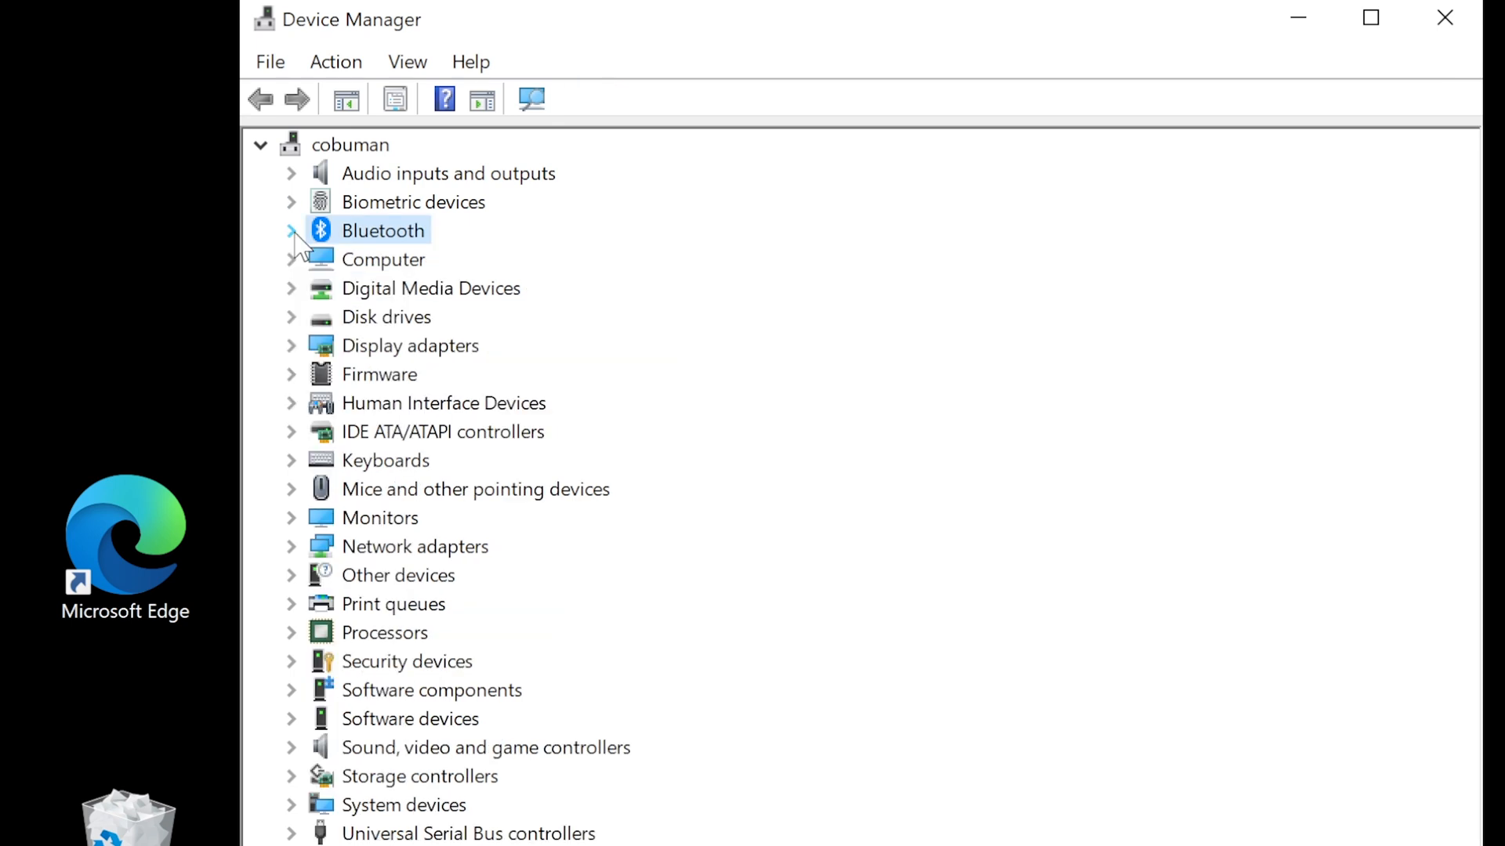
{"action": "mouse_move", "coordinate": [295, 758]}
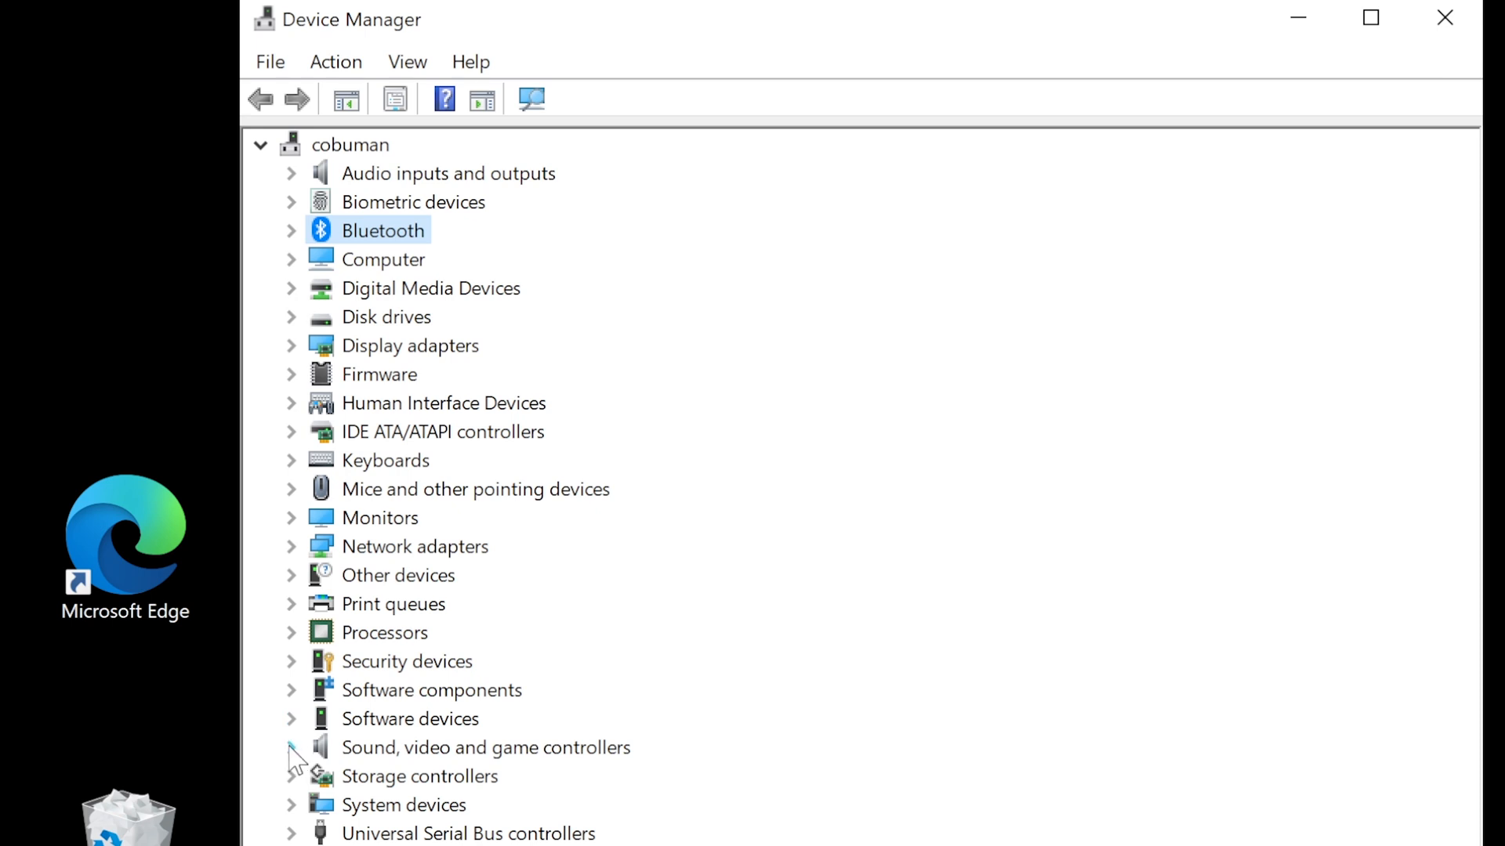
{"action": "mouse_move", "coordinate": [355, 530]}
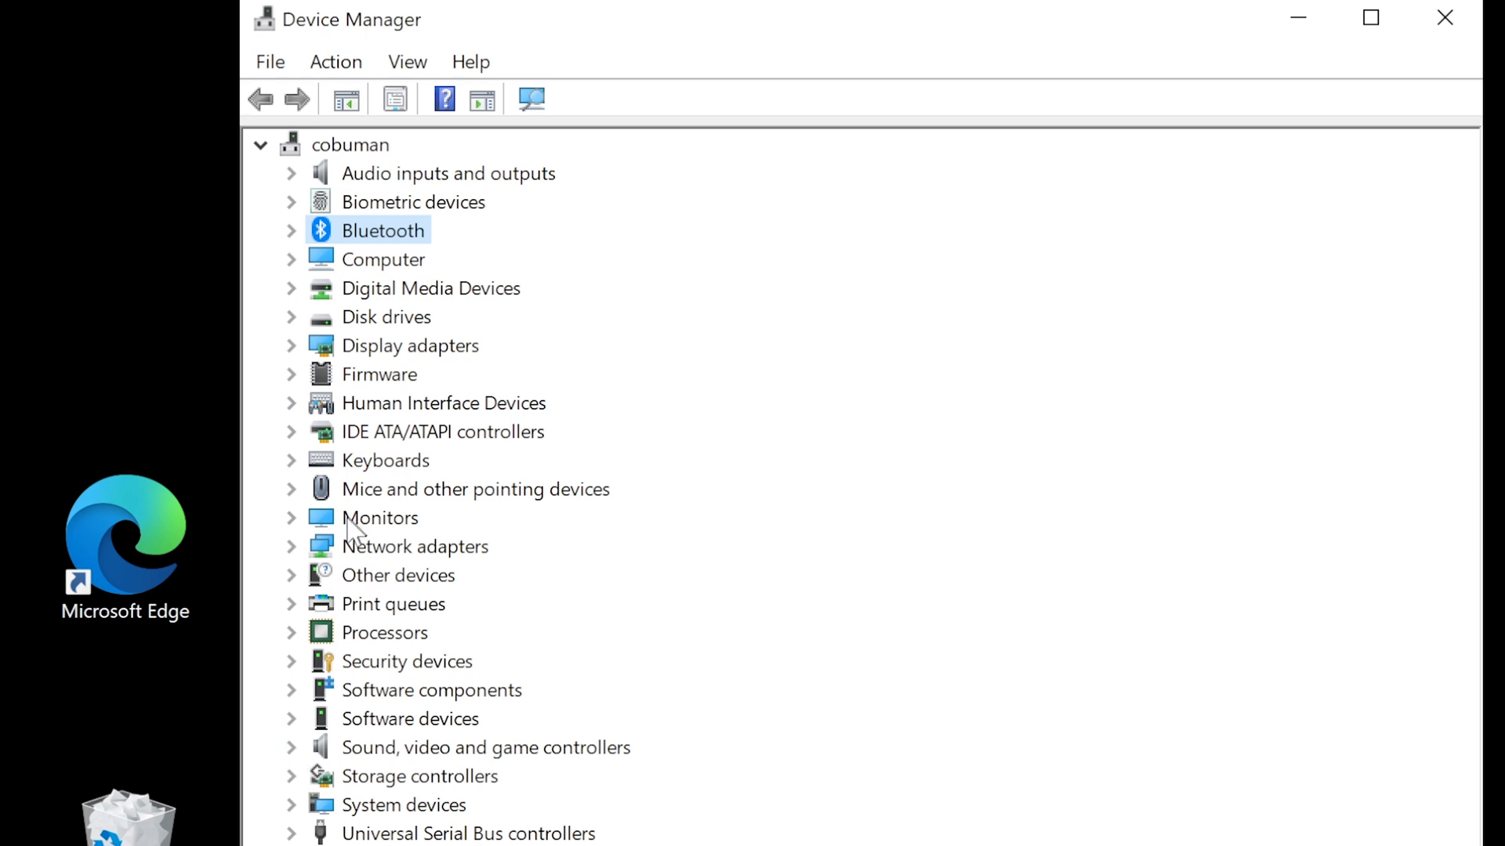
{"action": "left_click", "coordinate": [291, 575]}
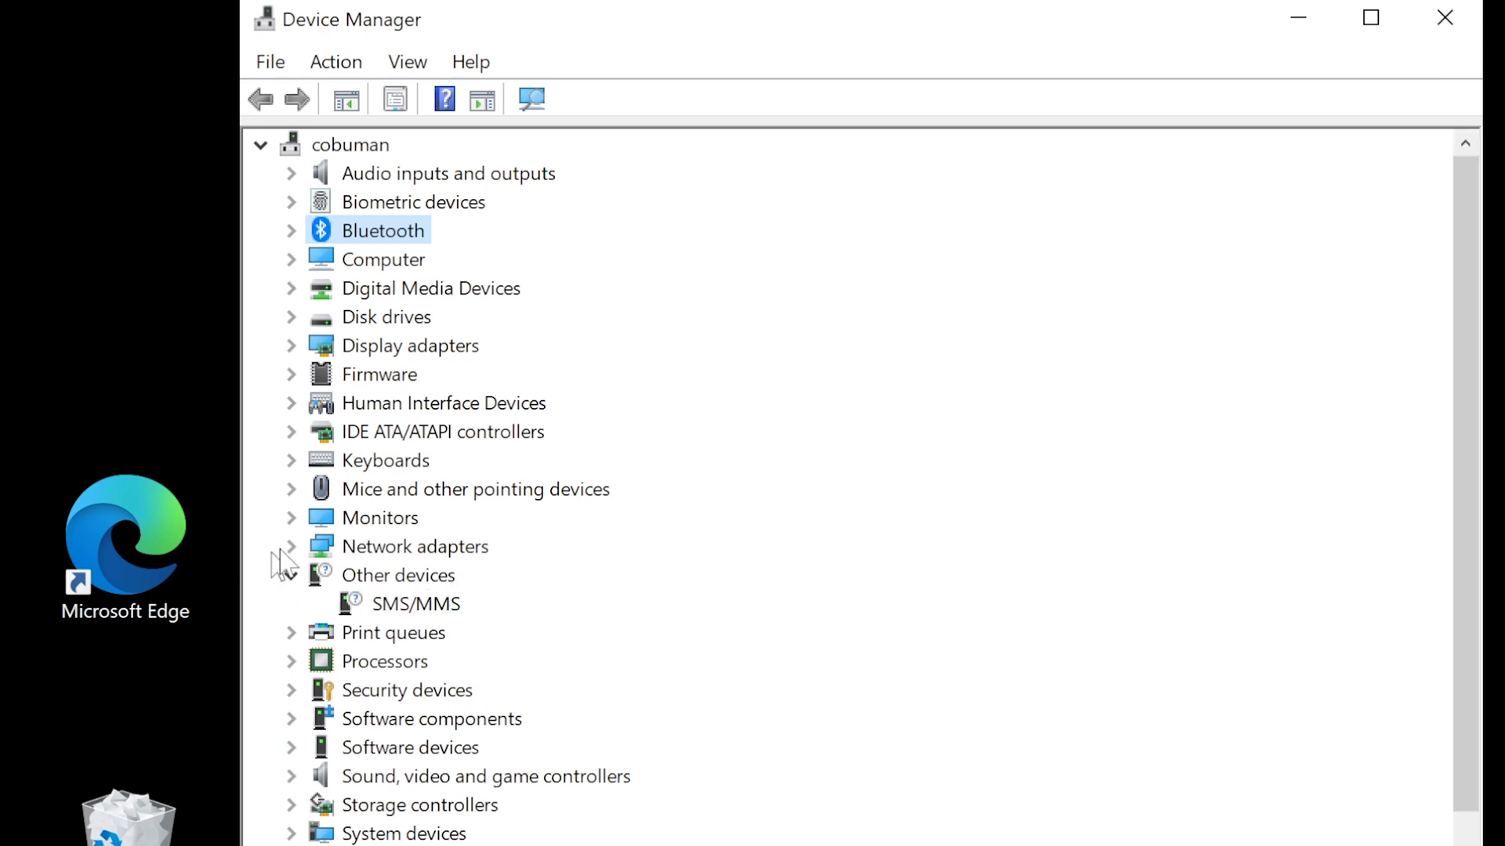
{"action": "left_click", "coordinate": [292, 575]}
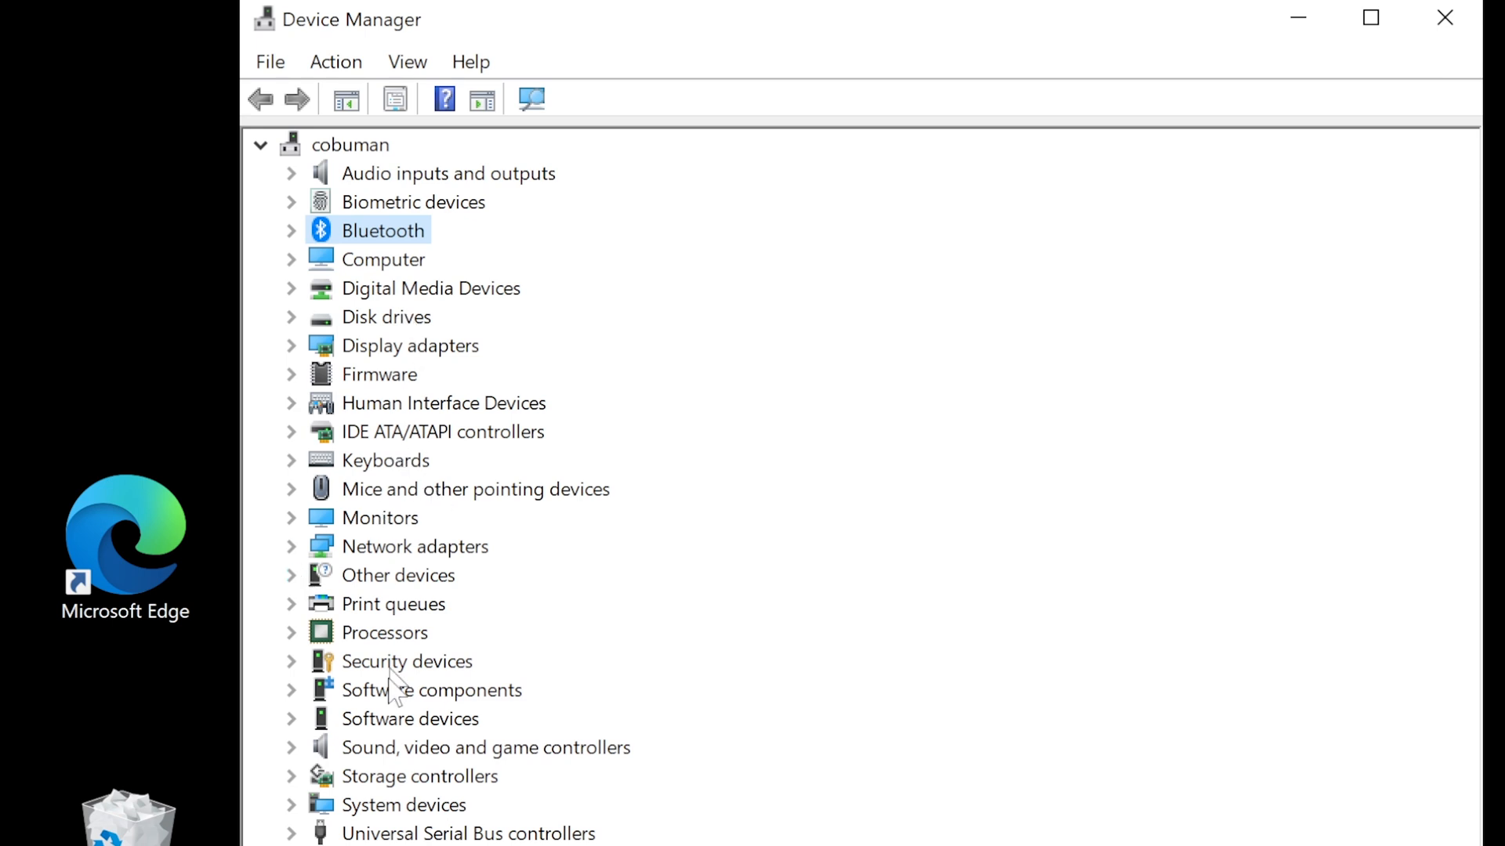
{"action": "mouse_move", "coordinate": [319, 575]}
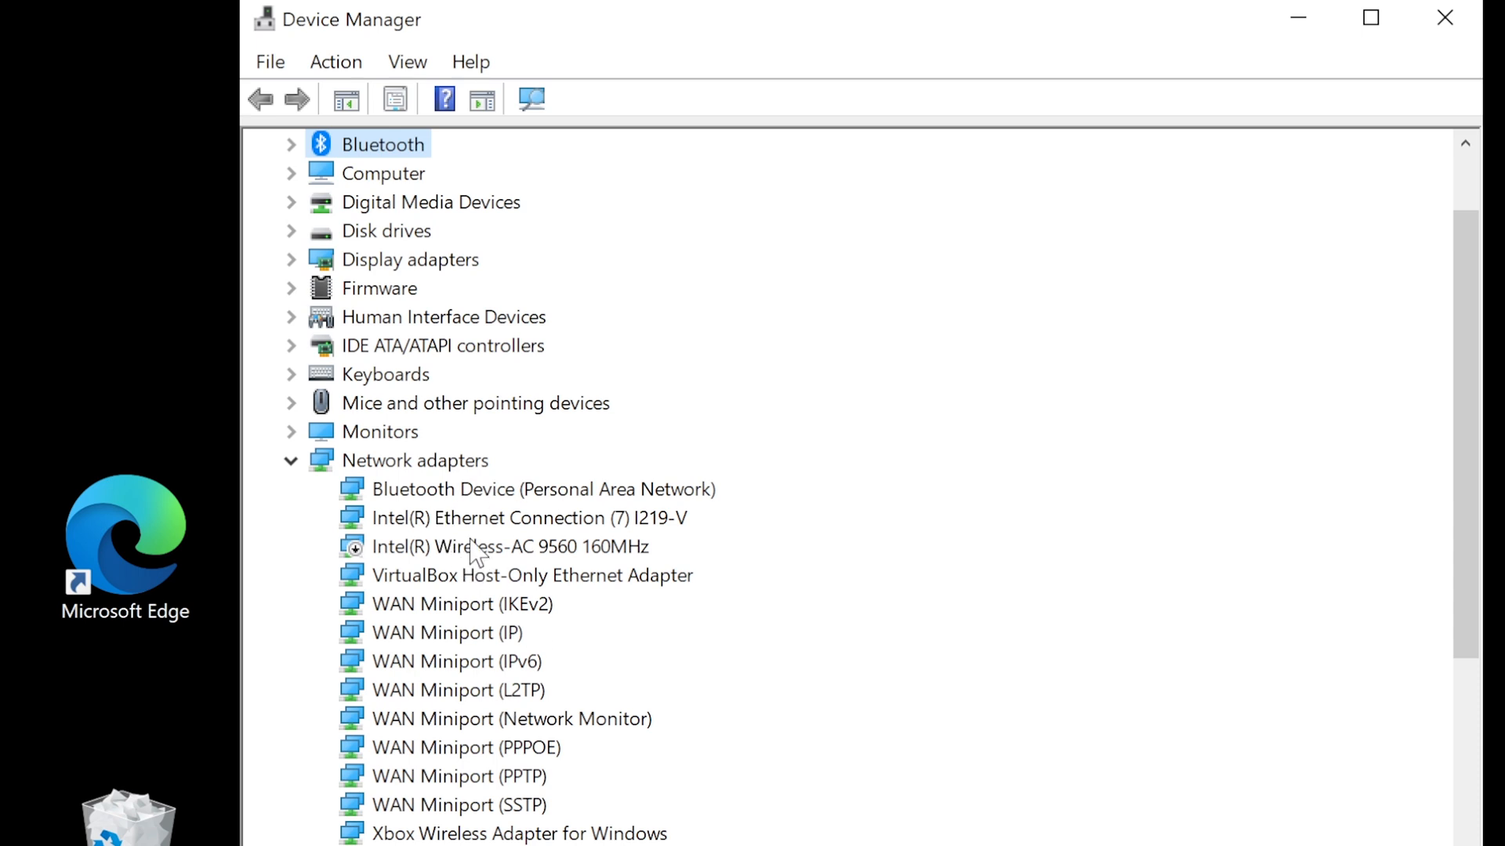
{"action": "left_click", "coordinate": [511, 546]}
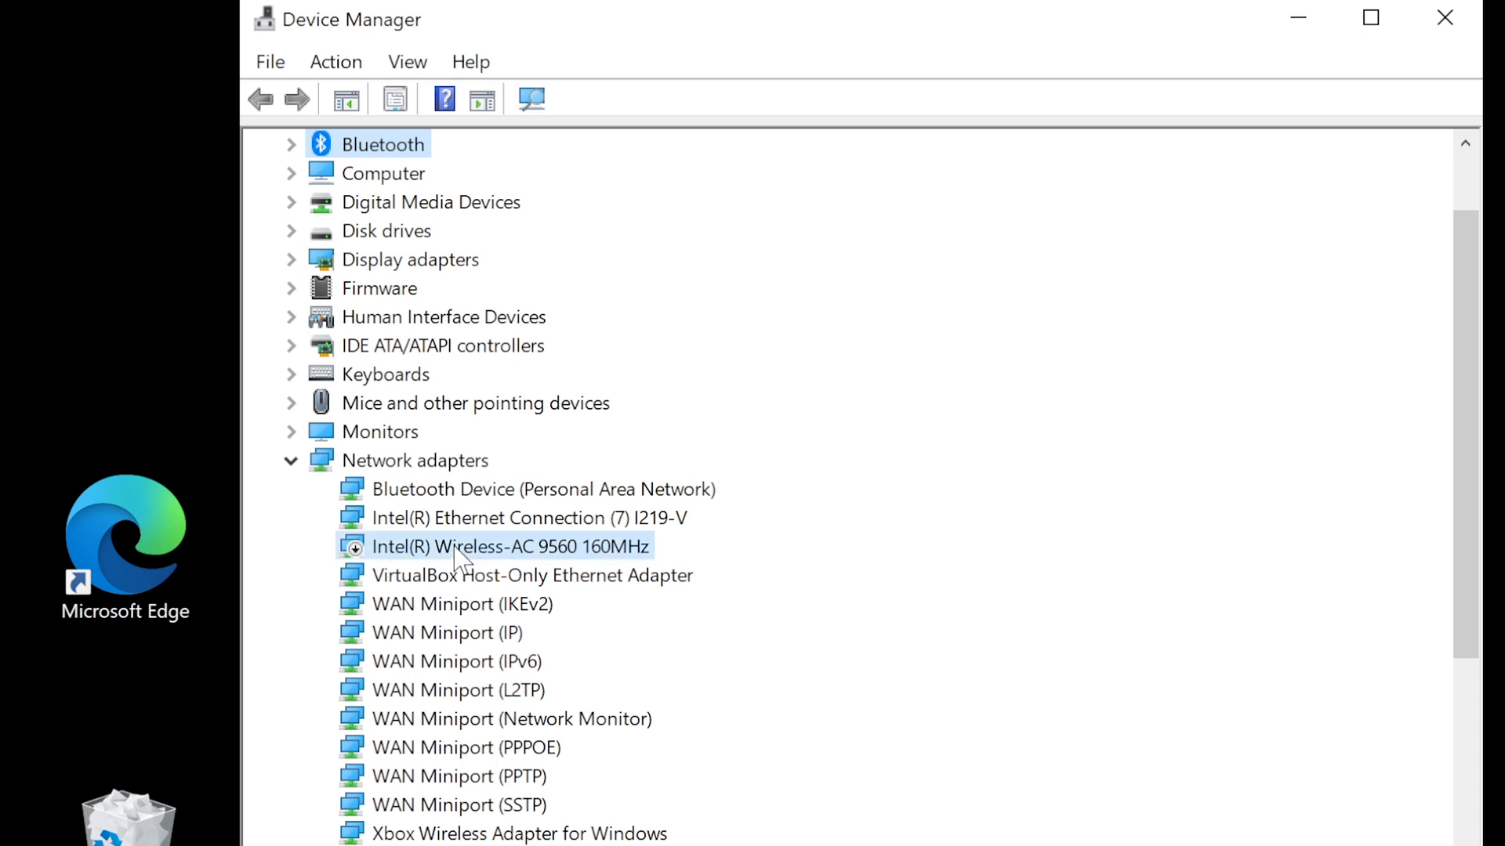
{"action": "left_click", "coordinate": [511, 545]}
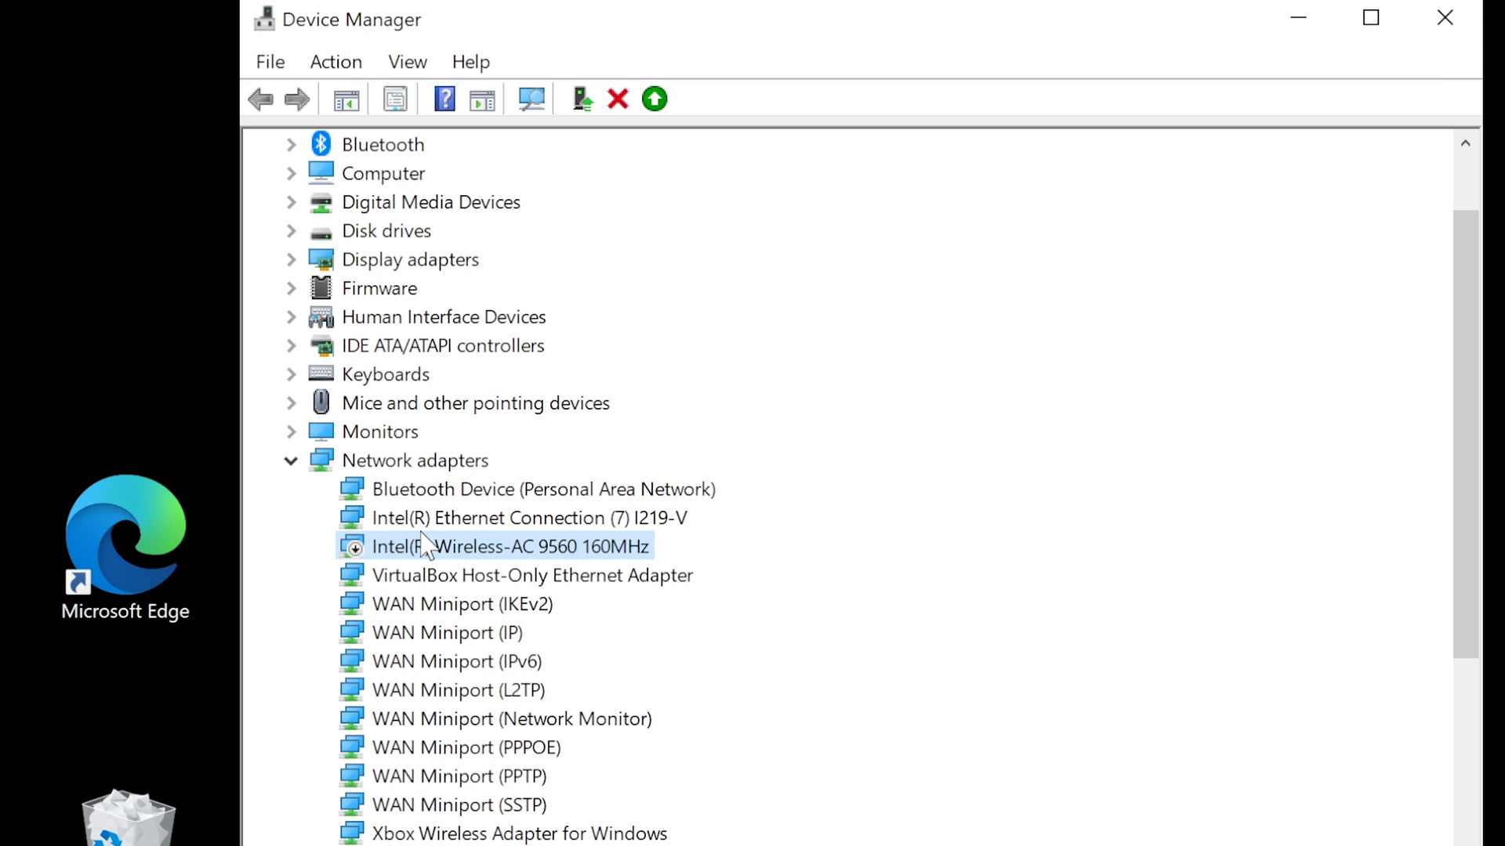
{"action": "mouse_move", "coordinate": [447, 514]}
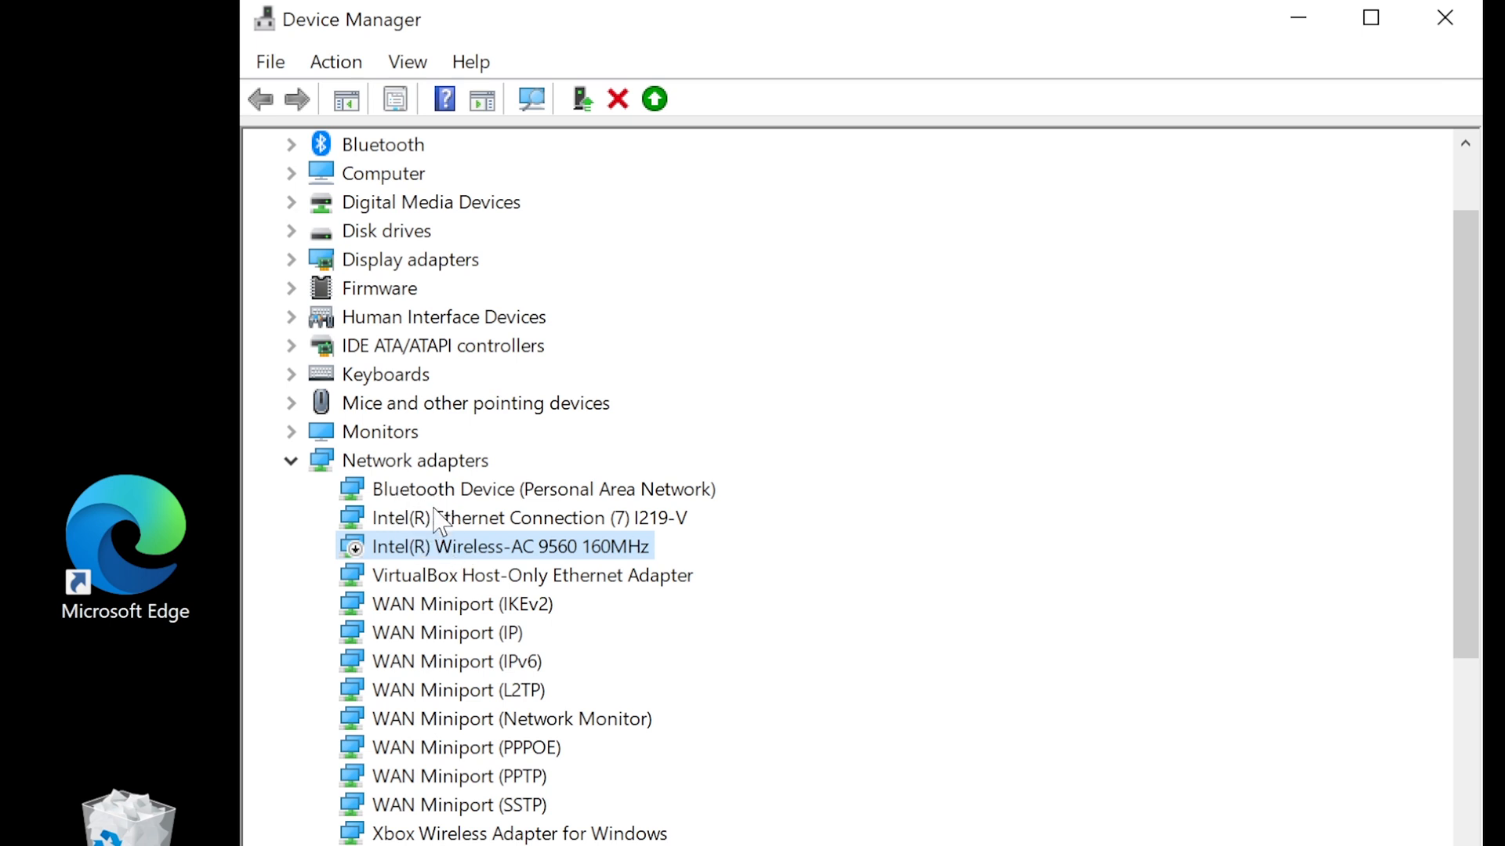
{"action": "left_click", "coordinate": [543, 489]}
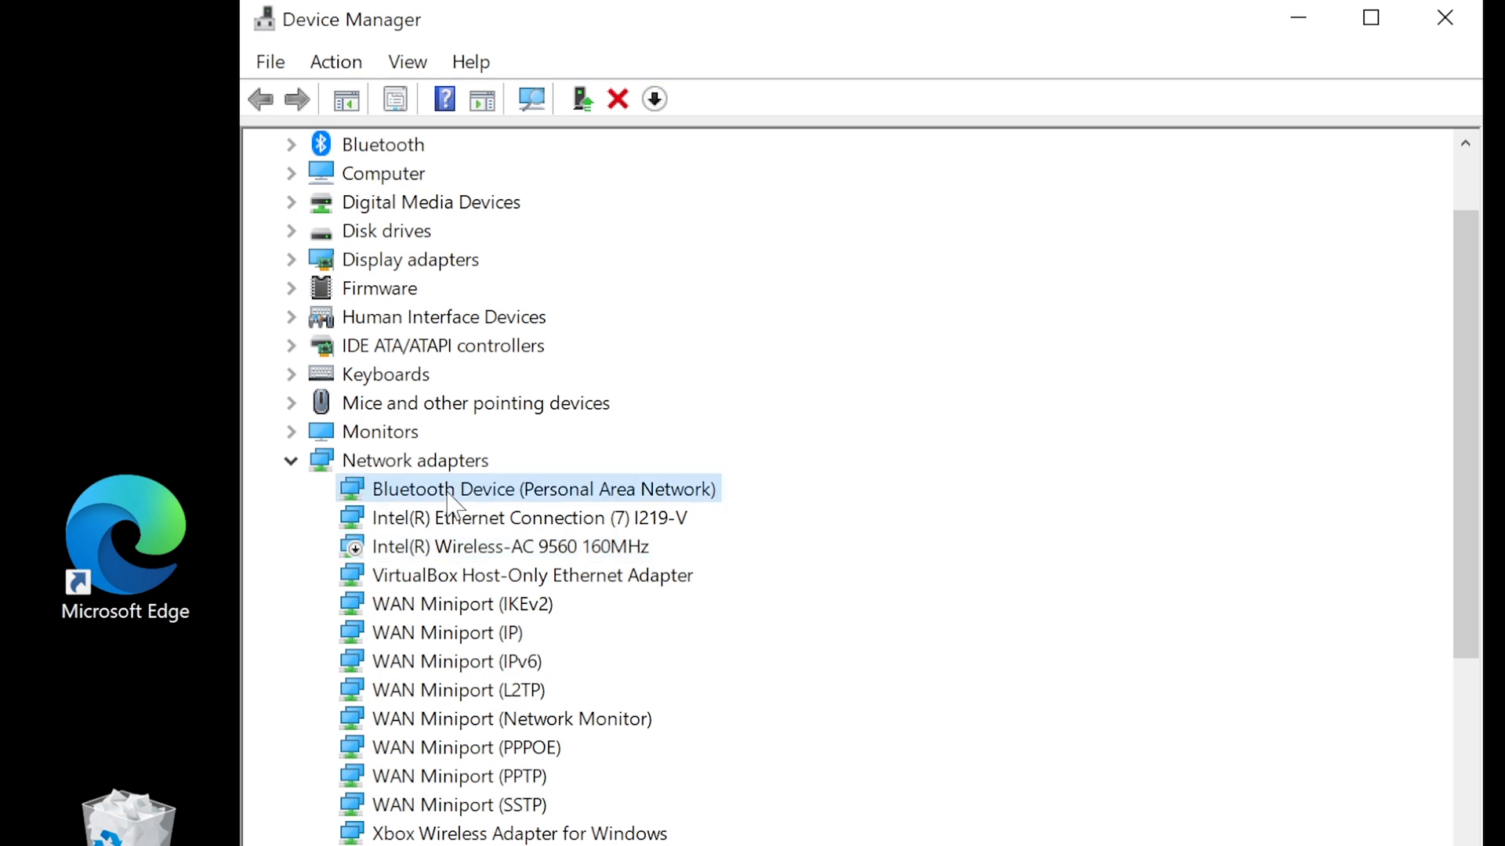
{"action": "mouse_move", "coordinate": [1445, 19]}
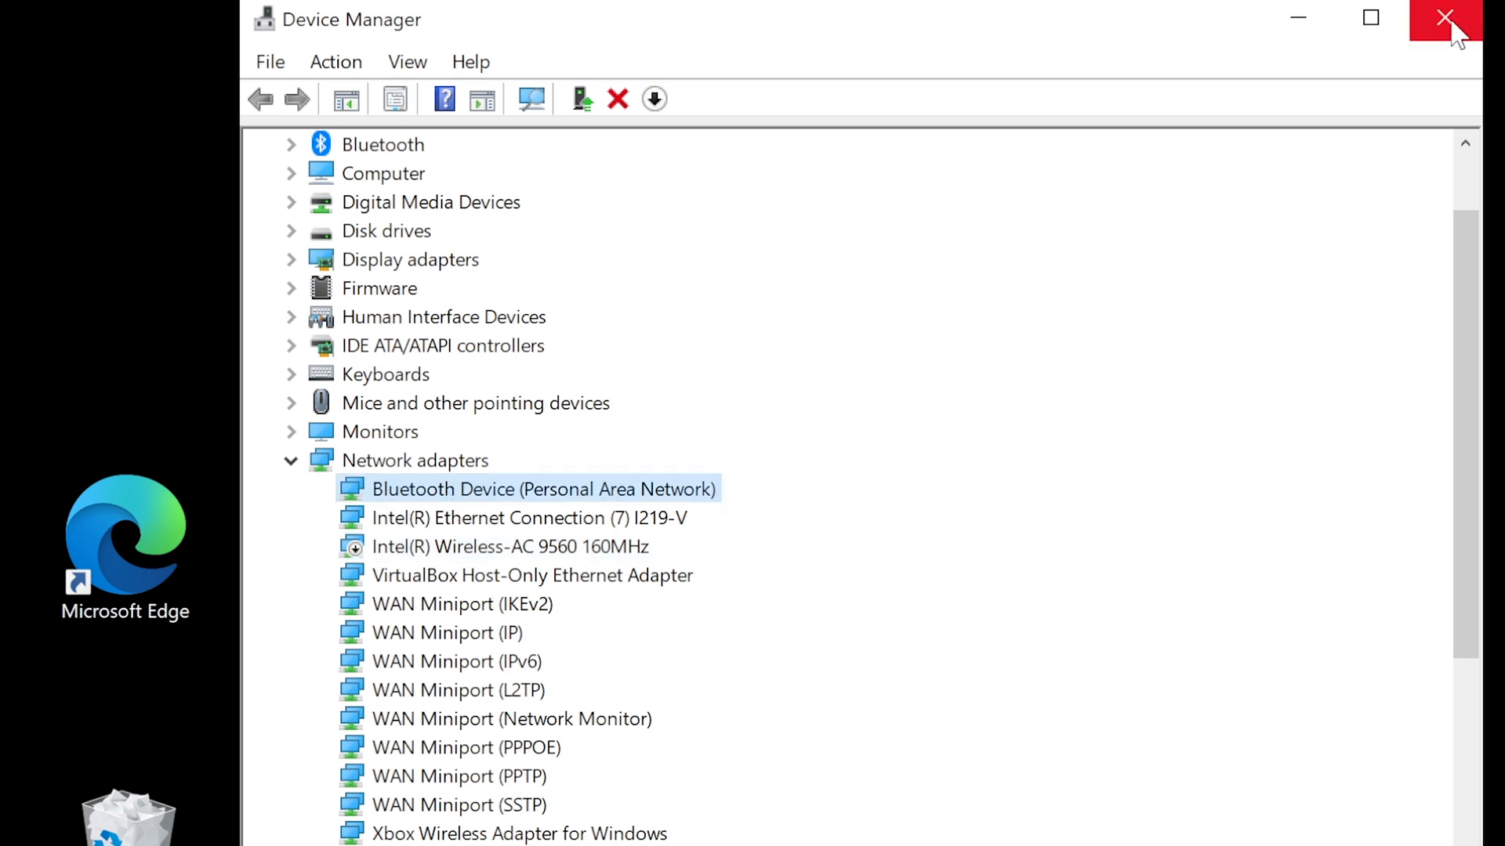
{"action": "mouse_move", "coordinate": [1444, 19]}
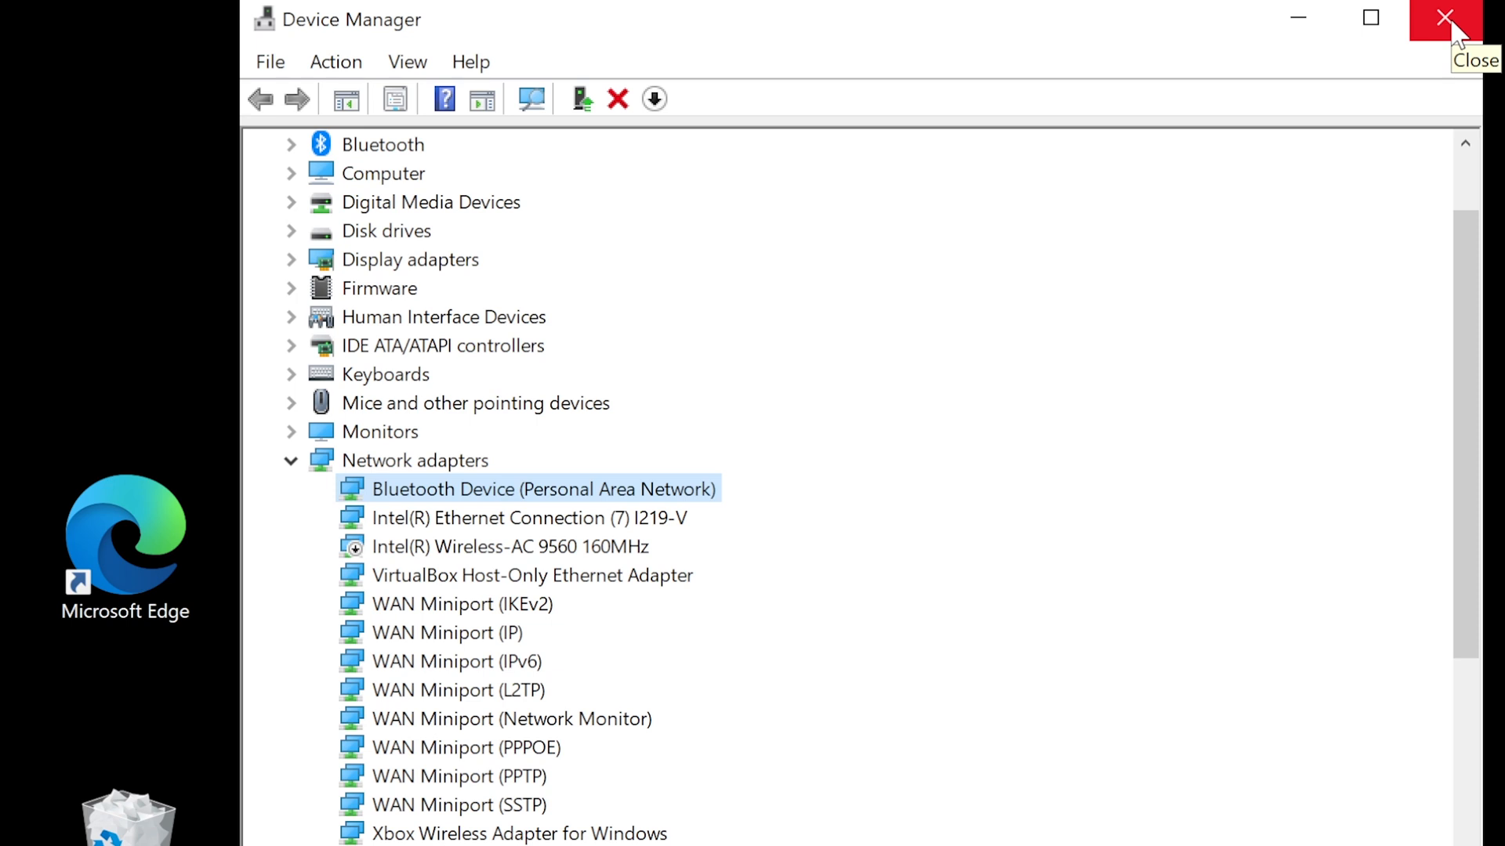
{"action": "mouse_move", "coordinate": [1448, 28]}
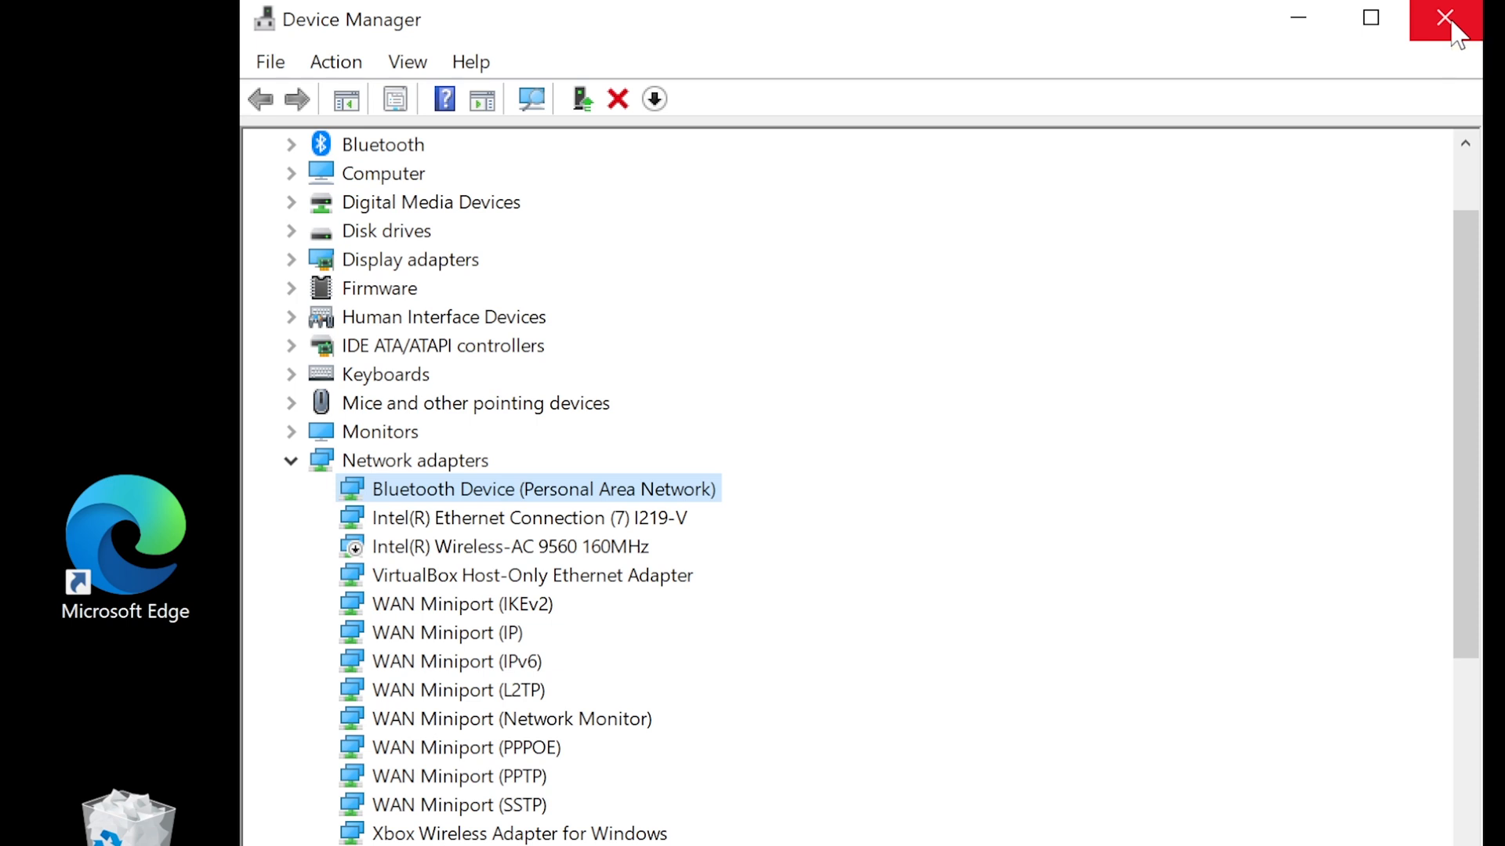
- Close Device Manager and begin the customer reply with 'Hello,' and the PC support introduction
{"action": "left_click", "coordinate": [1443, 19]}
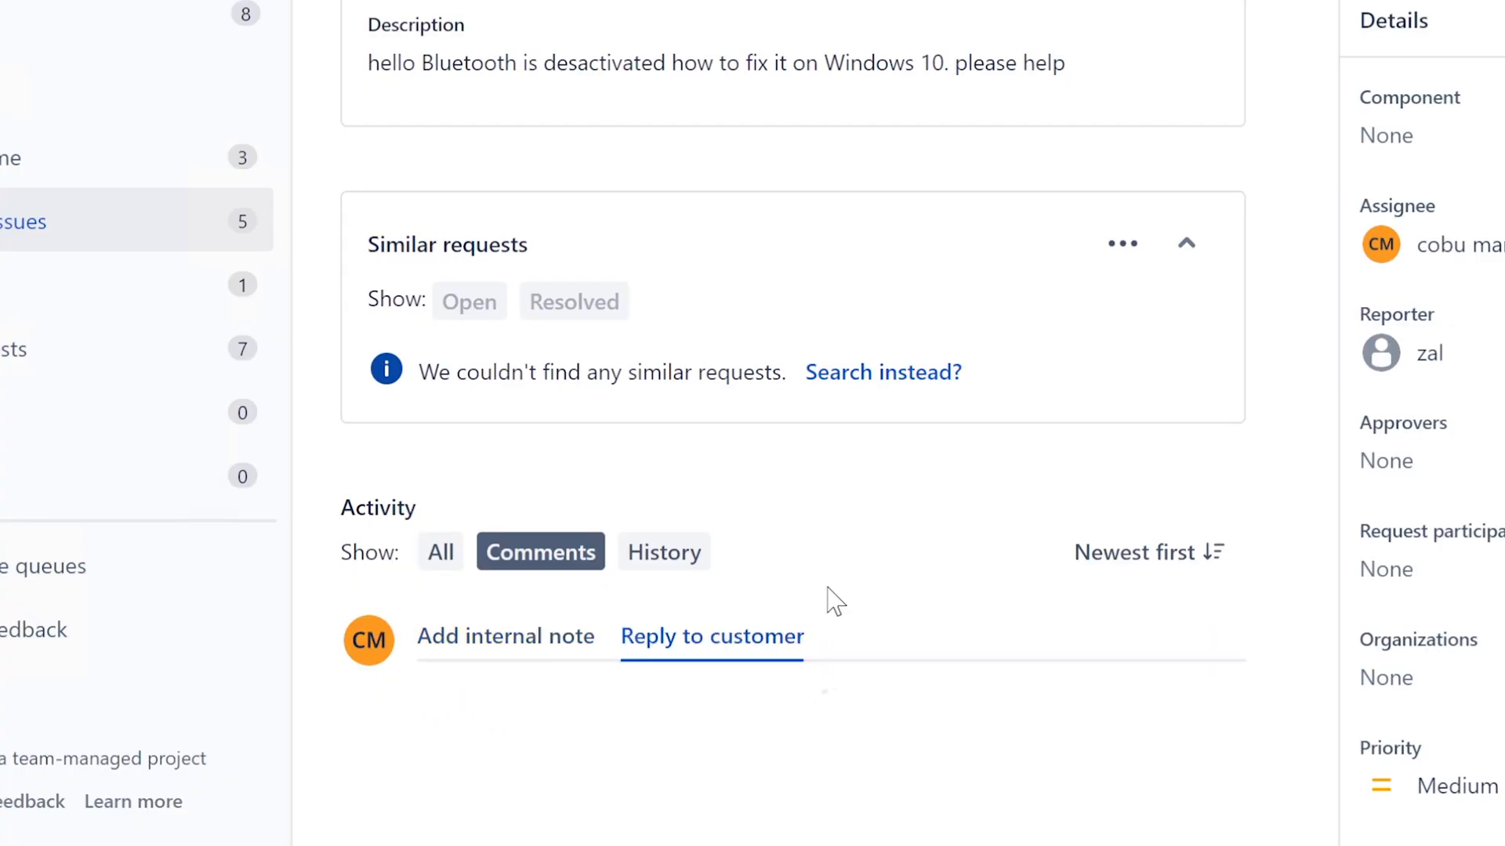
{"action": "left_click", "coordinate": [711, 636]}
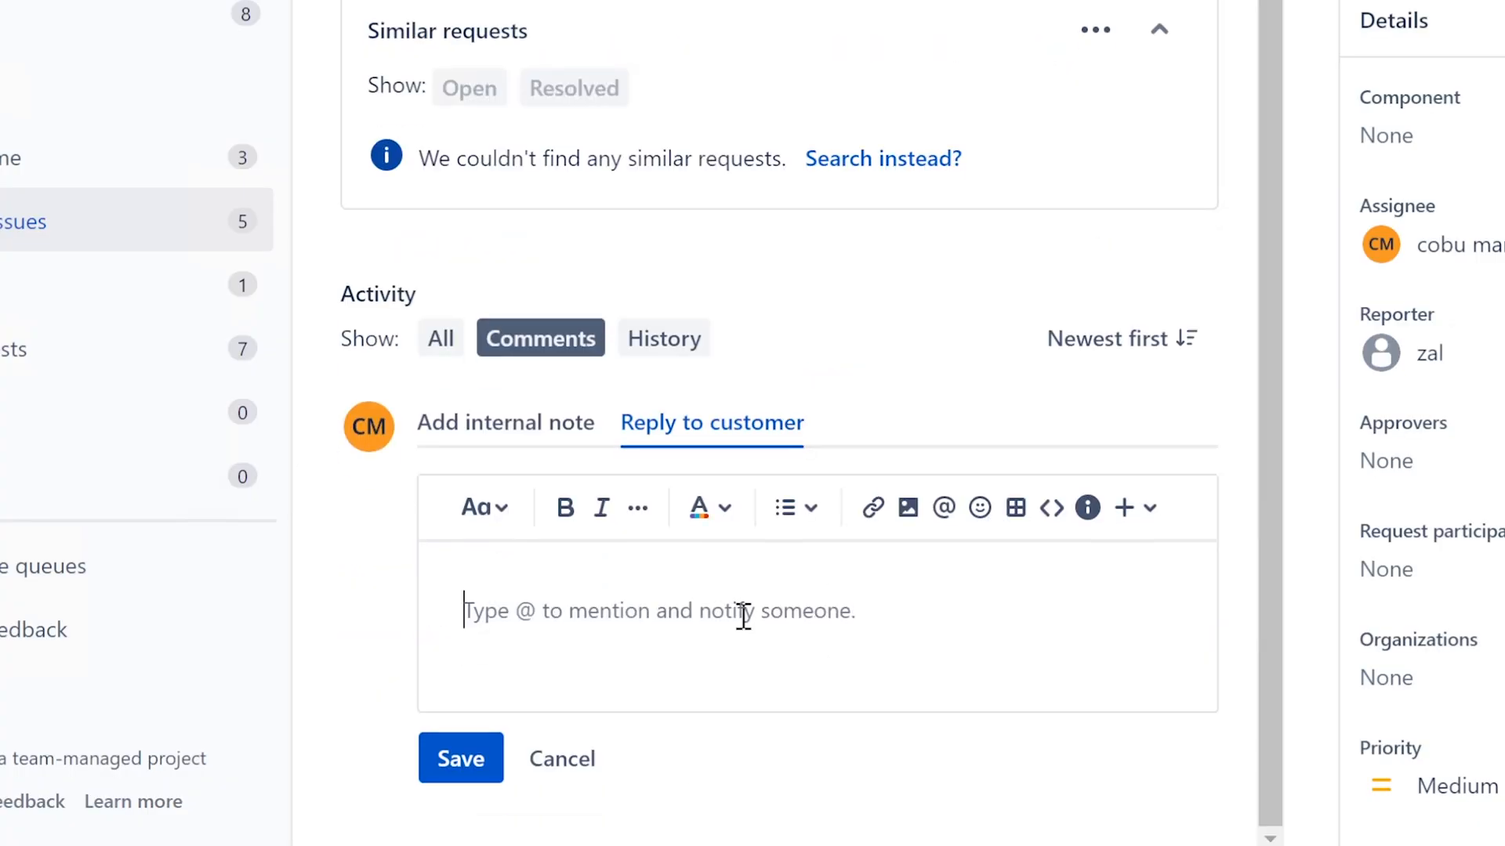
{"action": "type", "text": "Hello, this is Erv"}
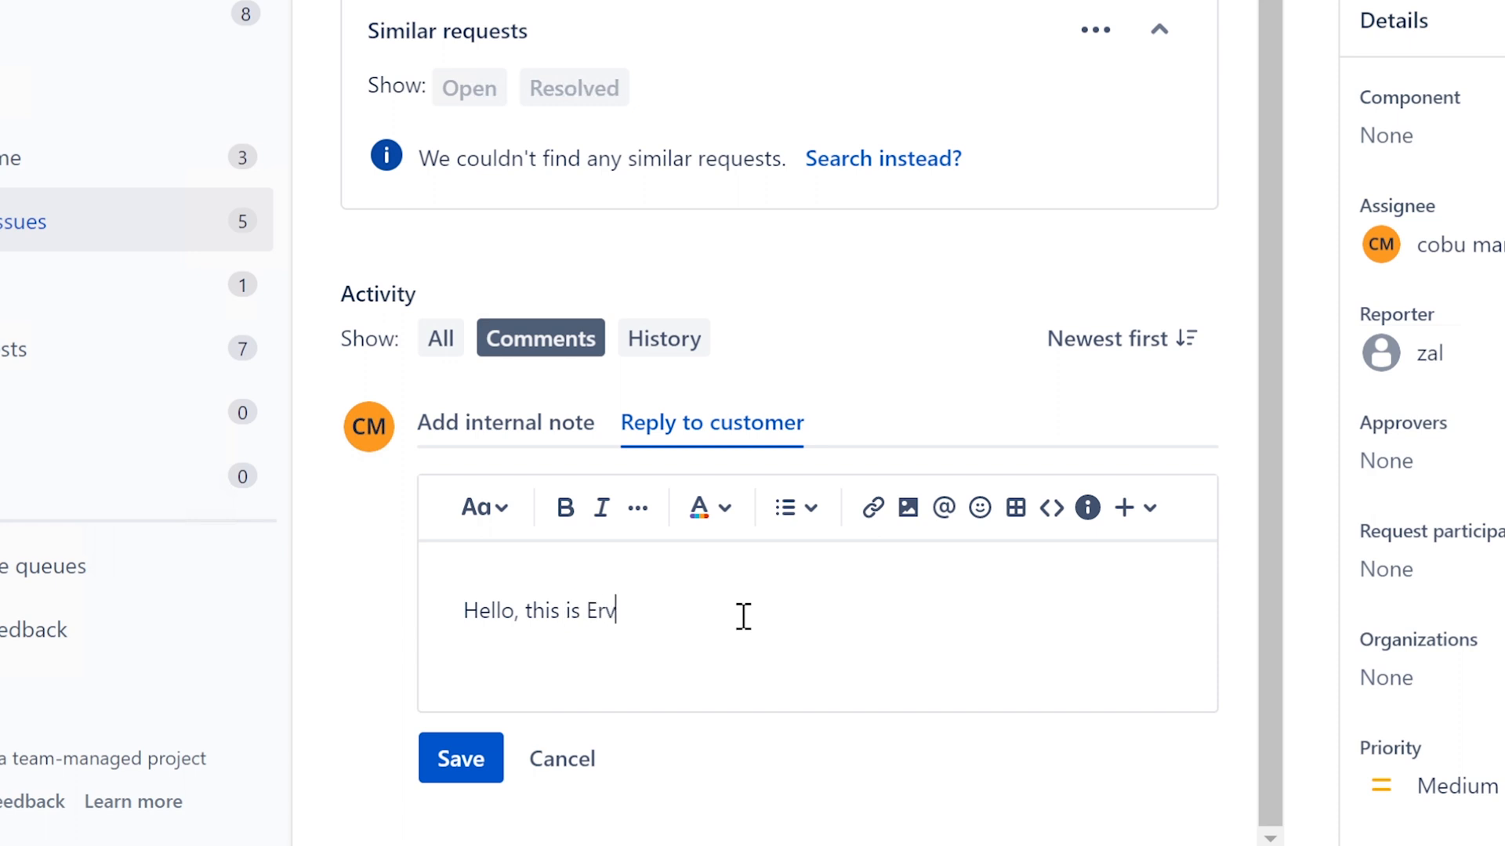
{"action": "type", "text": "in with P"}
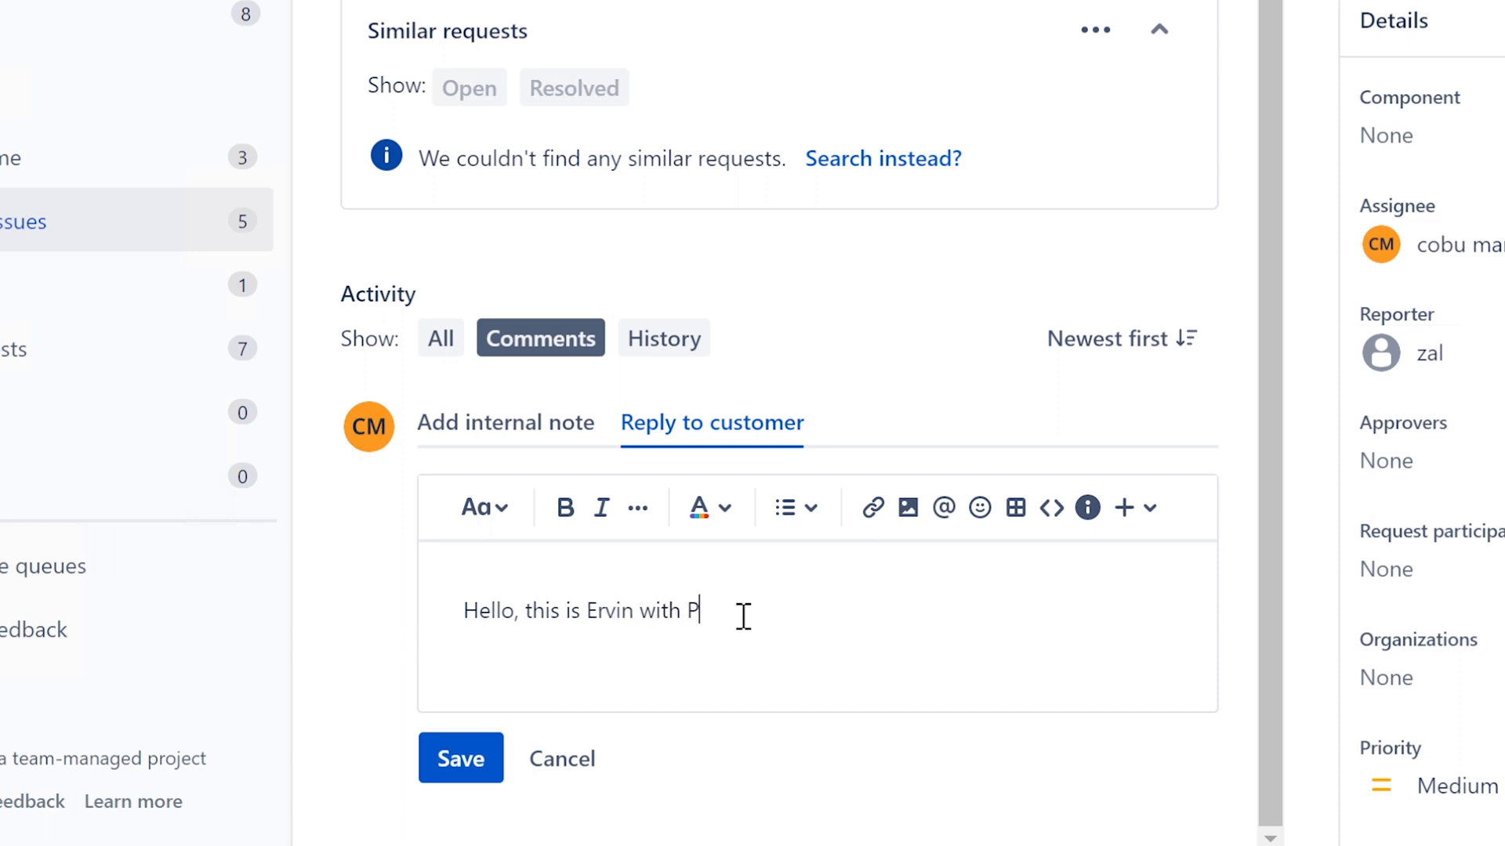
{"action": "type", "text": "c support."}
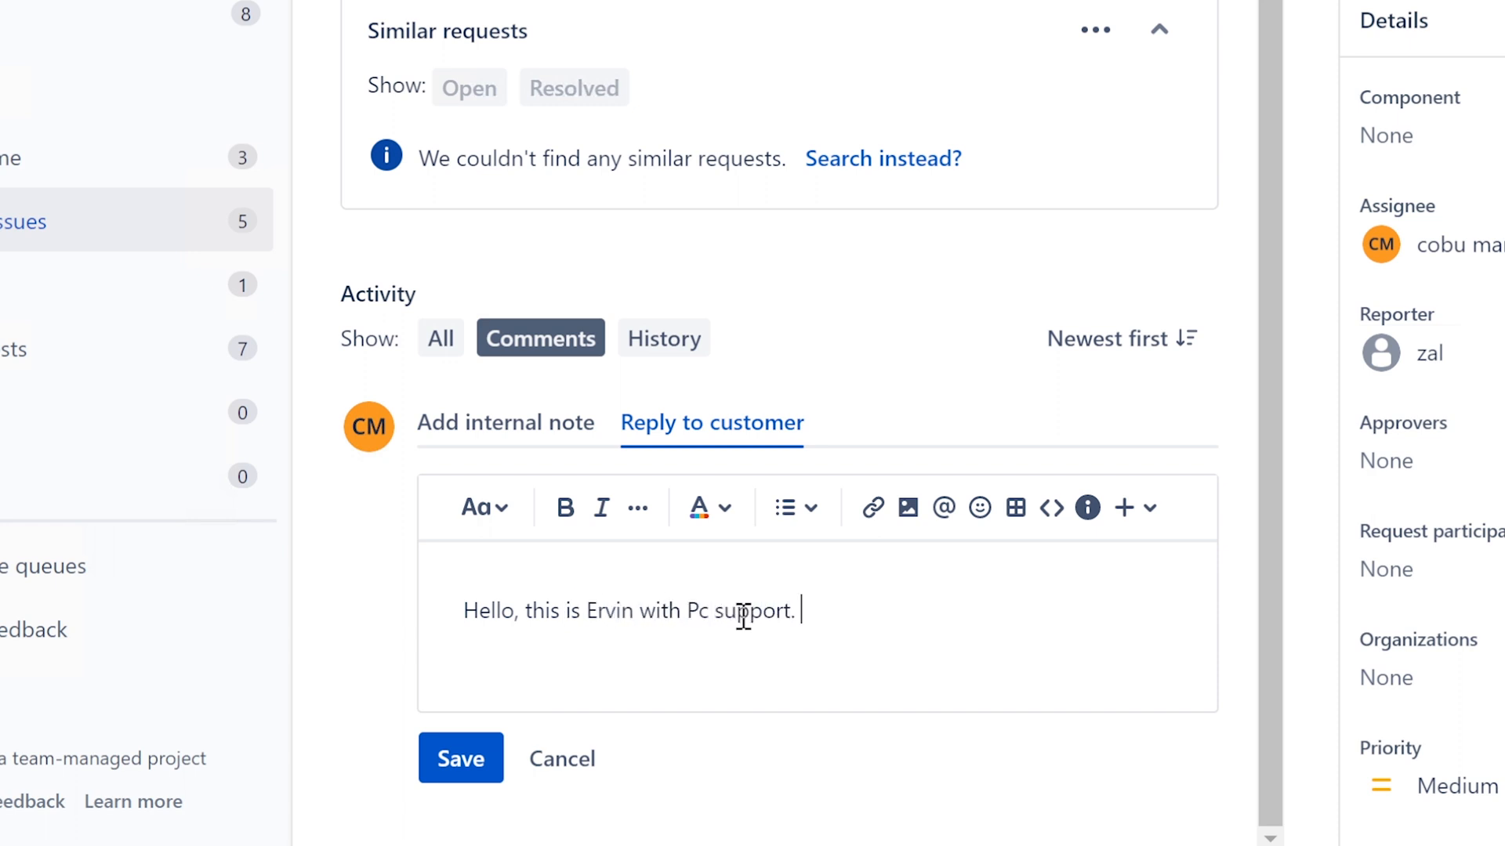
- Continue the reply: 'I have your ticket about bluetooht'
{"action": "type", "text": "I have your tic"}
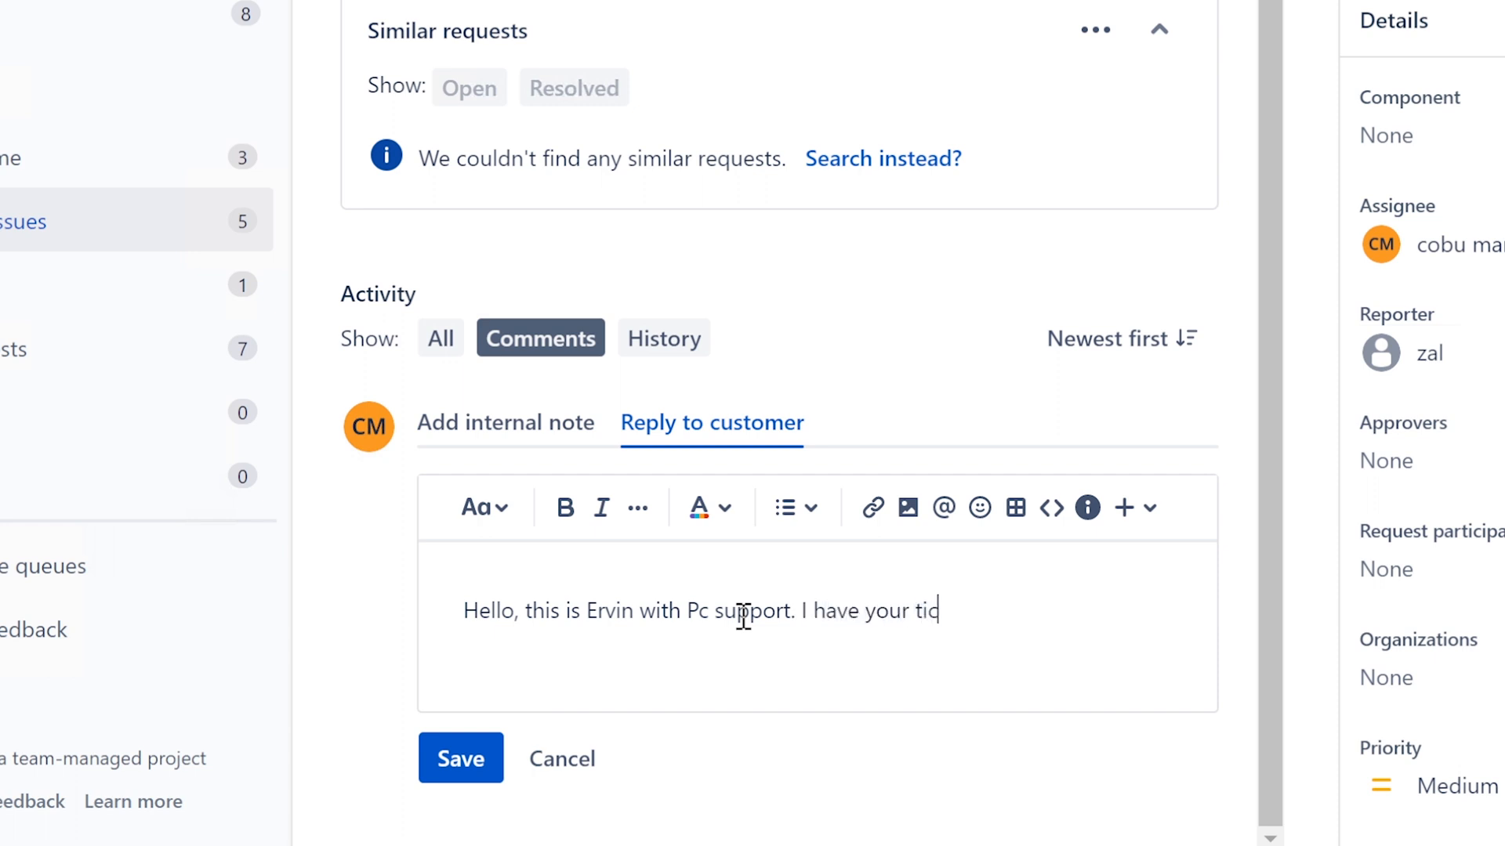
{"action": "type", "text": "ket about b"}
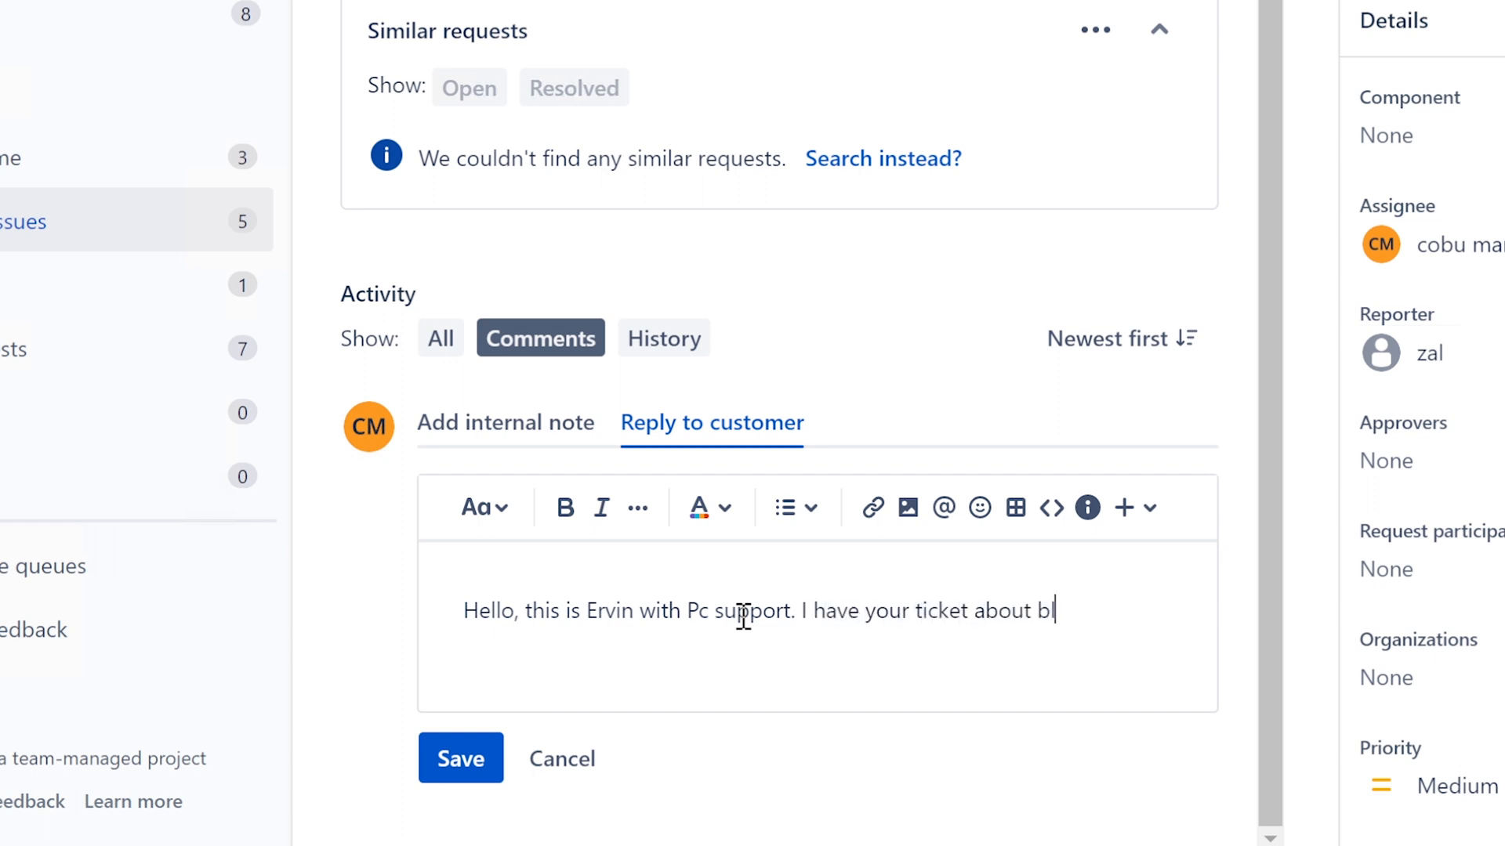
{"action": "type", "text": "luetooht"}
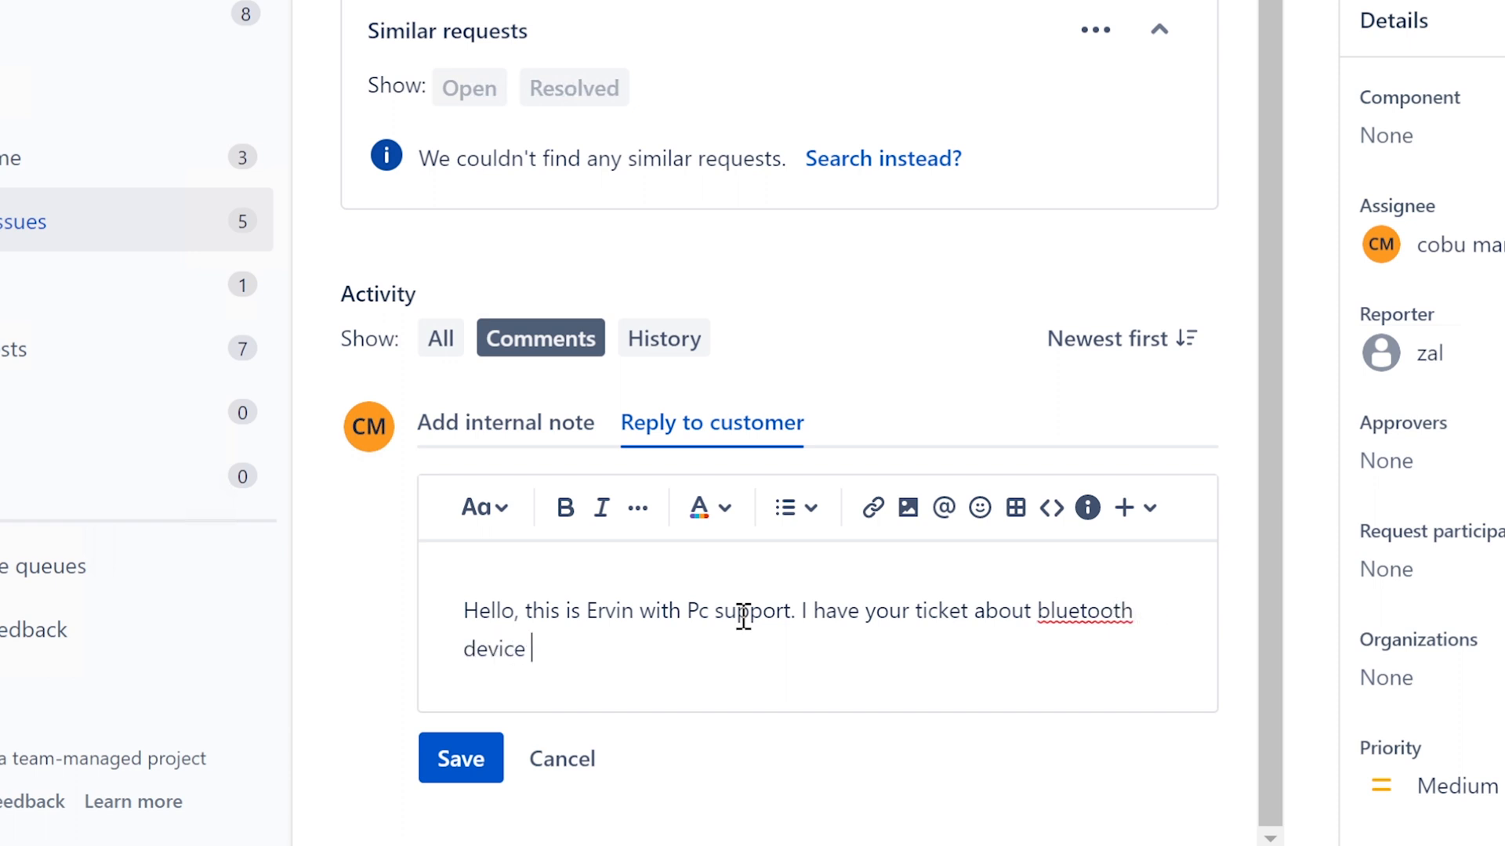
- Finish 'not working.', correct bluetooth to Bluetooth via spelling suggestion, and return to the end of the reply
{"action": "type", "text": "not working."}
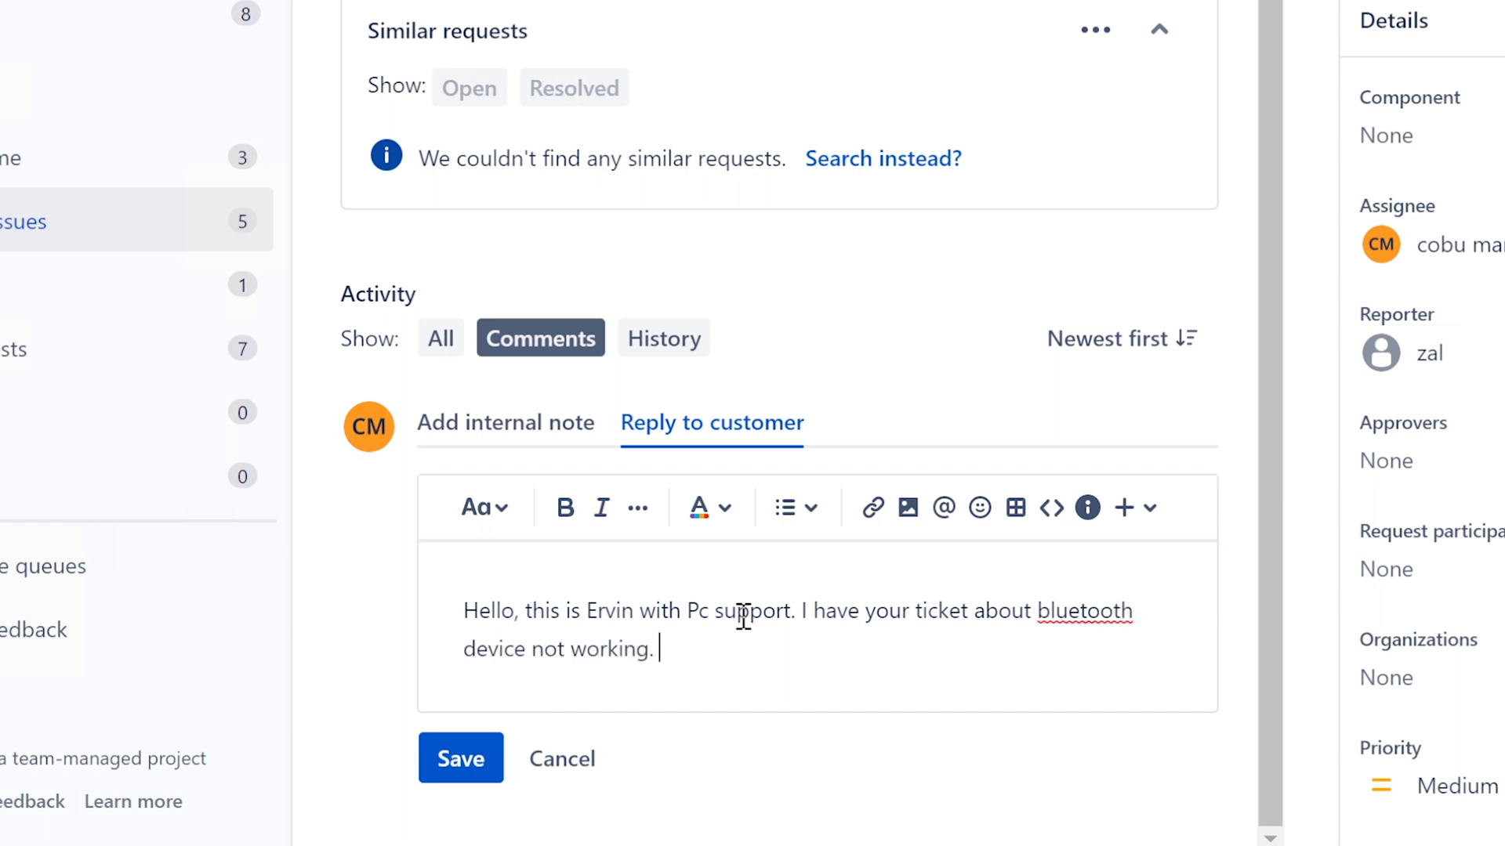
{"action": "right_click", "coordinate": [1084, 612]}
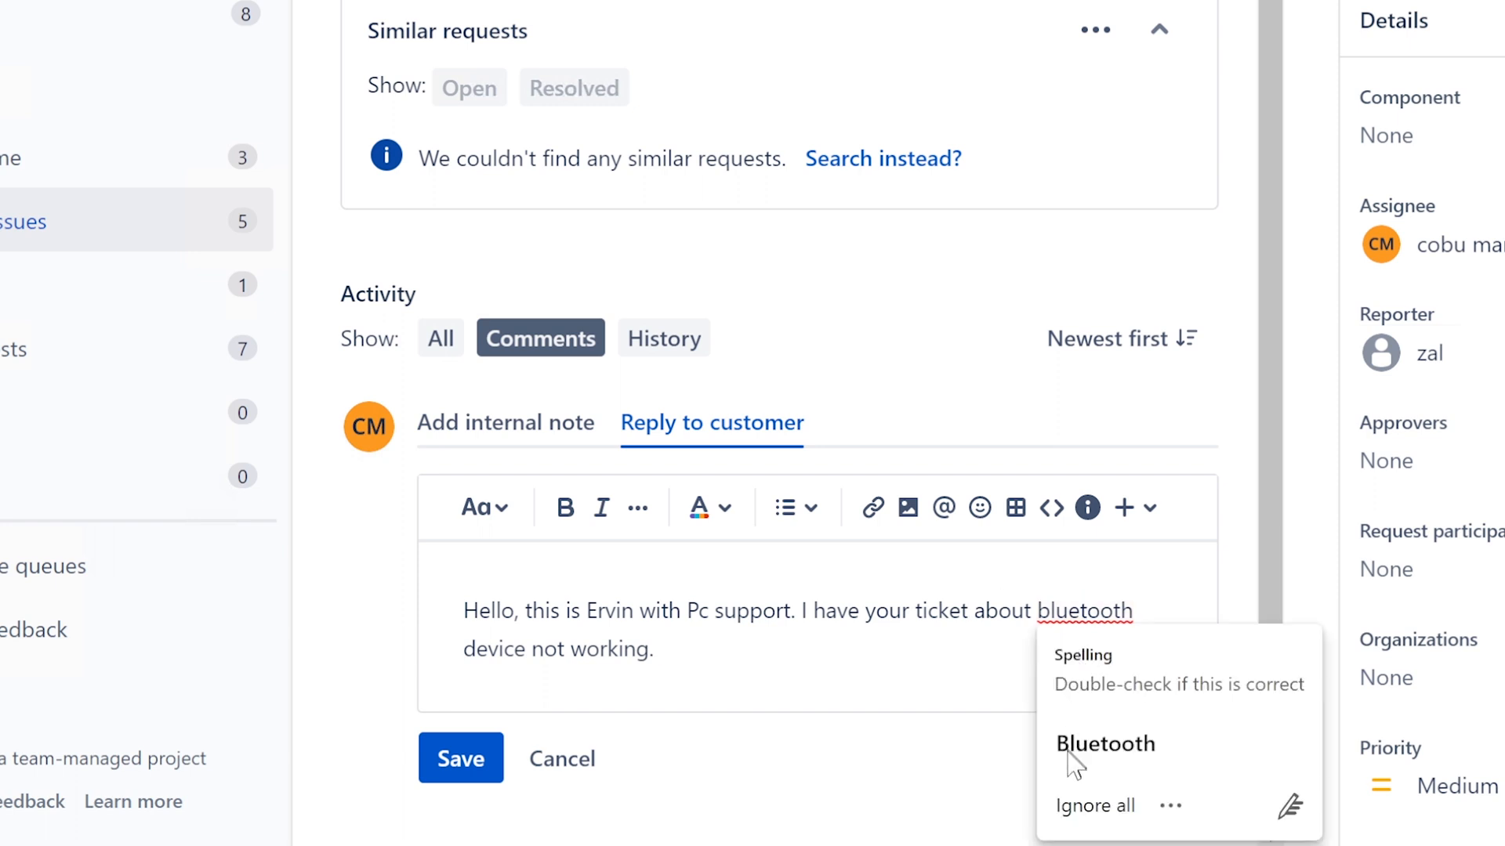
{"action": "left_click", "coordinate": [1105, 743]}
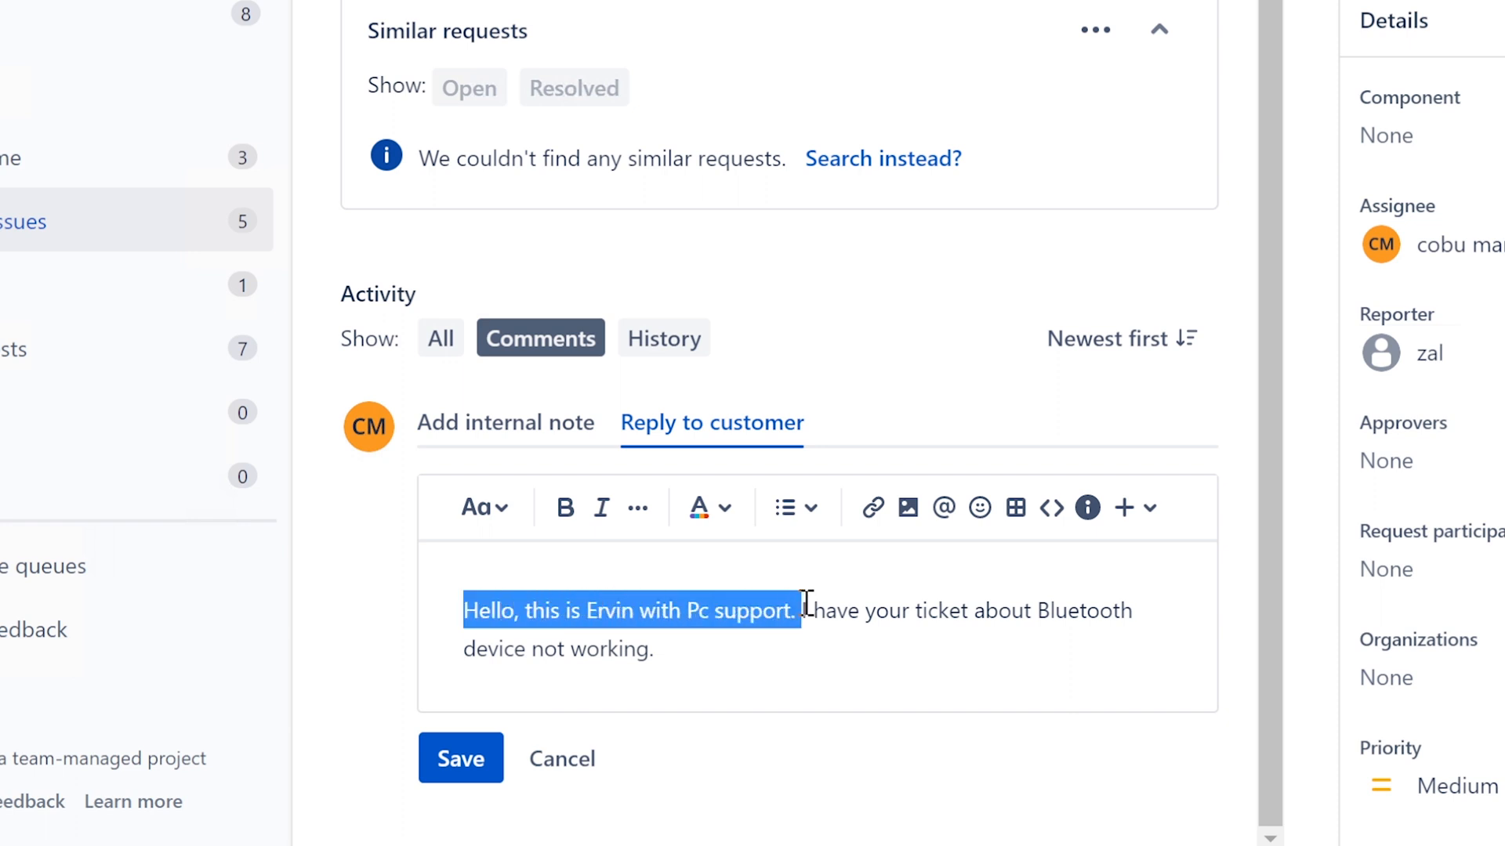
{"action": "left_click", "coordinate": [660, 649]}
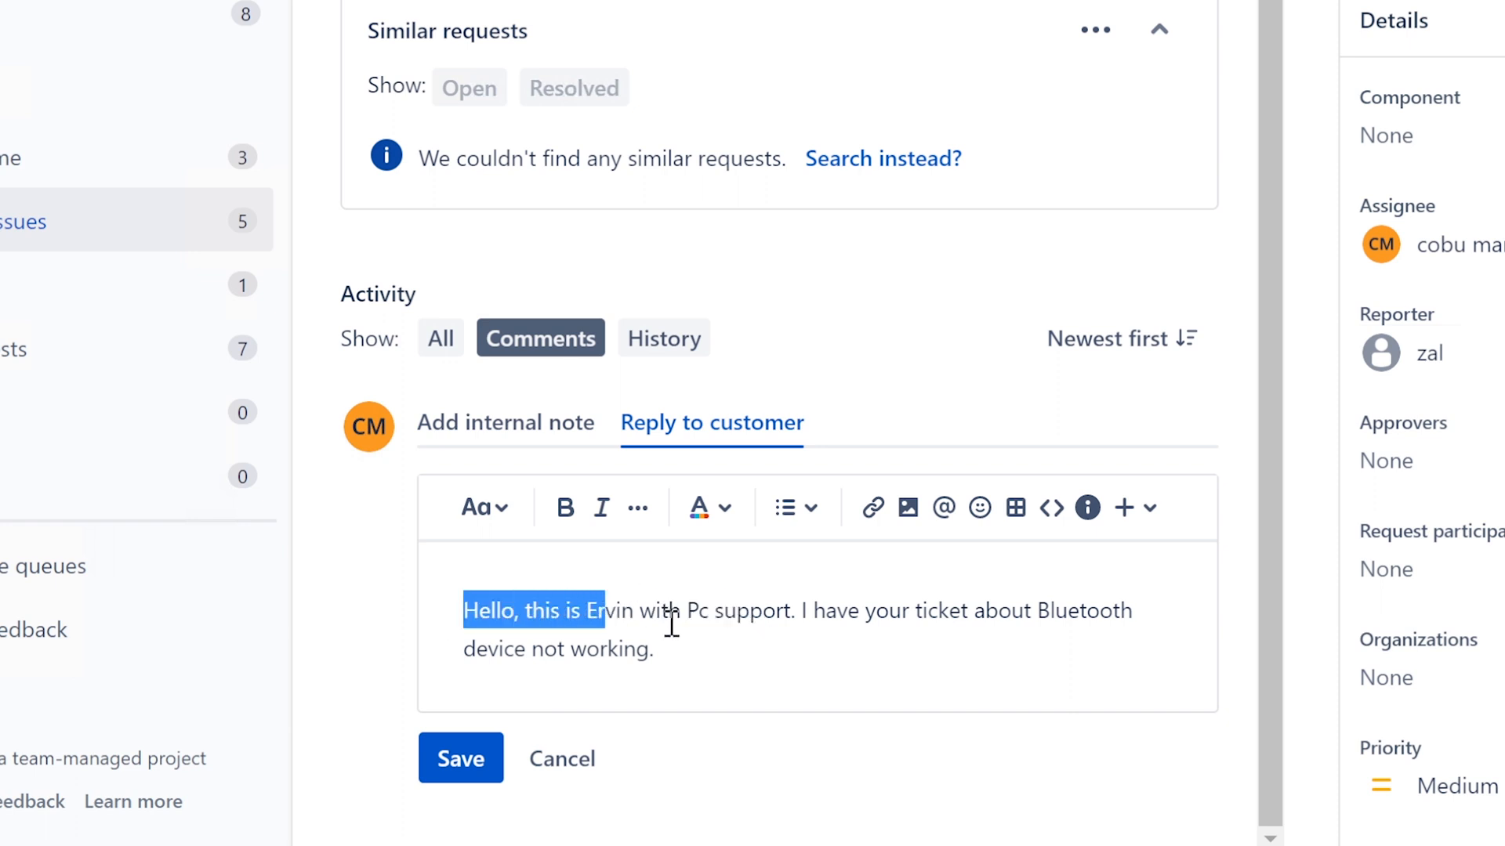
{"action": "left_click", "coordinate": [660, 649]}
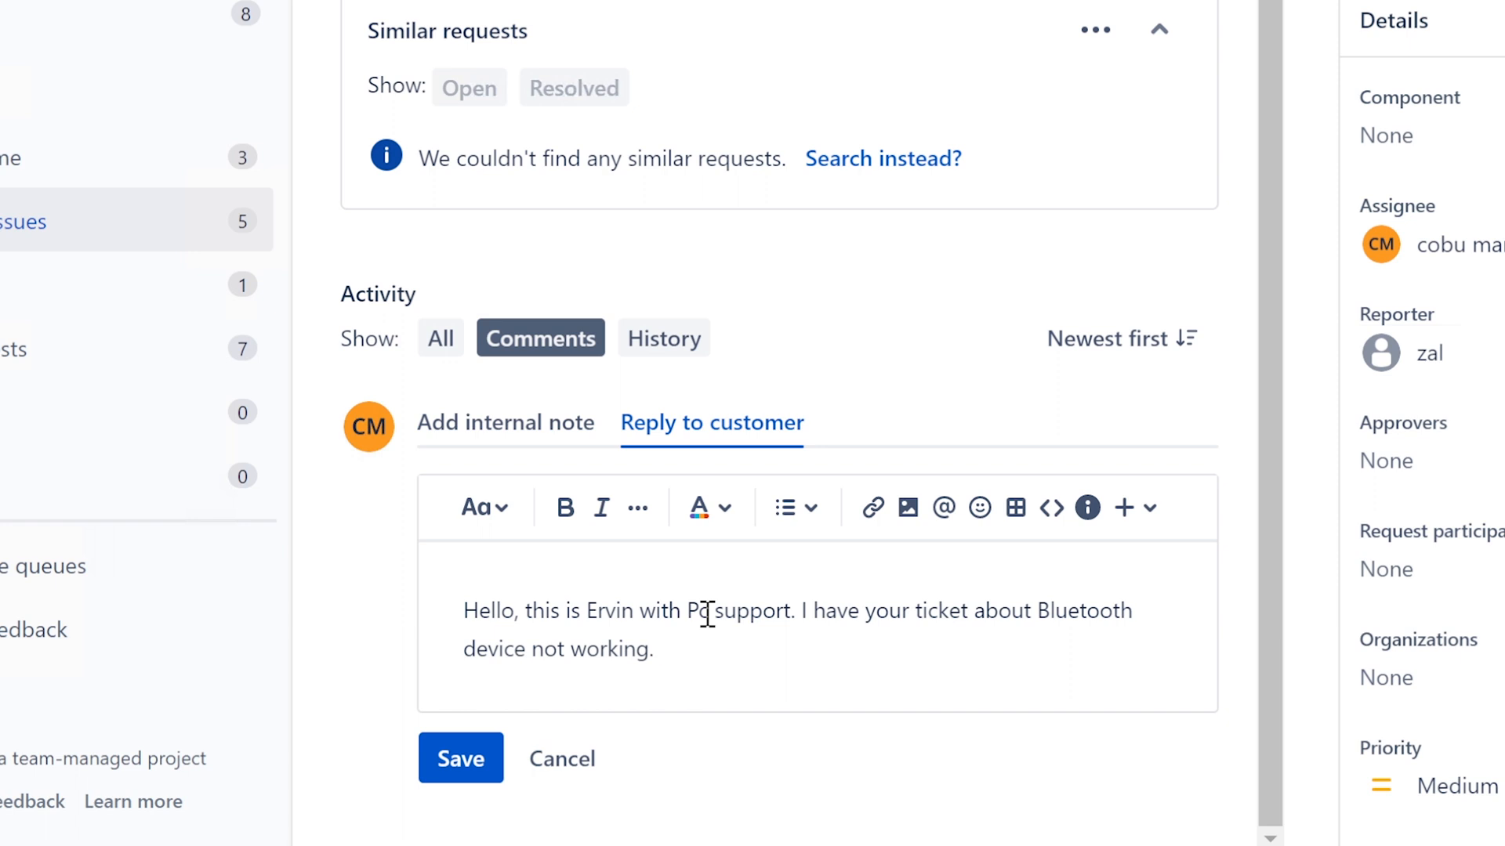
- Write that the Bluetooth device can be enabled through the Device Manager
{"action": "type", "text": "You can enable the d"}
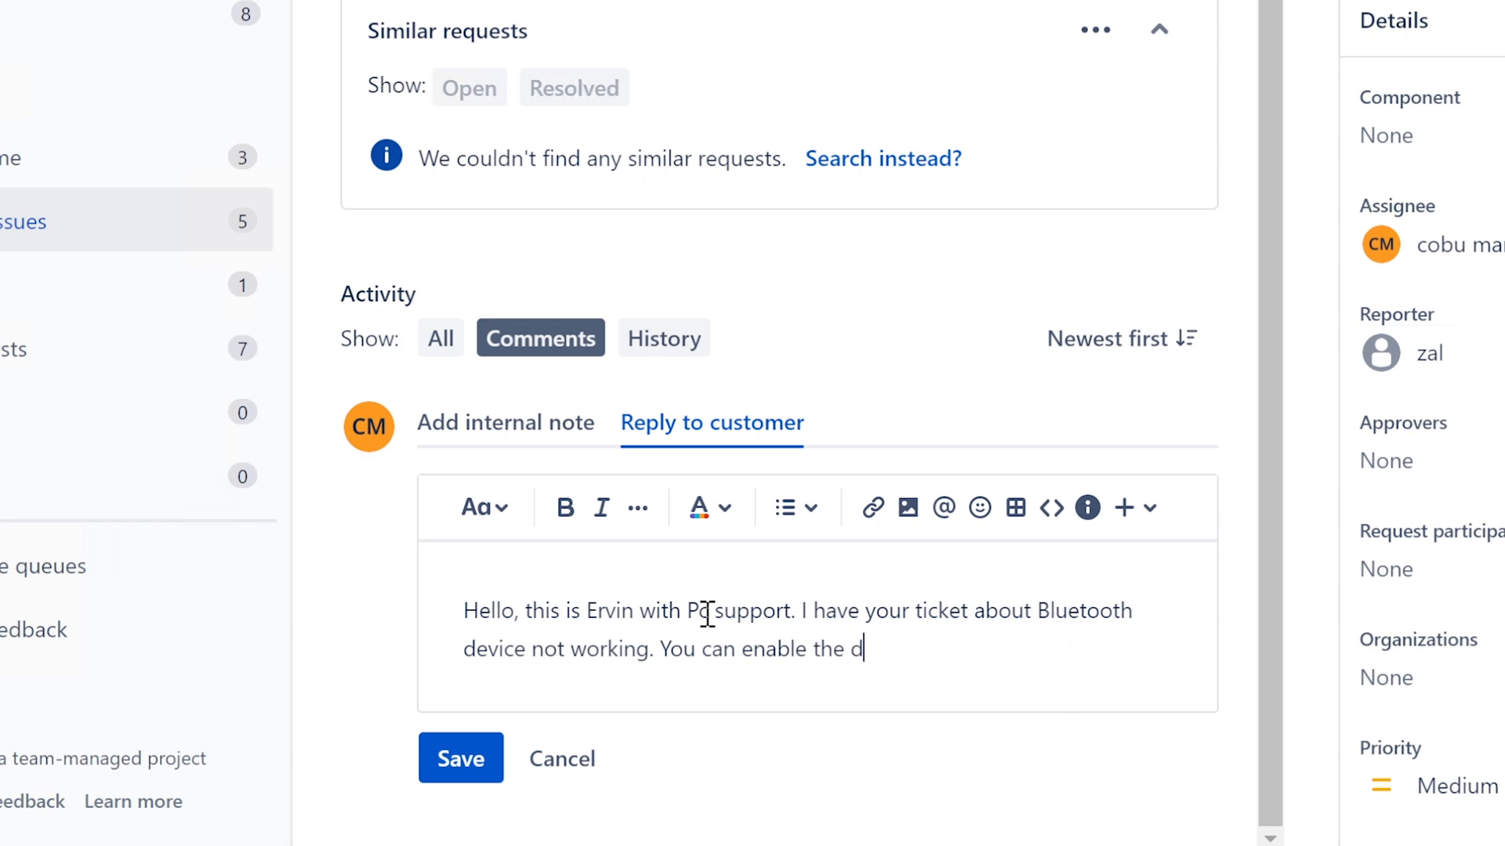
{"action": "key", "text": "Backspace"}
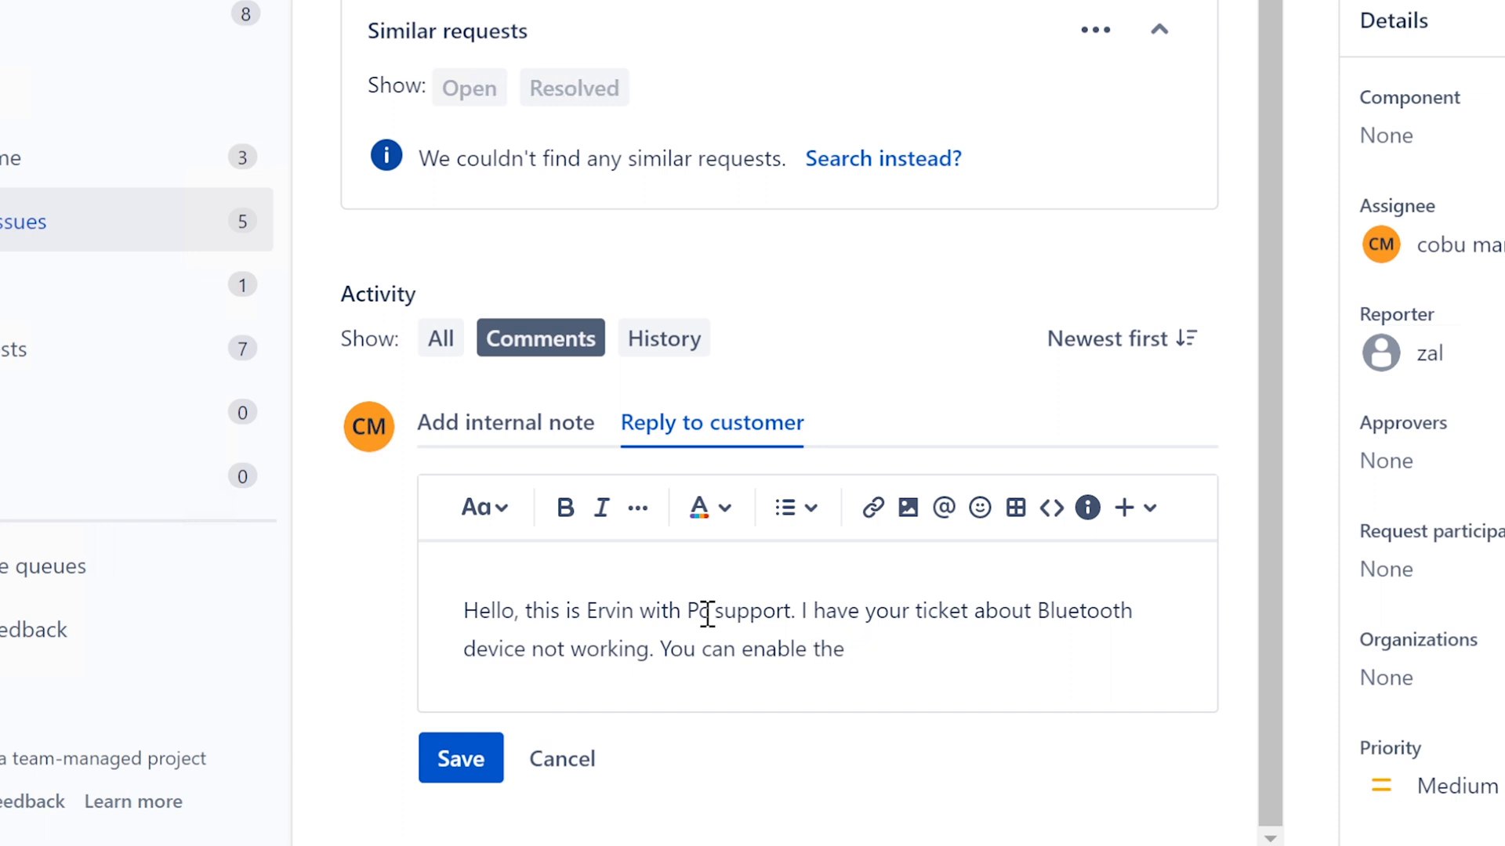
{"action": "type", "text": "blute"}
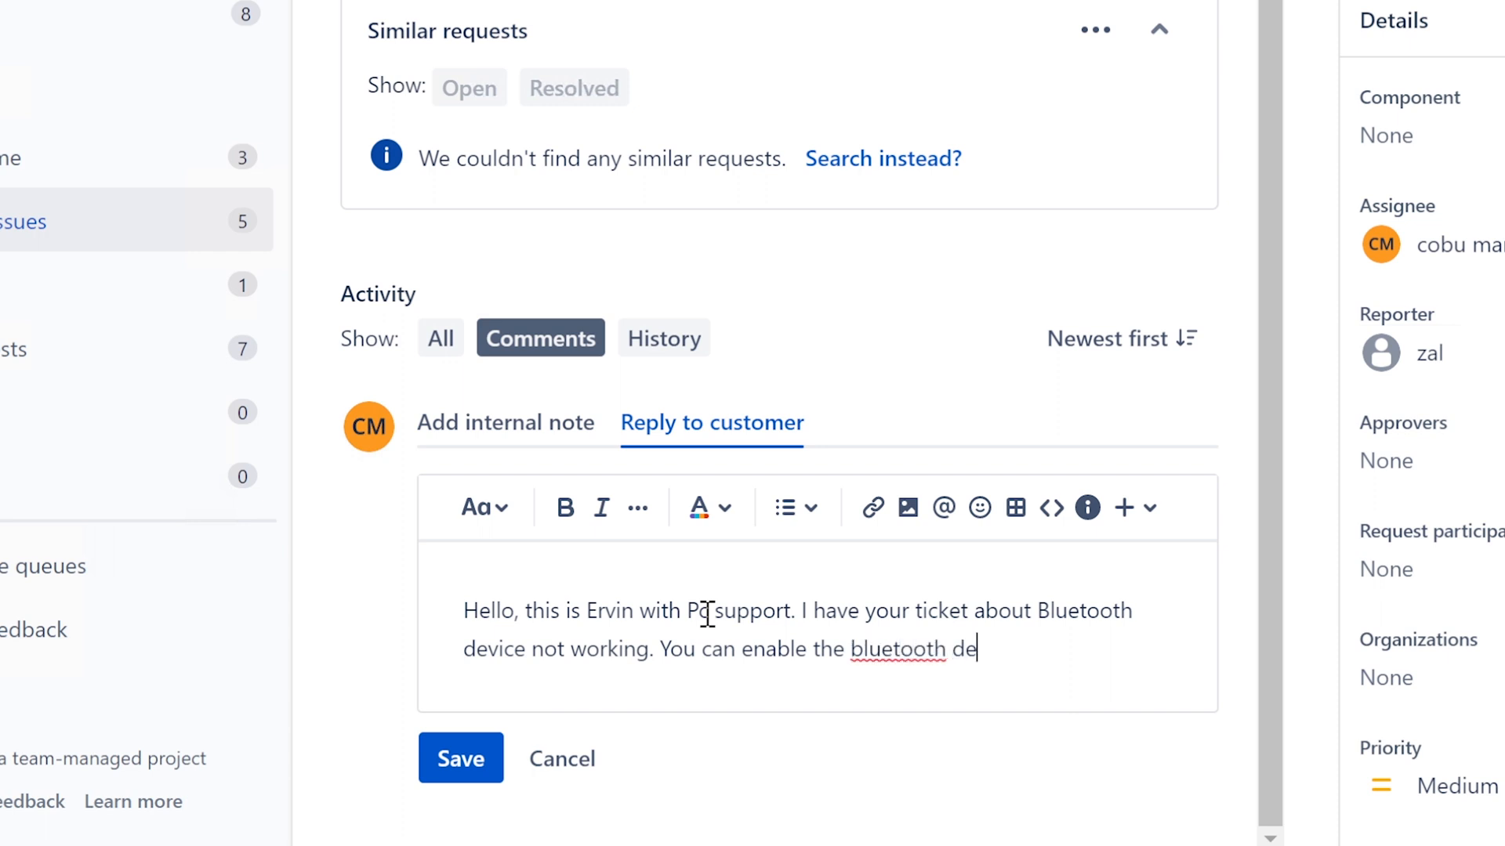
{"action": "type", "text": "vice through"}
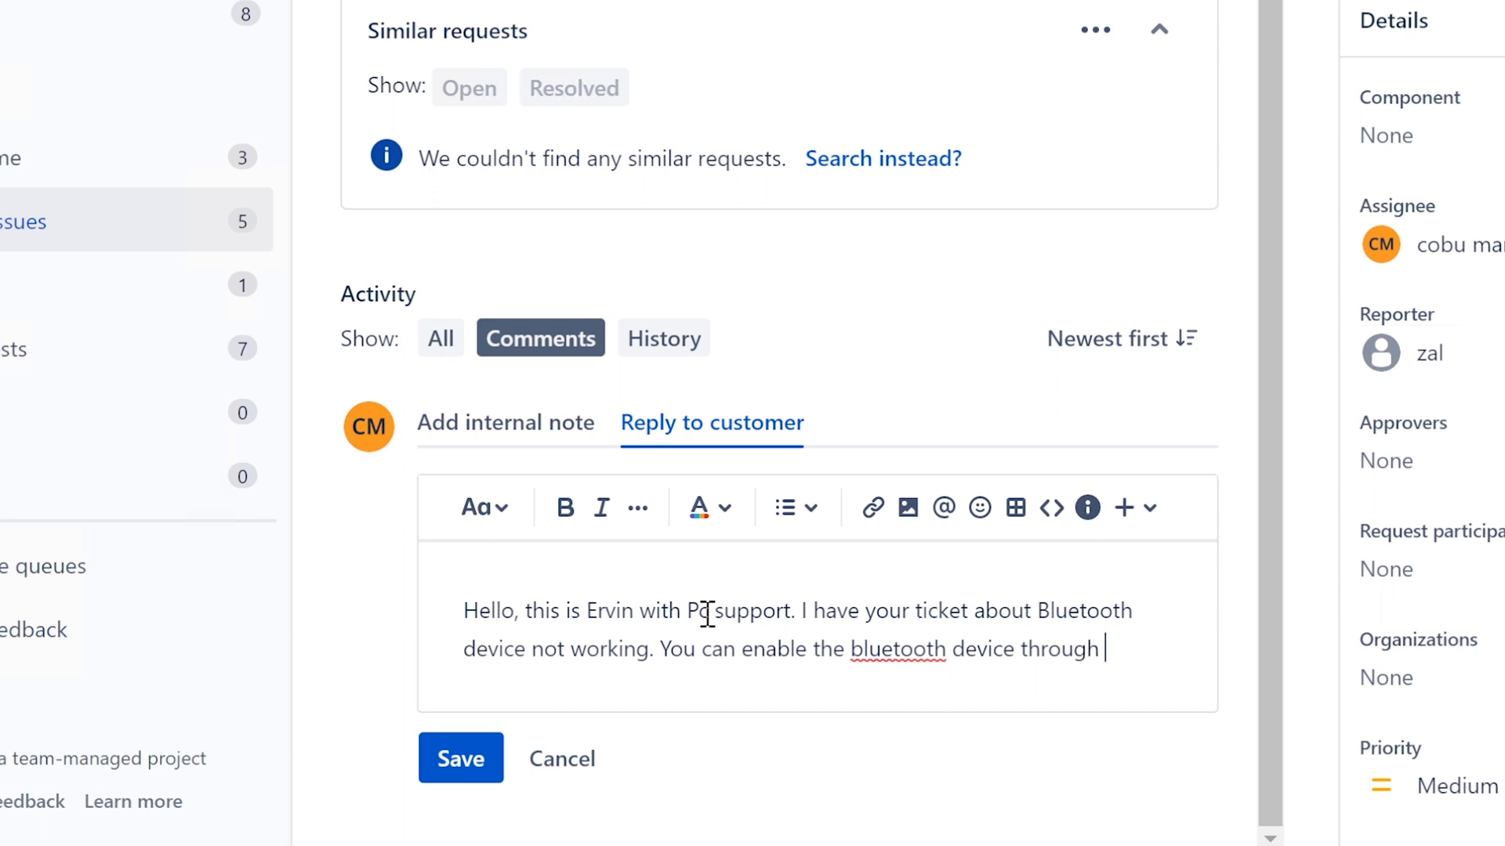
{"action": "type", "text": "the device ma"}
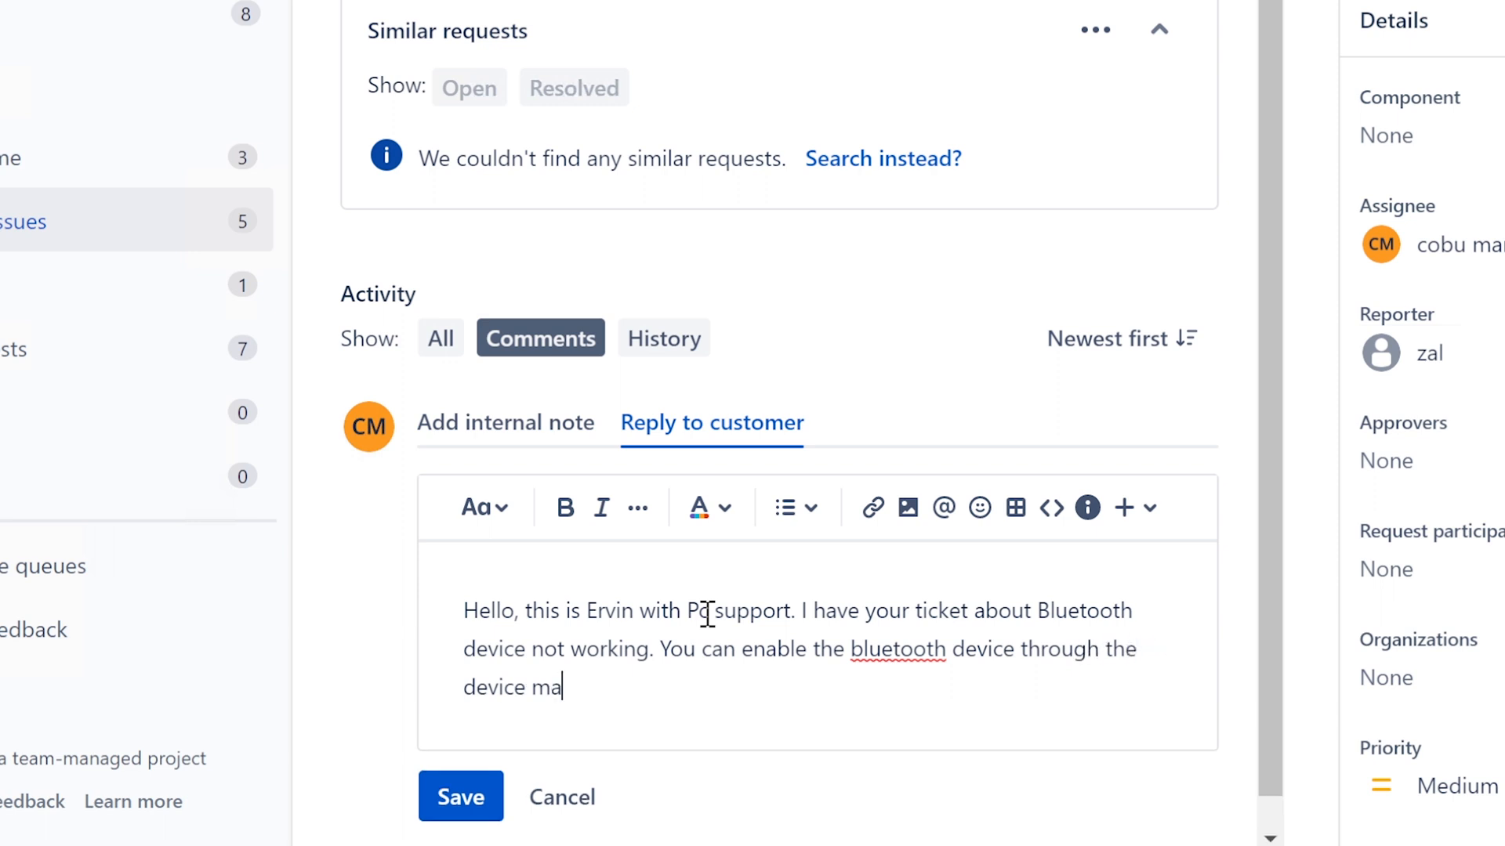
{"action": "type", "text": "nager. The"}
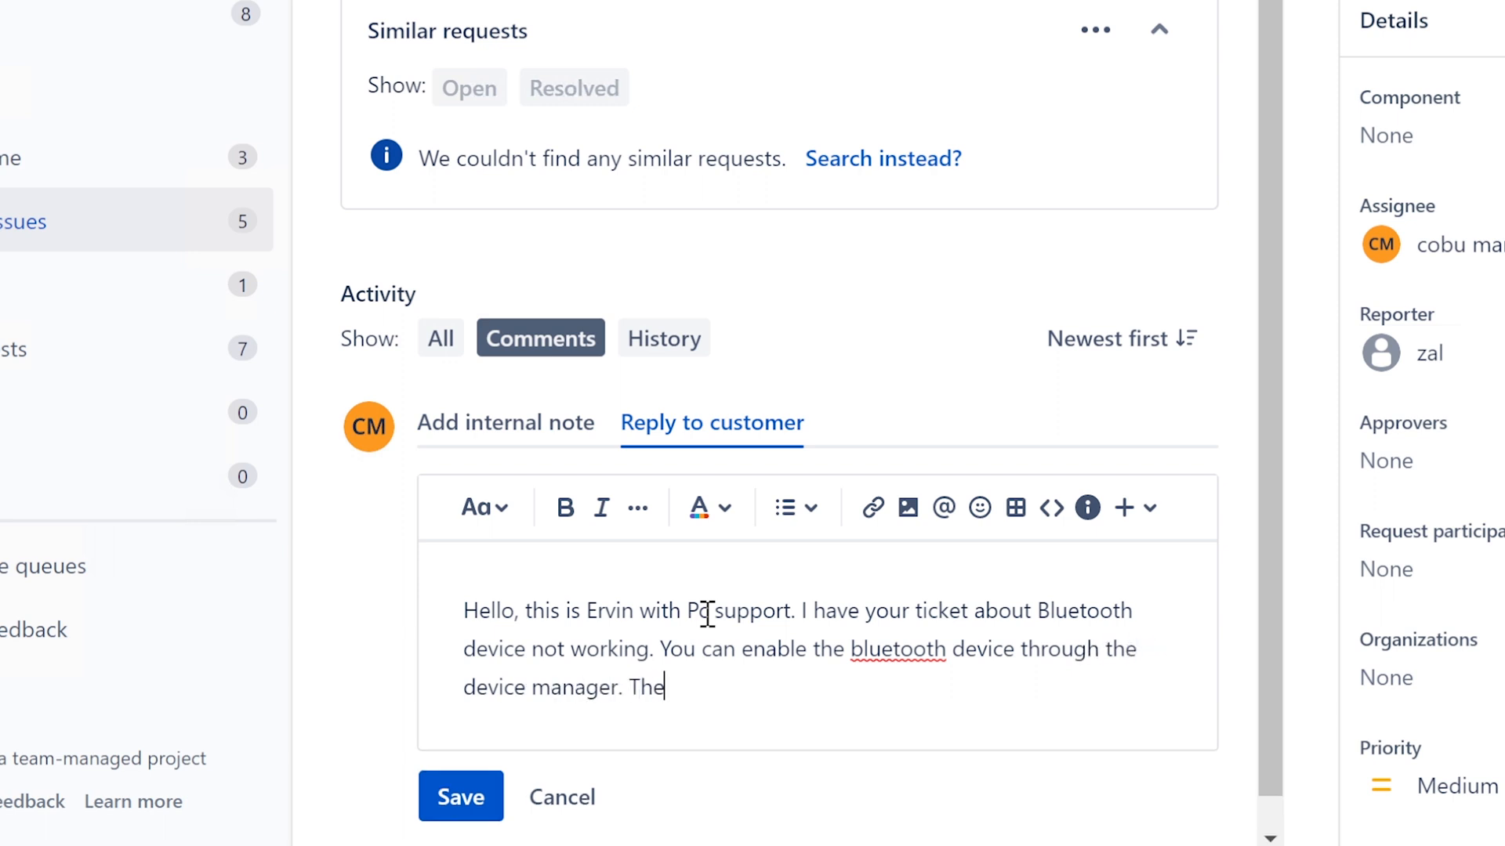
- Add that it can then be paired with external Bluetooth devices through the Windows Bluetooth settings
{"action": "type", "text": "n later you can"}
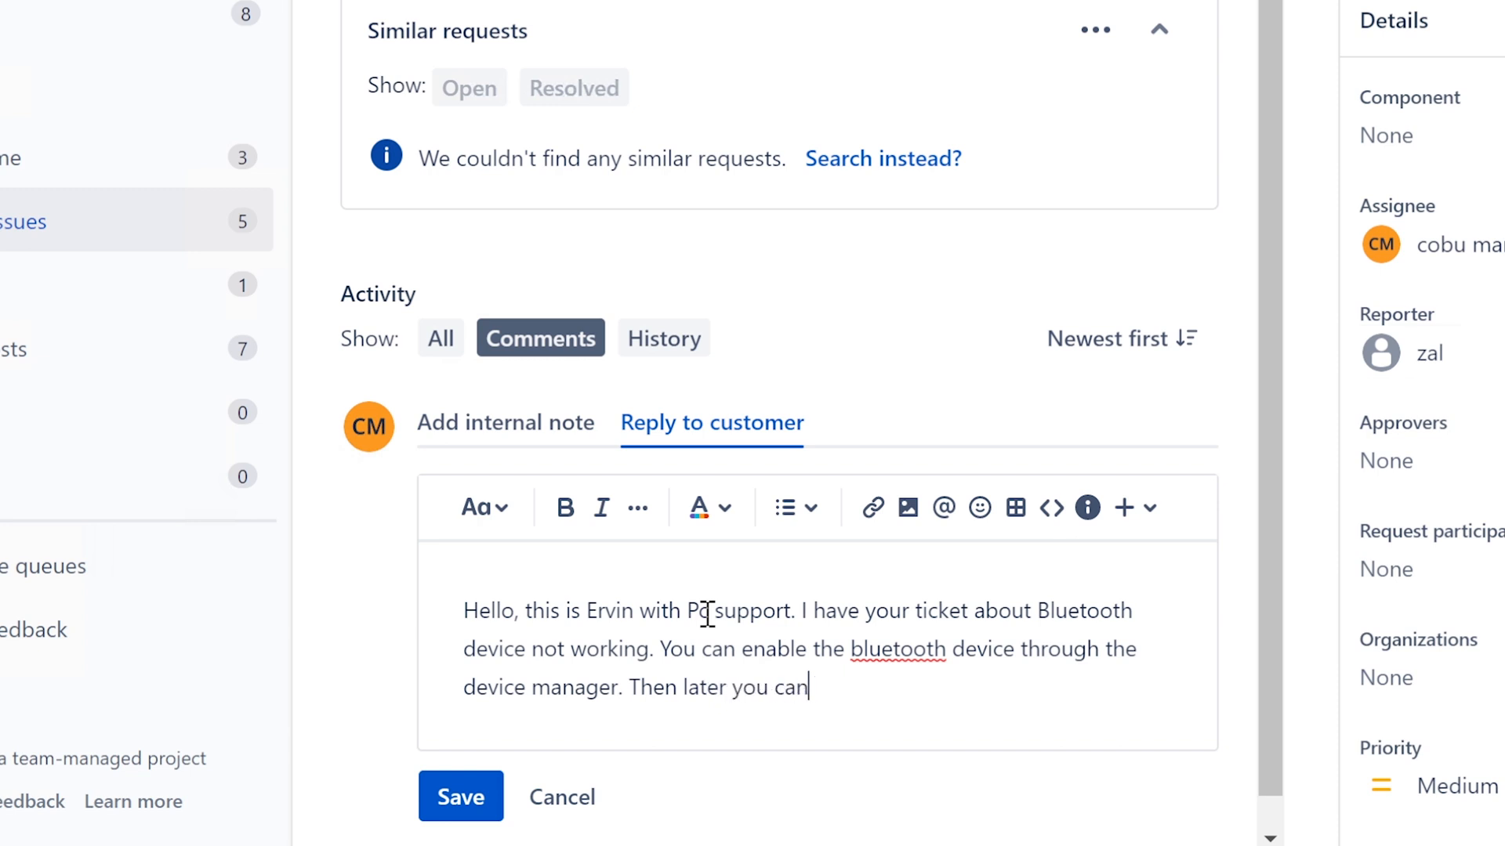
{"action": "type", "text": "pair"}
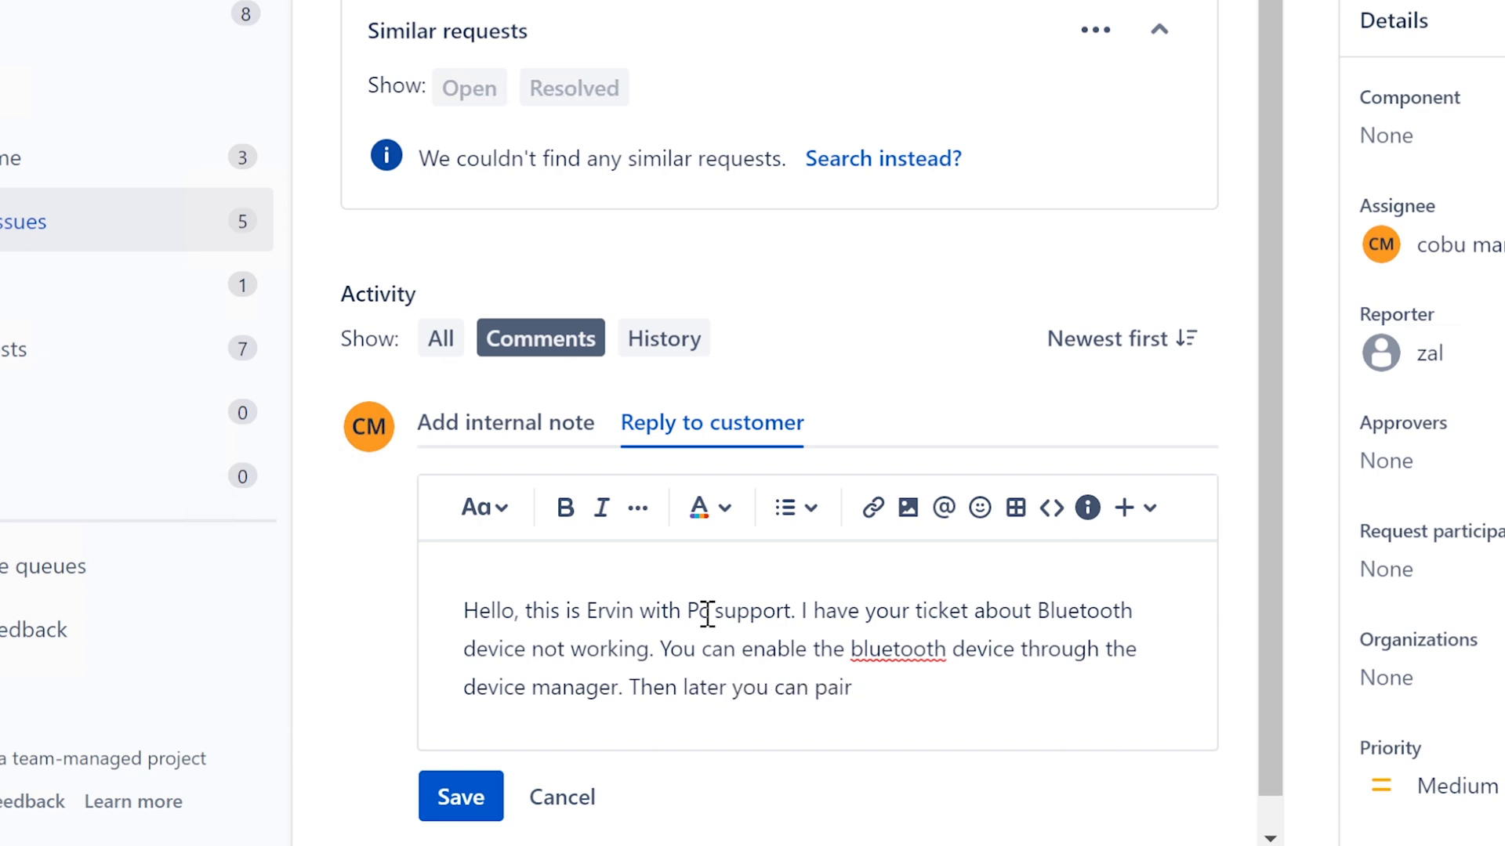
{"action": "type", "text": "it wit"}
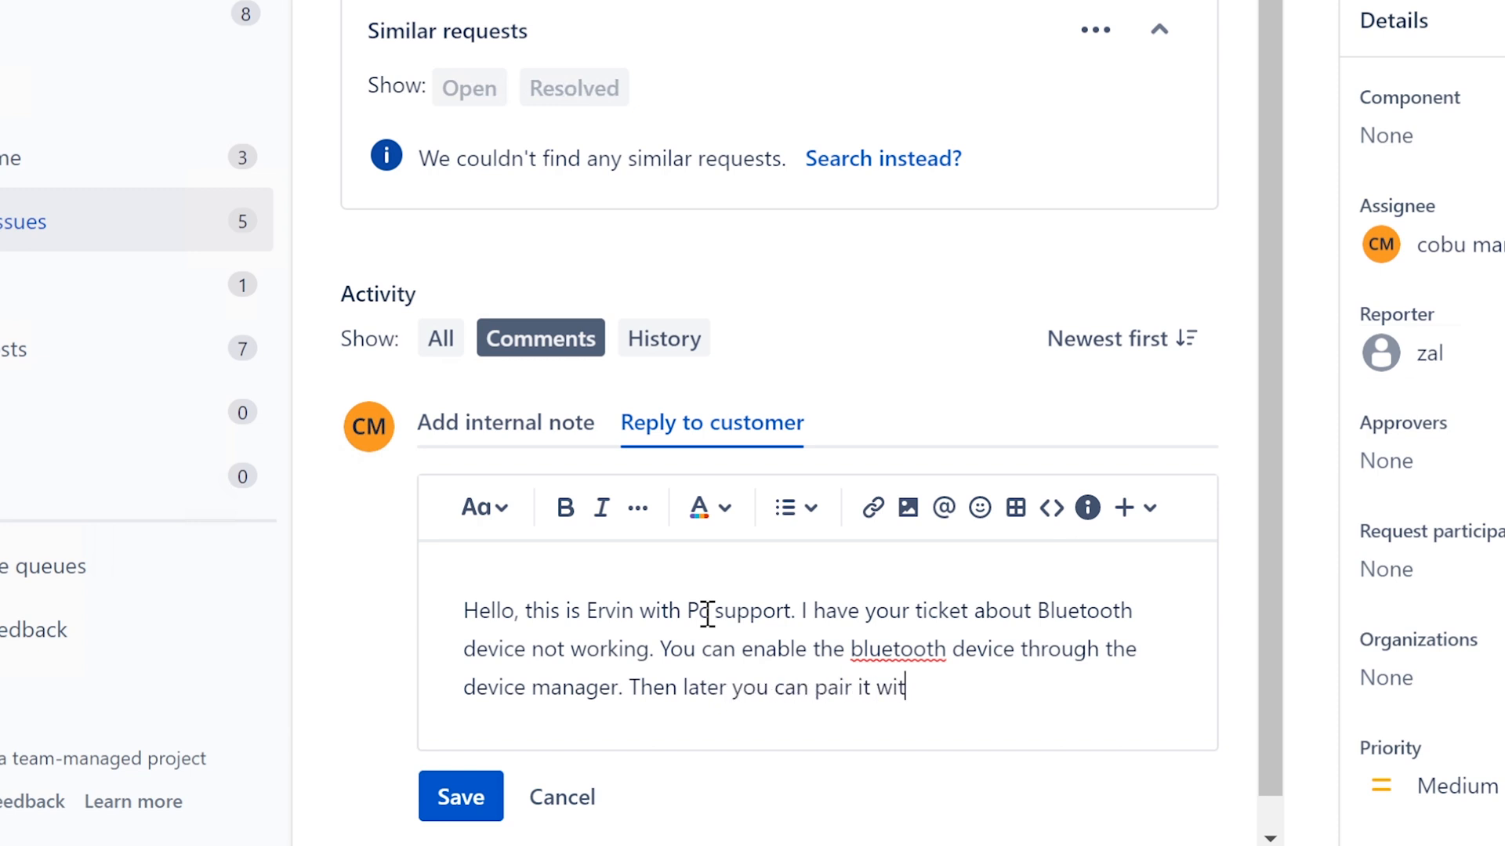
{"action": "type", "text": "h other"}
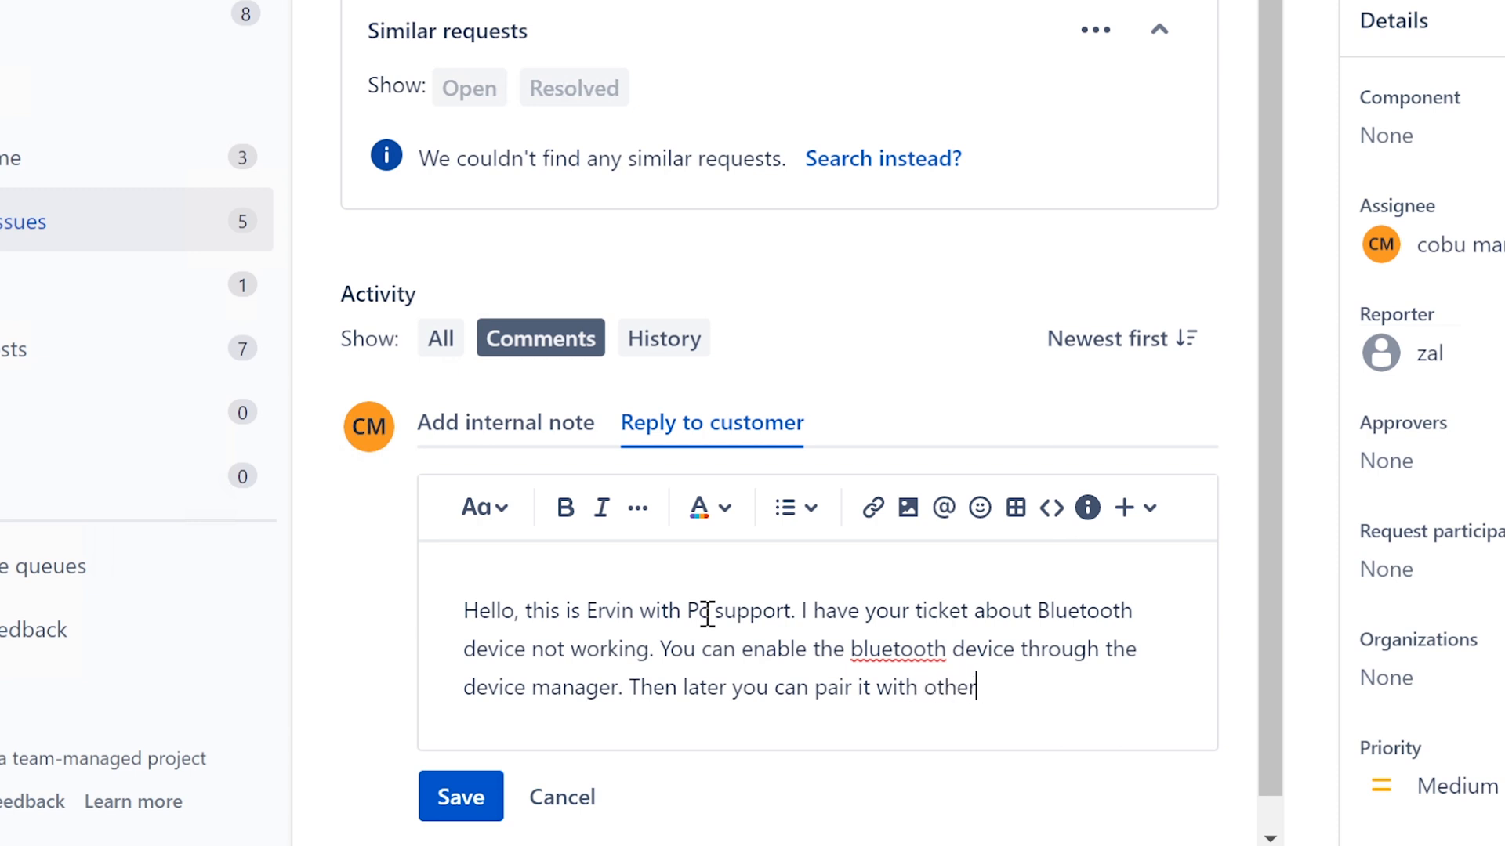
{"action": "type", "text": "/exte"}
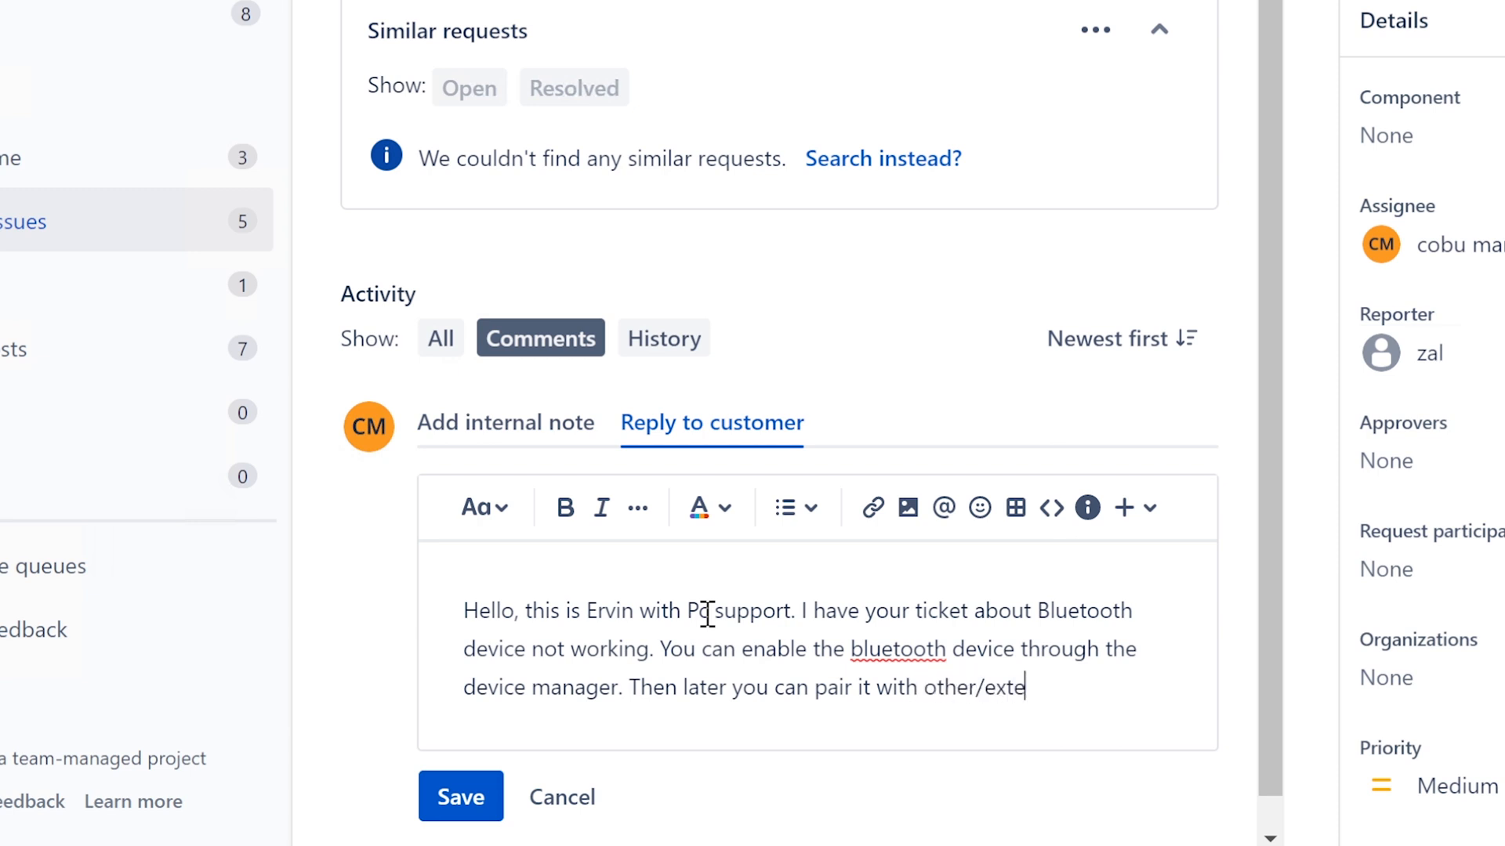
{"action": "type", "text": "rnal bl"}
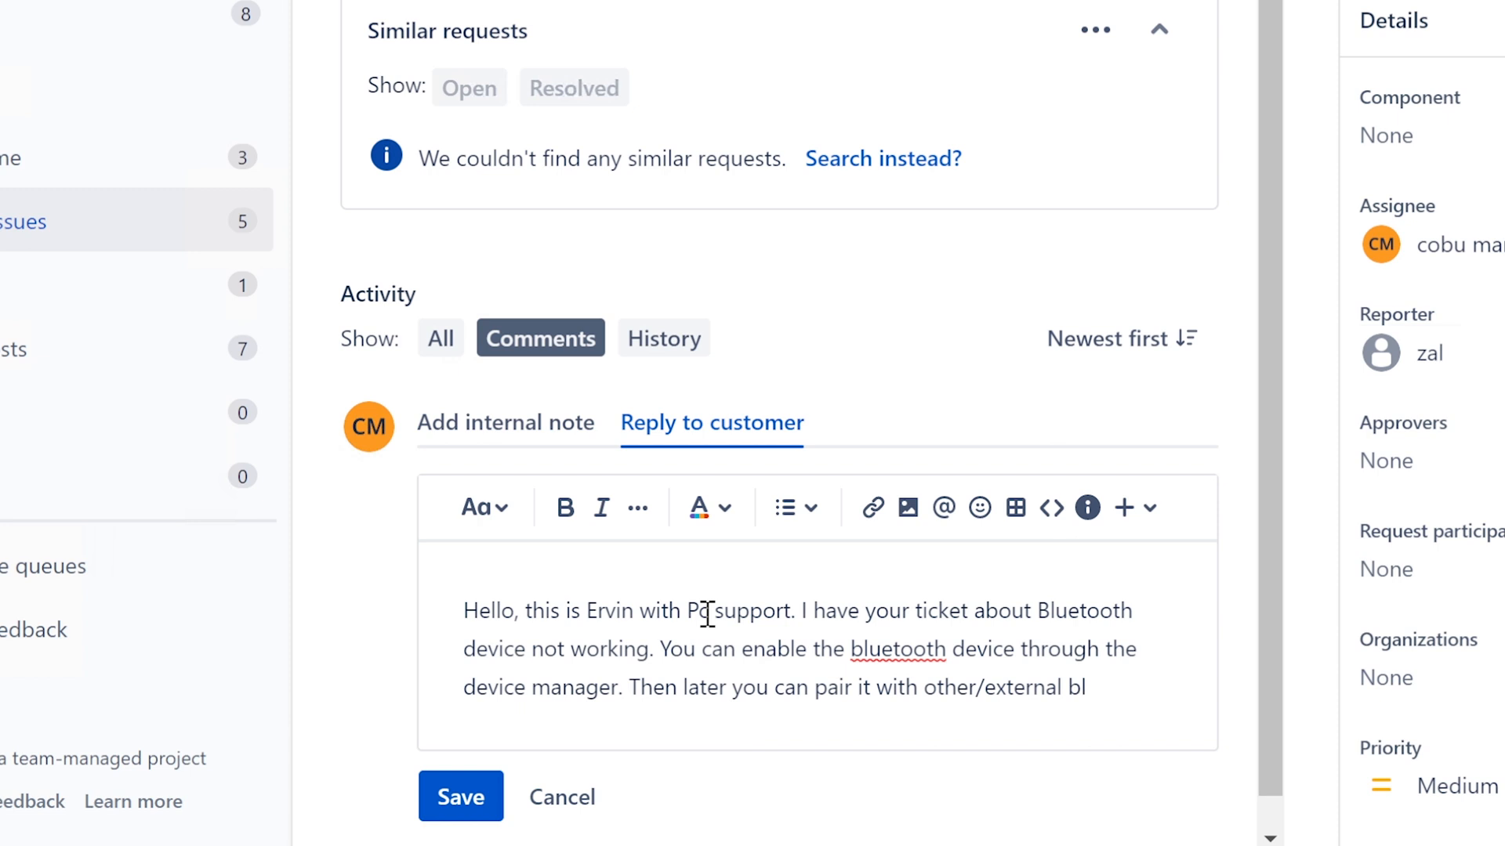
{"action": "type", "text": "uetooth d"}
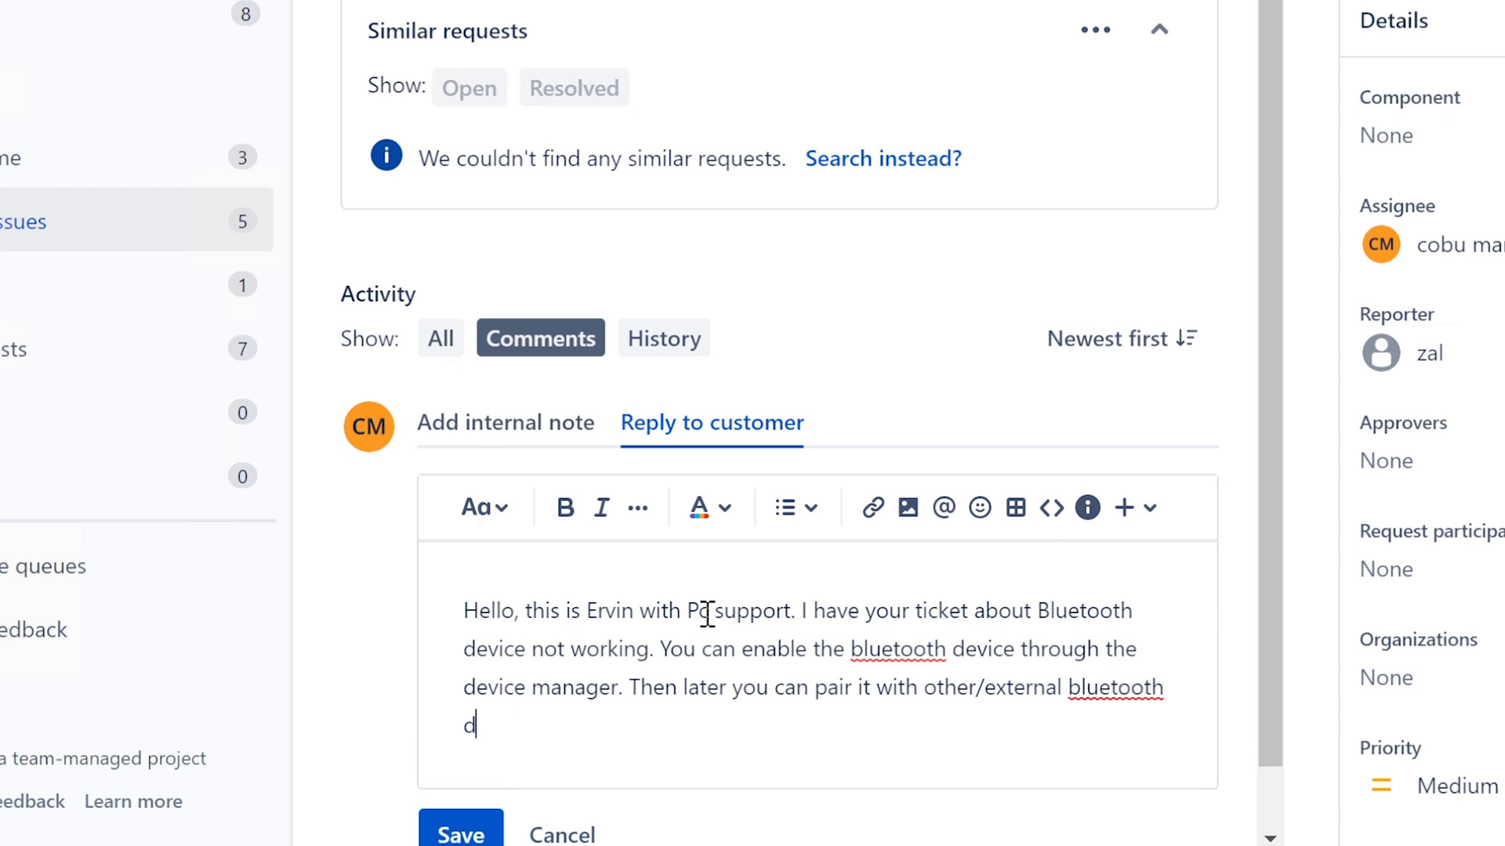
{"action": "type", "text": "evices throug"}
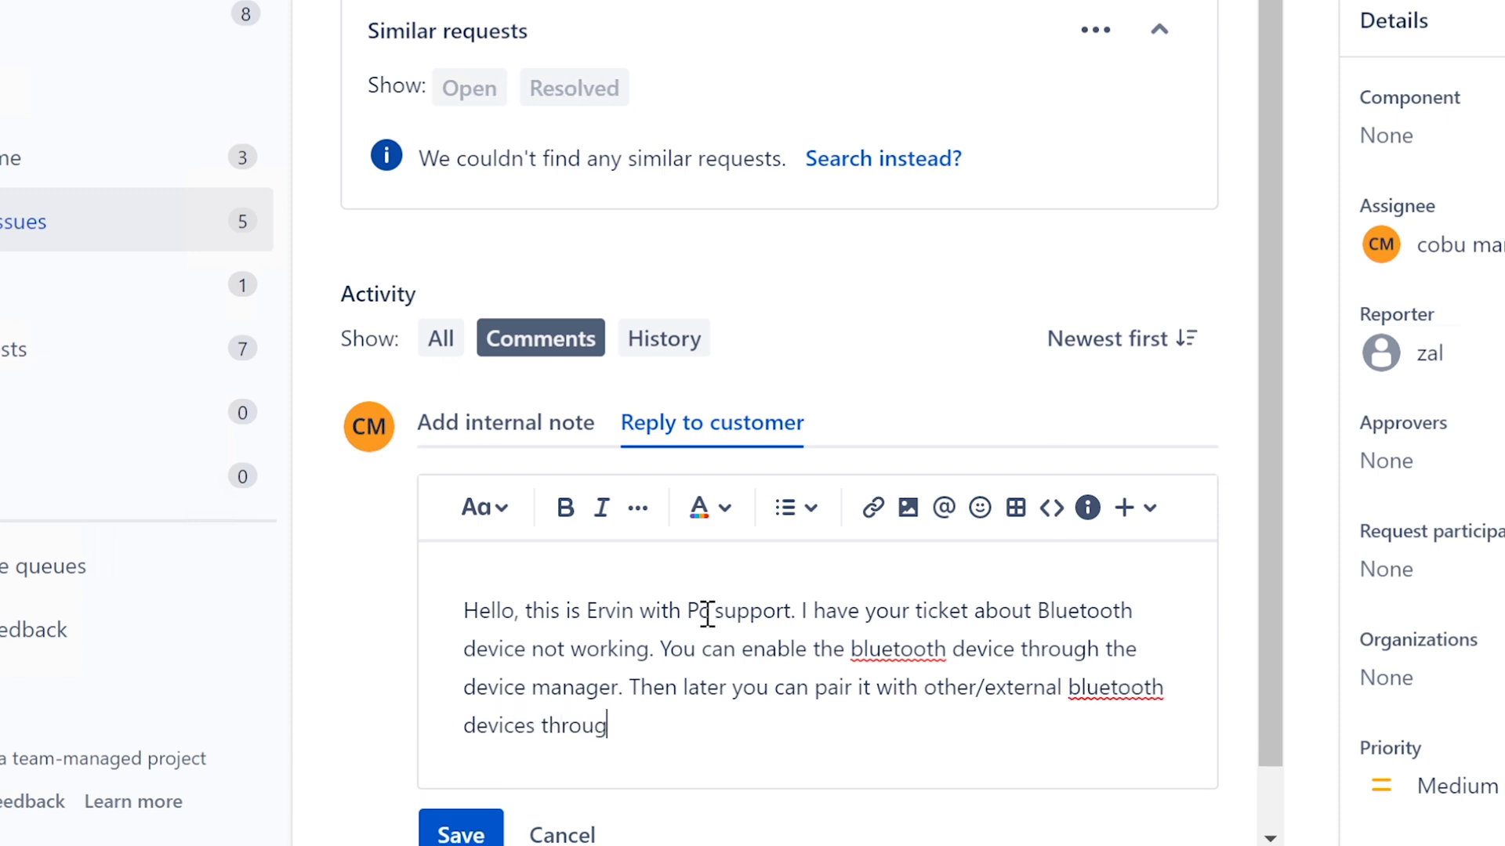
{"action": "type", "text": "h the"}
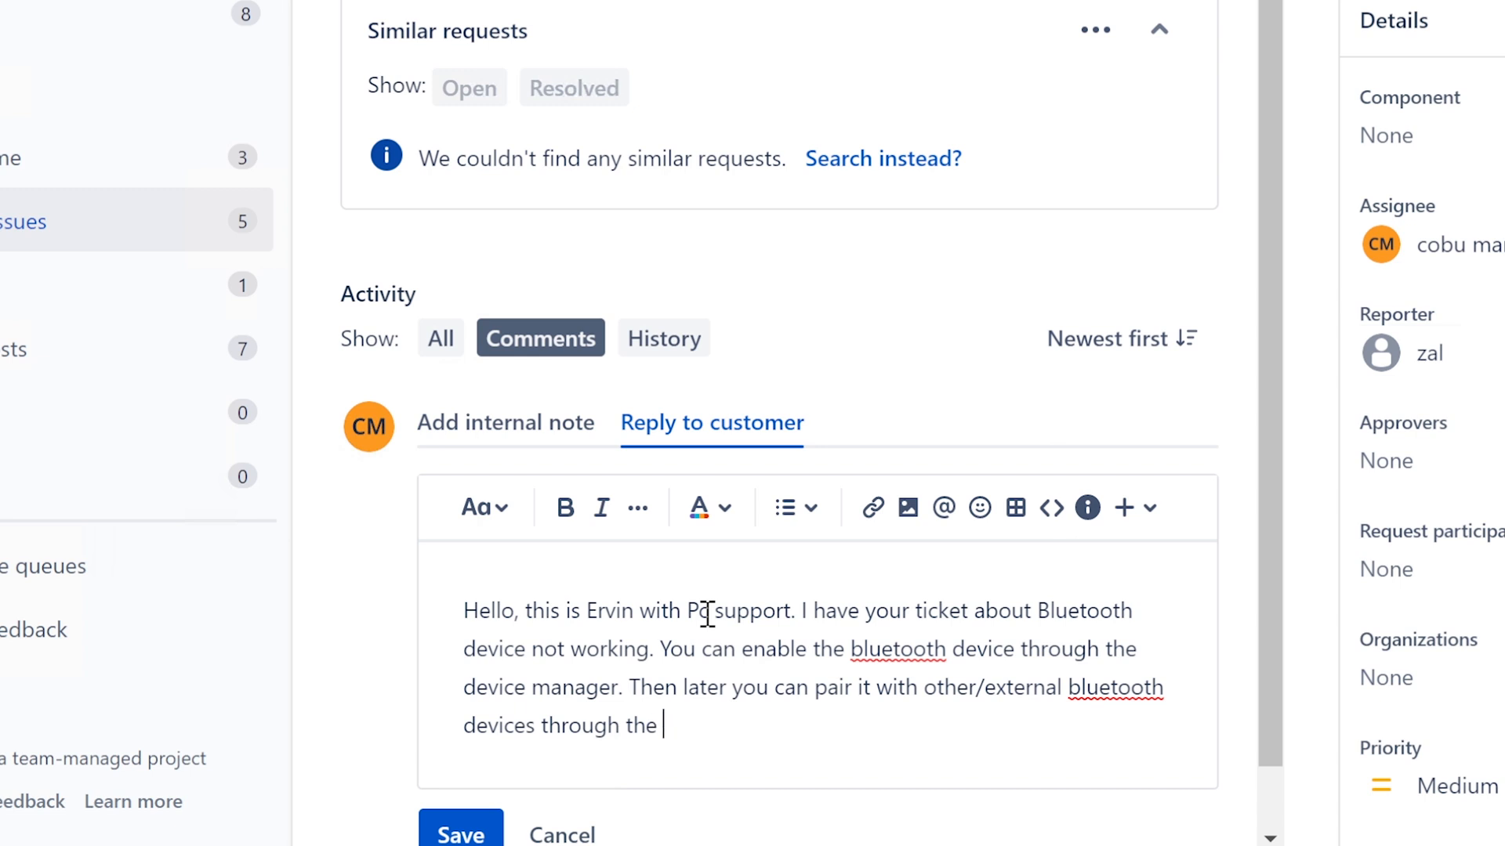
{"action": "type", "text": "w"}
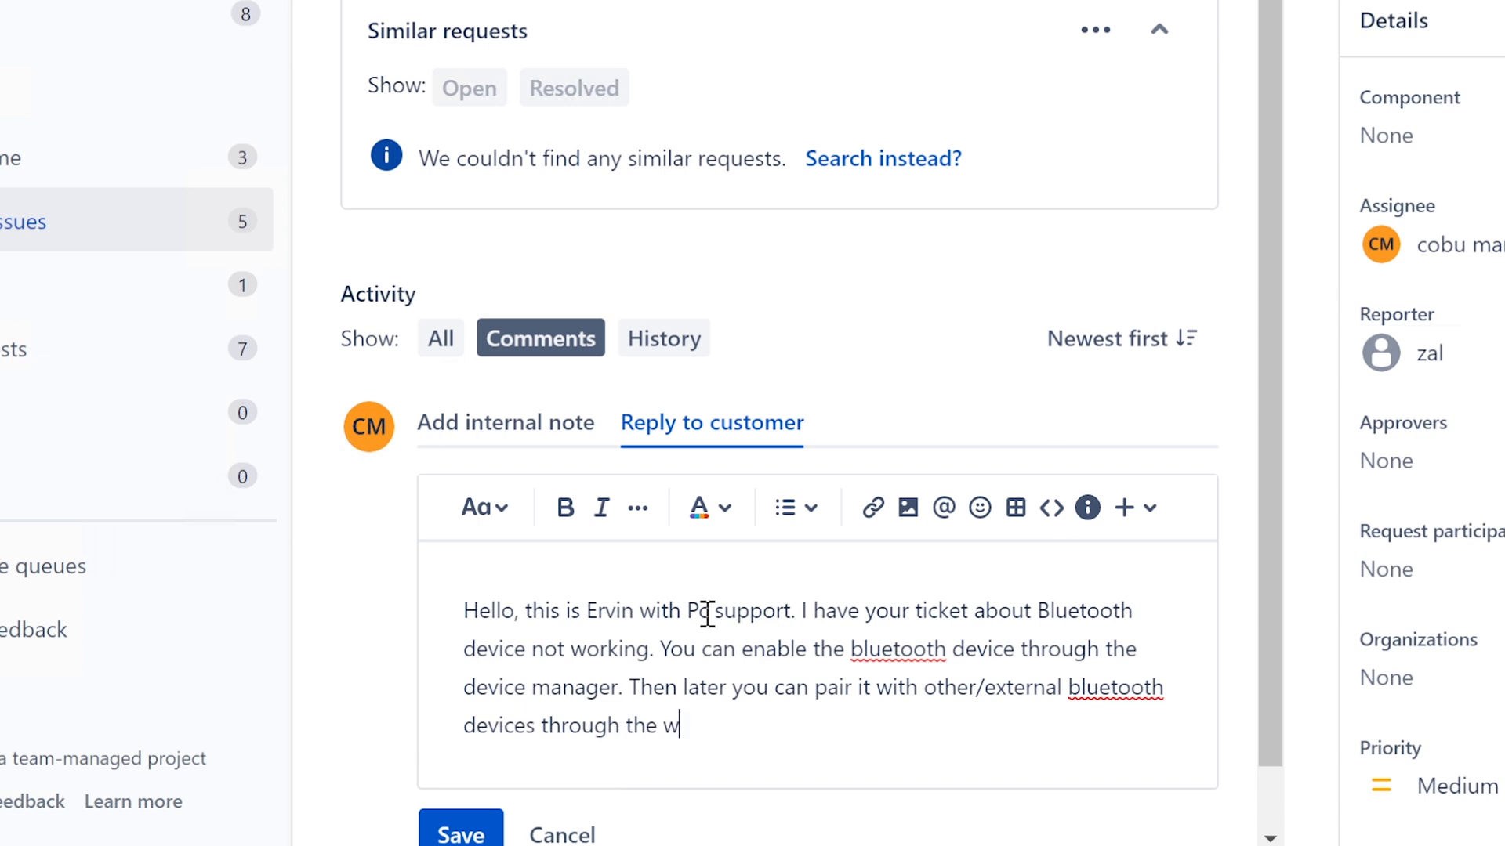
{"action": "type", "text": "indows blueto"}
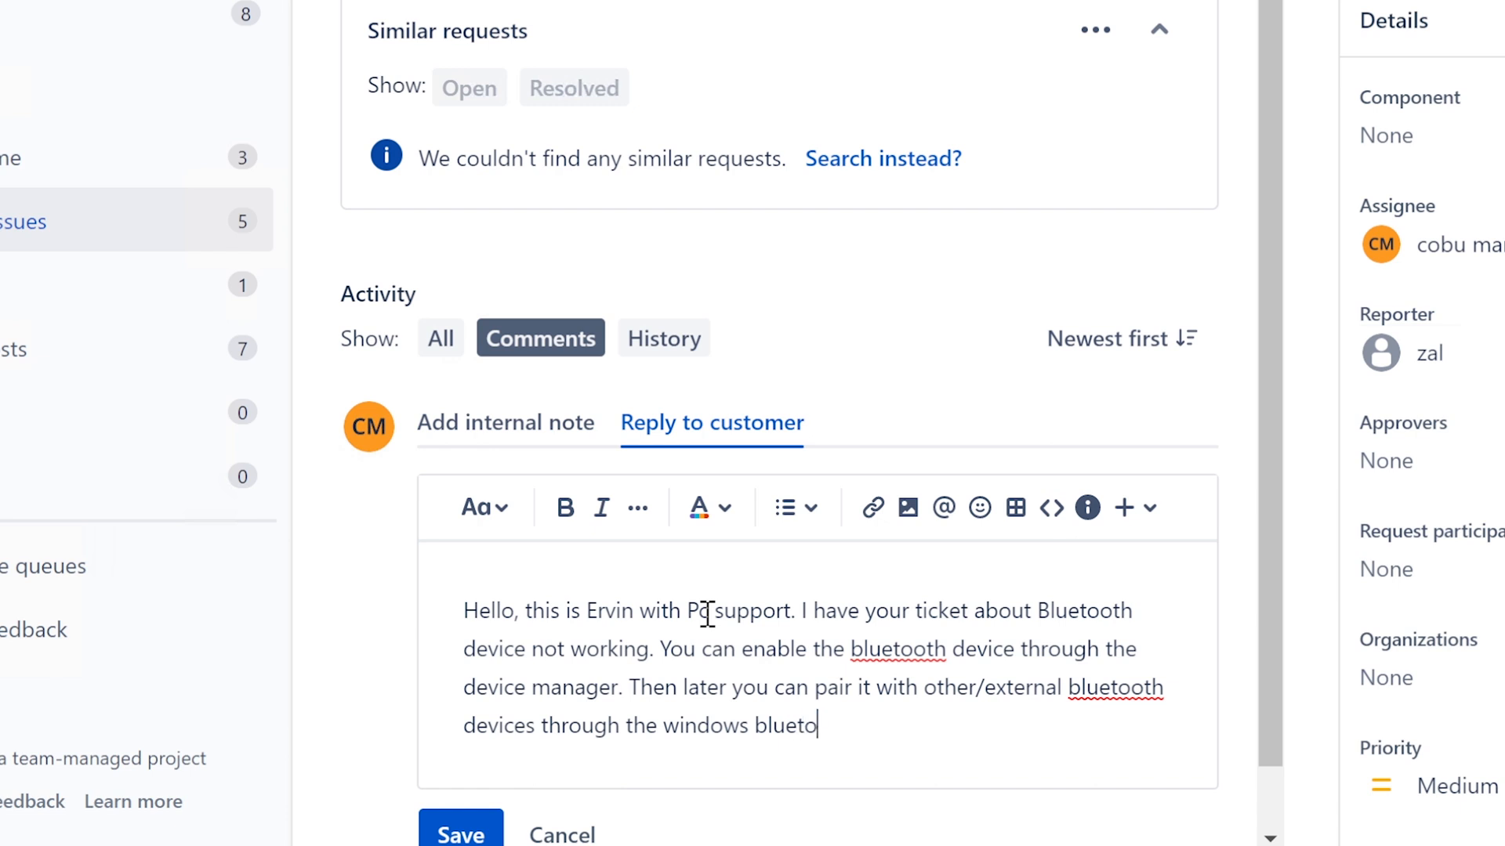
{"action": "type", "text": "th"}
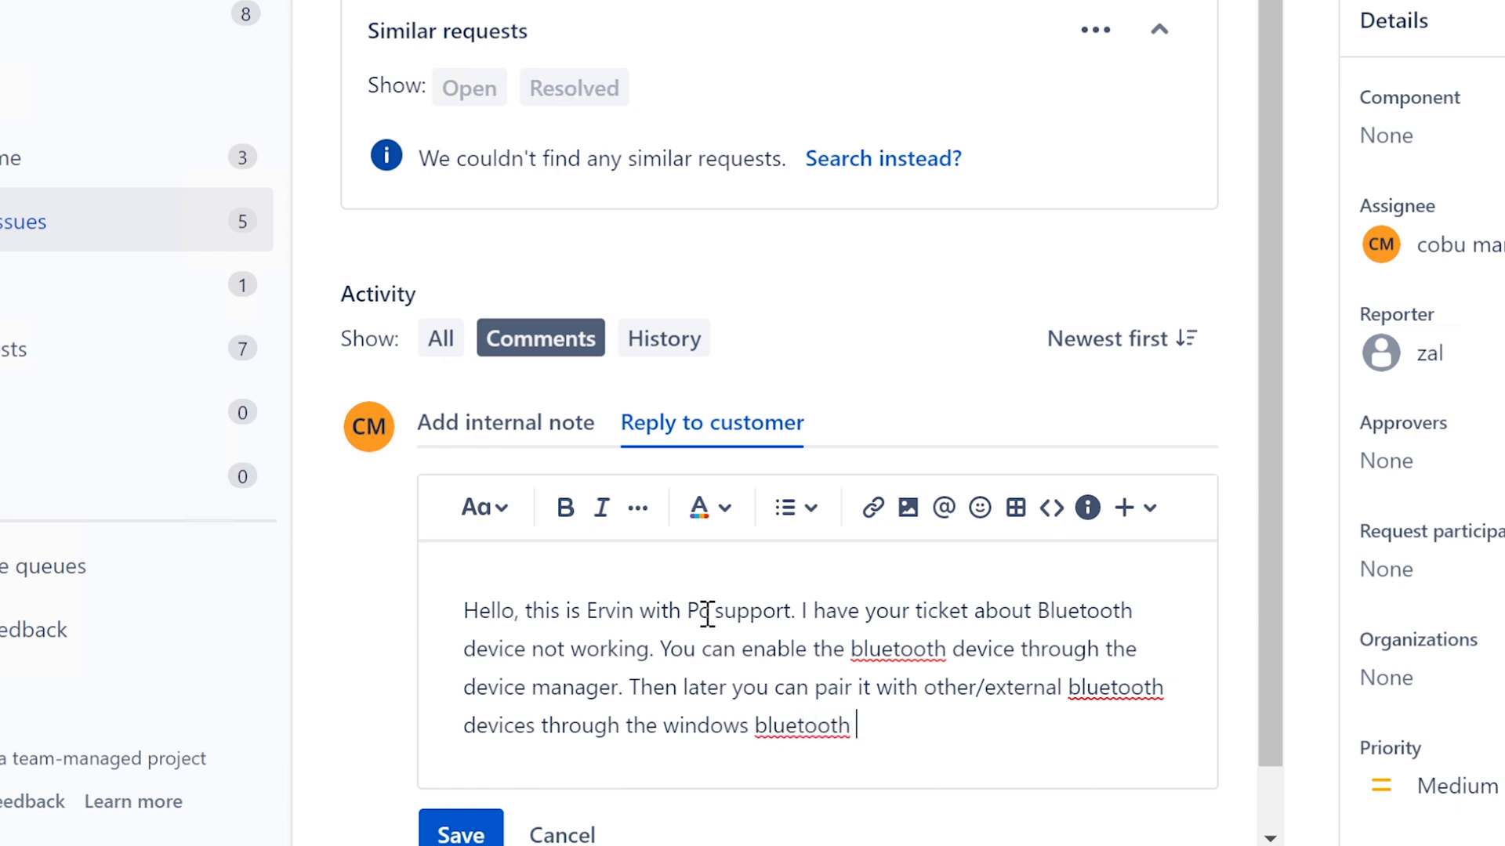
{"action": "type", "text": "settings."}
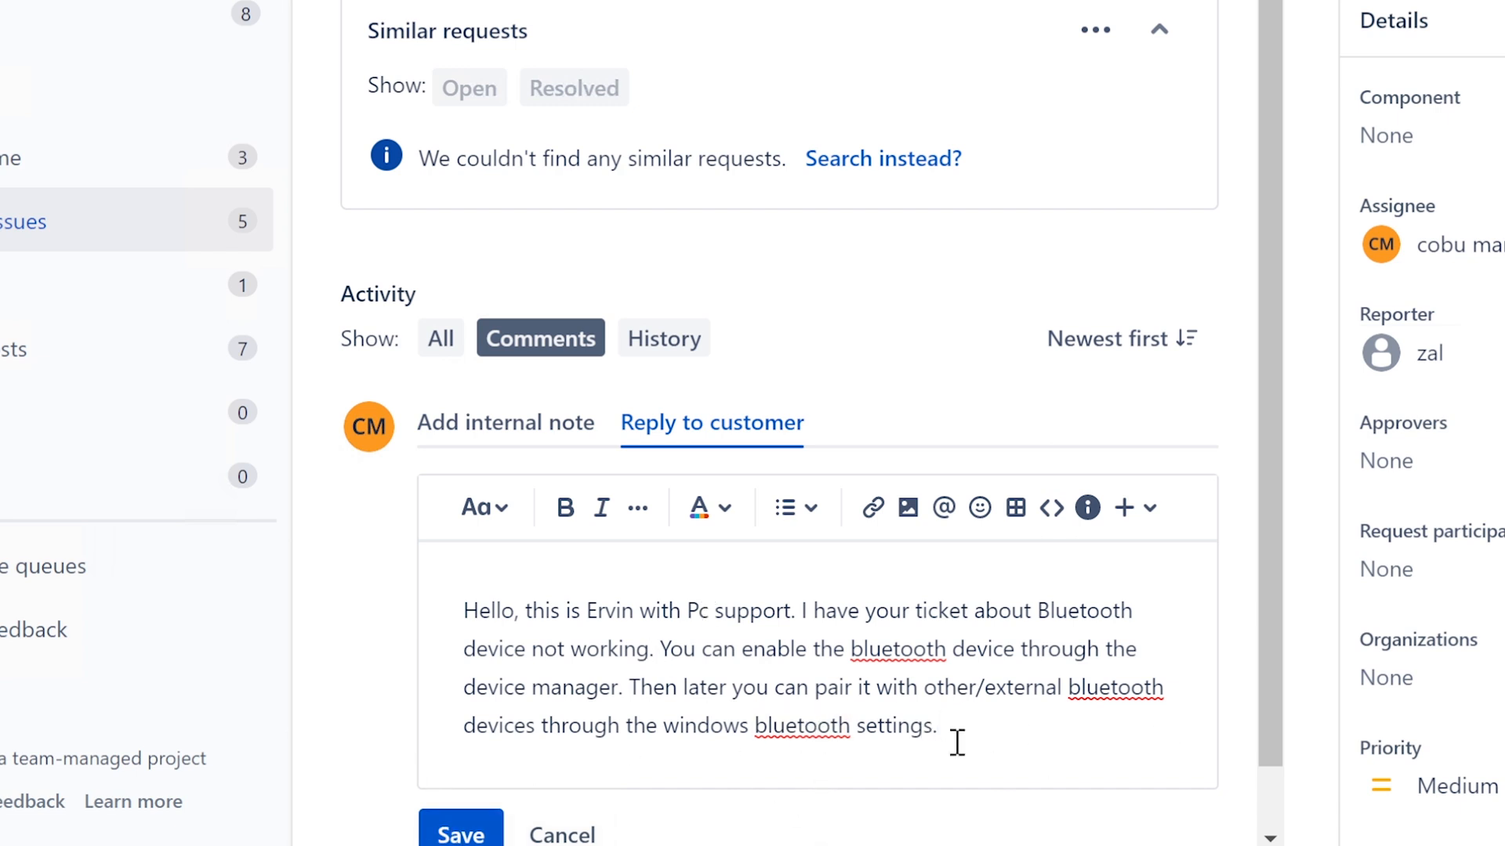
{"action": "mouse_move", "coordinate": [983, 785]}
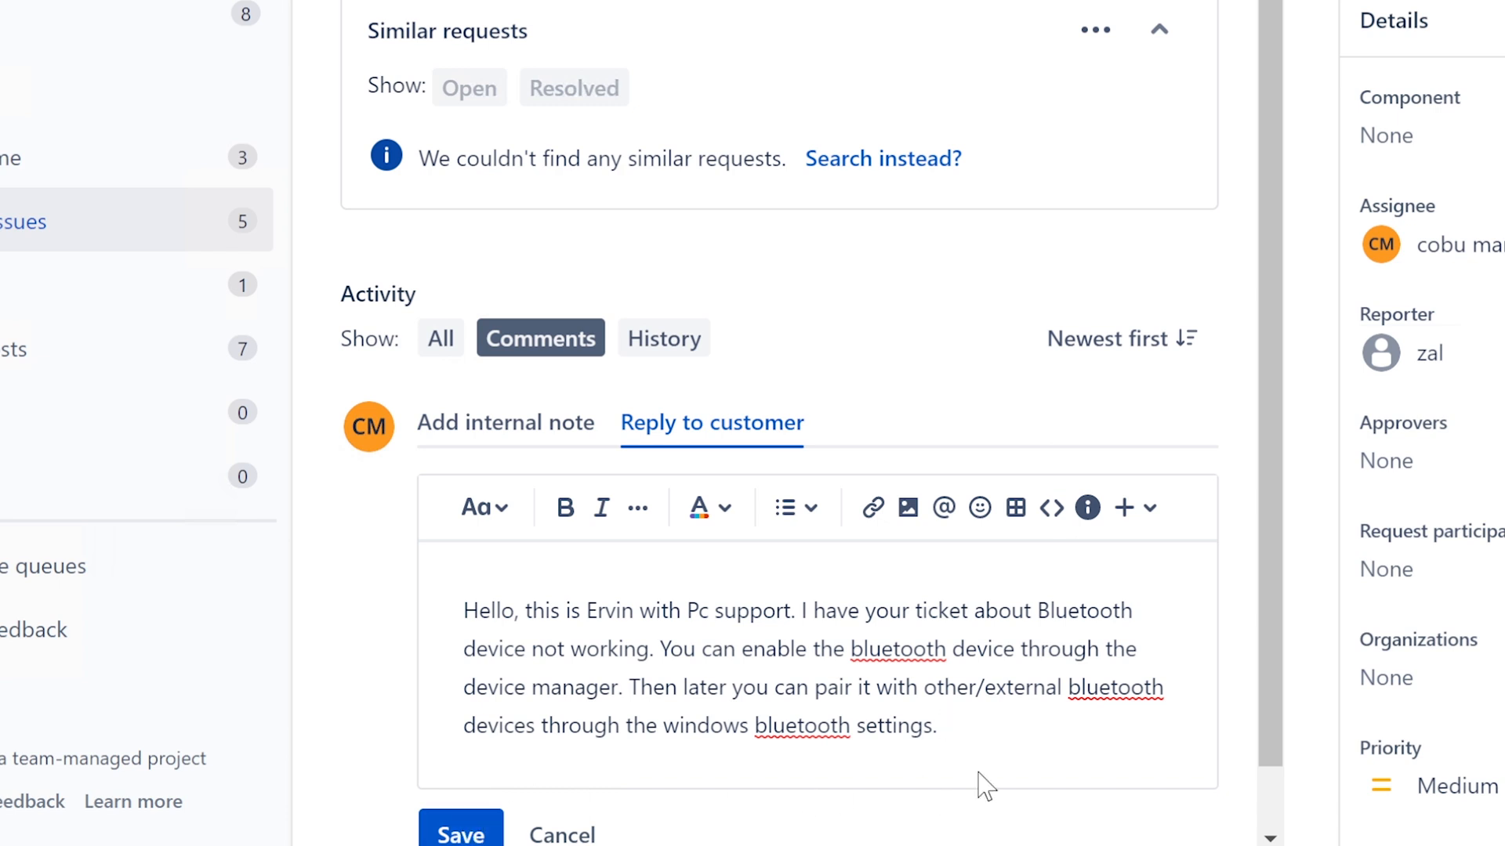
- End the reply with the sign-off name 'Ervin'
{"action": "type", "text": "Ervin"}
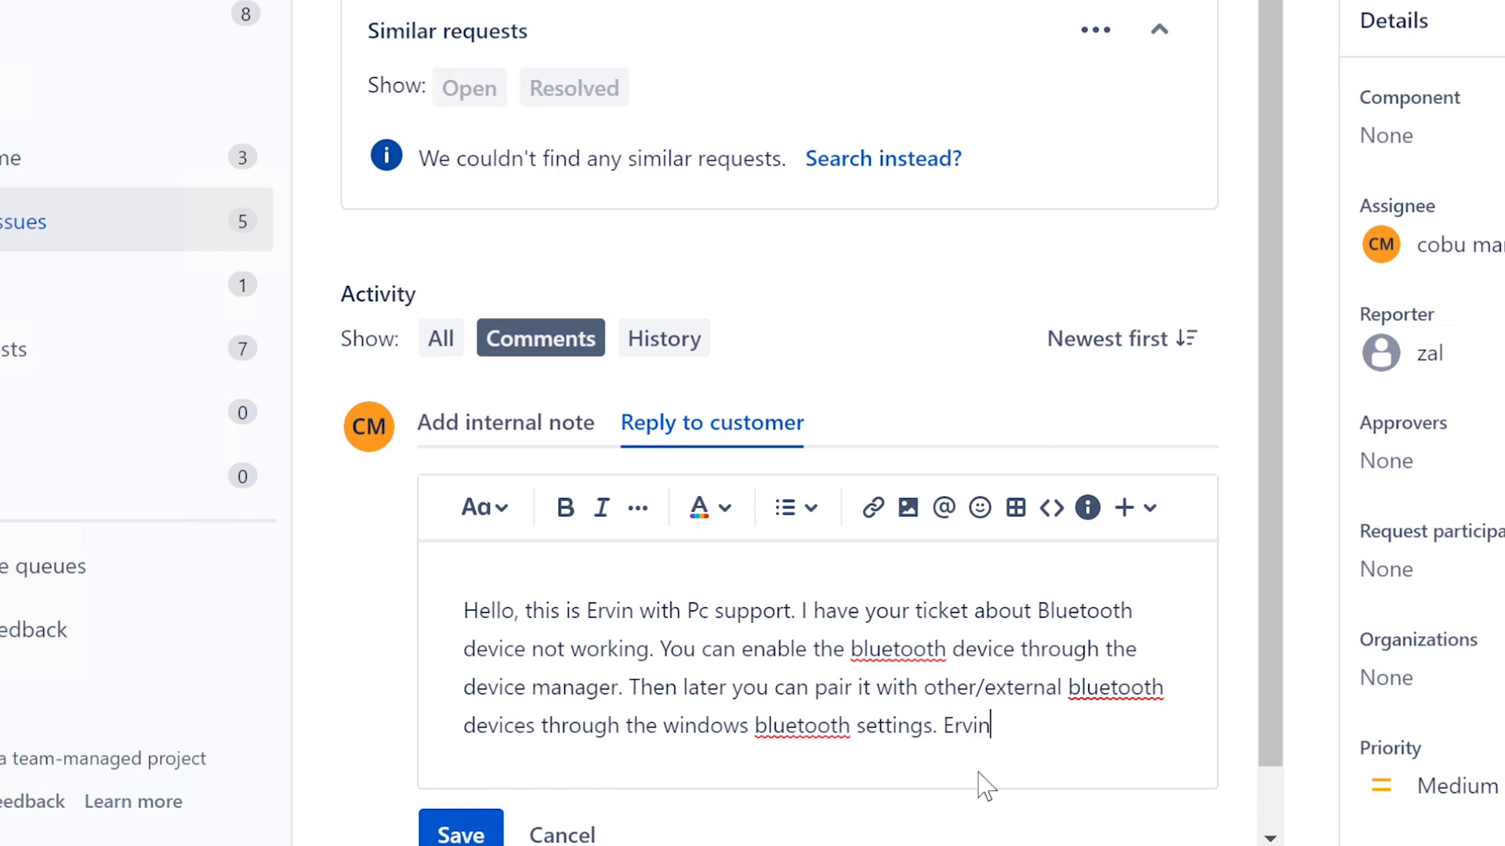